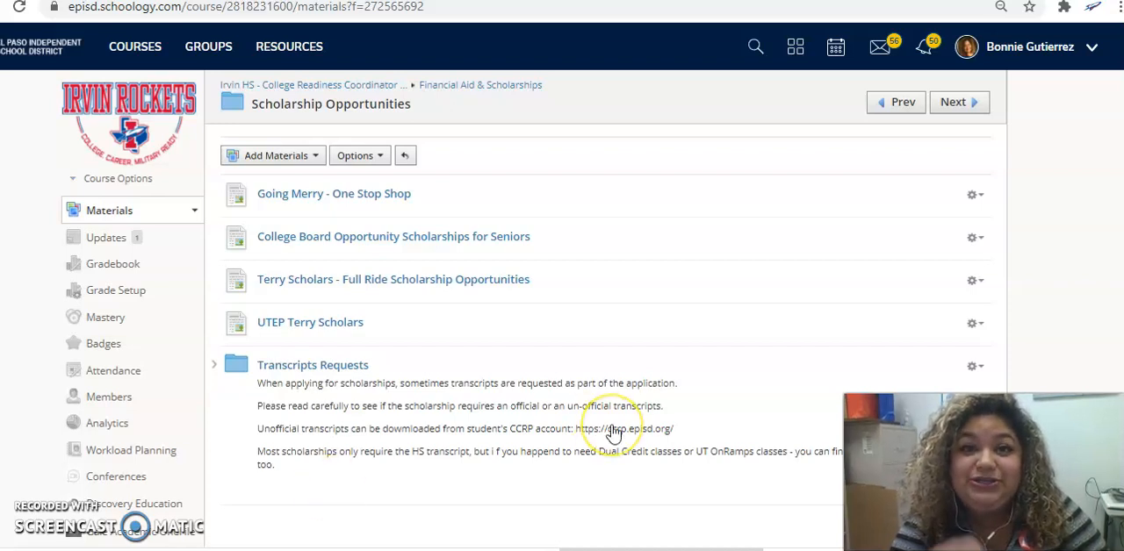
pyautogui.moveTo(511, 410)
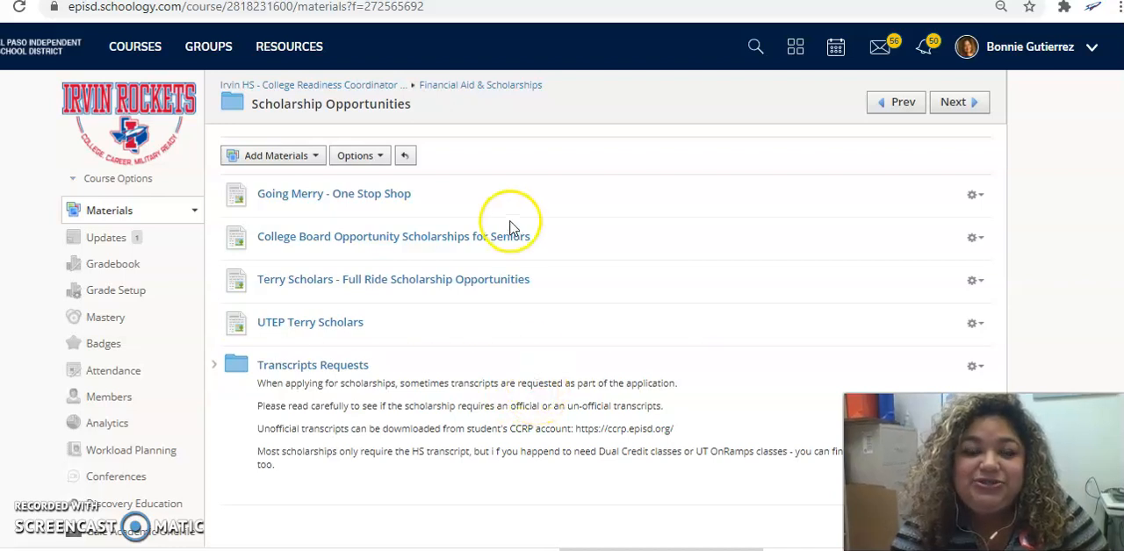
pyautogui.moveTo(426, 44)
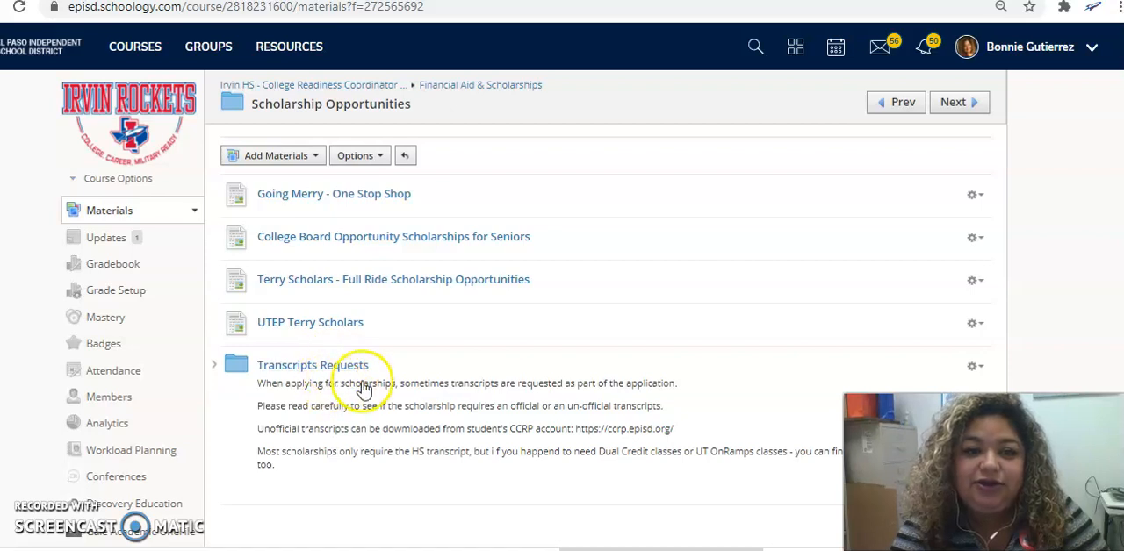
pyautogui.moveTo(331, 378)
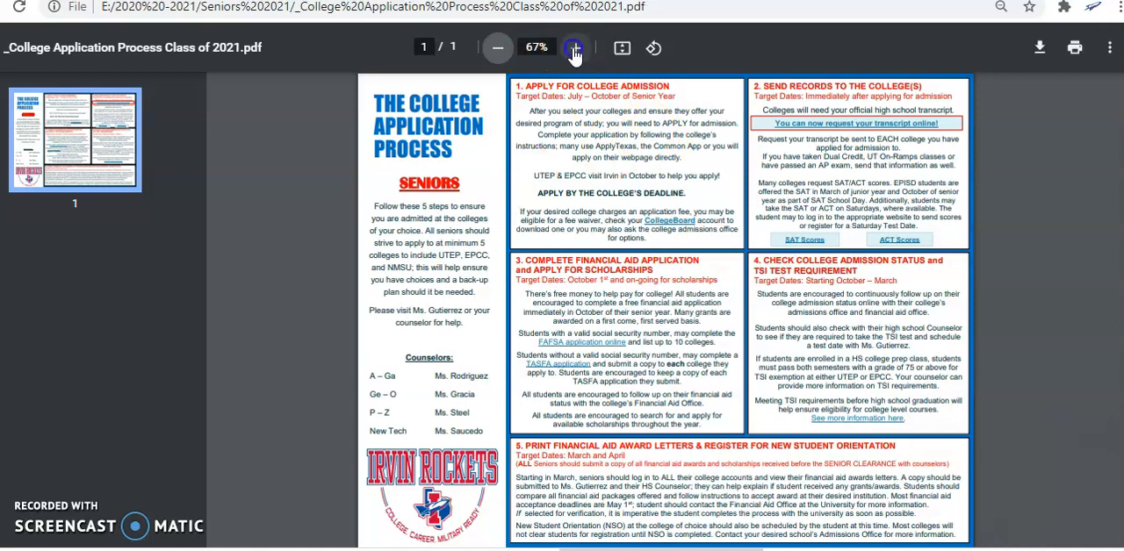
# Zoom the College Application Process flyer from 67% to 90%.
pyautogui.click(574, 47)
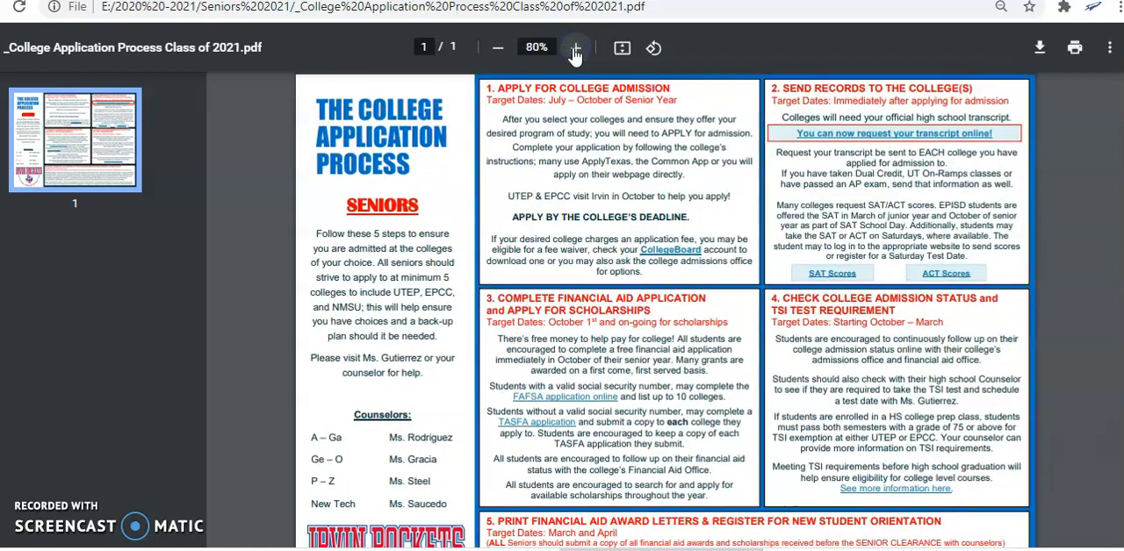
pyautogui.click(575, 47)
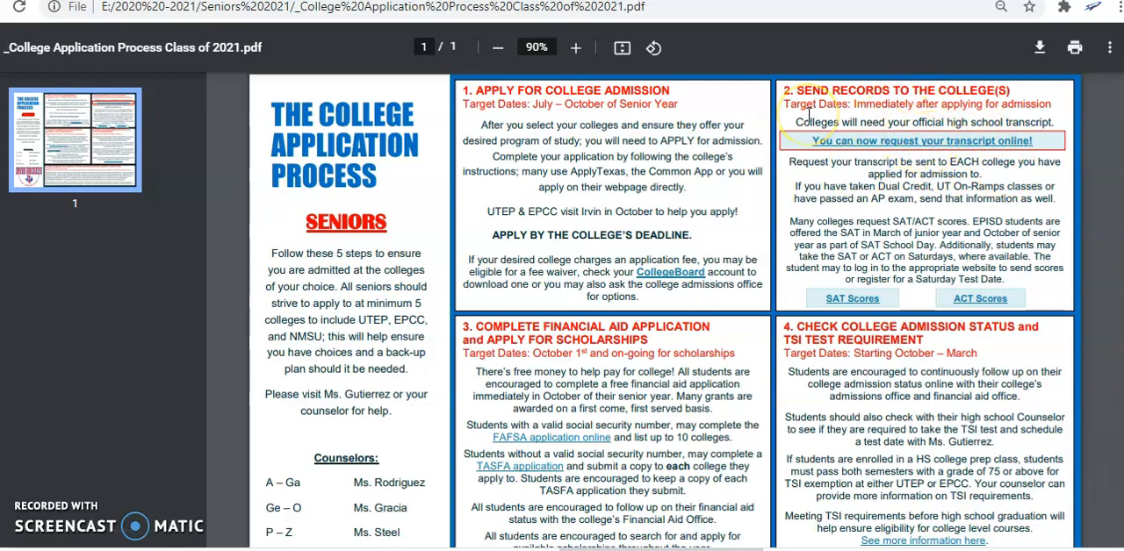
pyautogui.moveTo(725, 121)
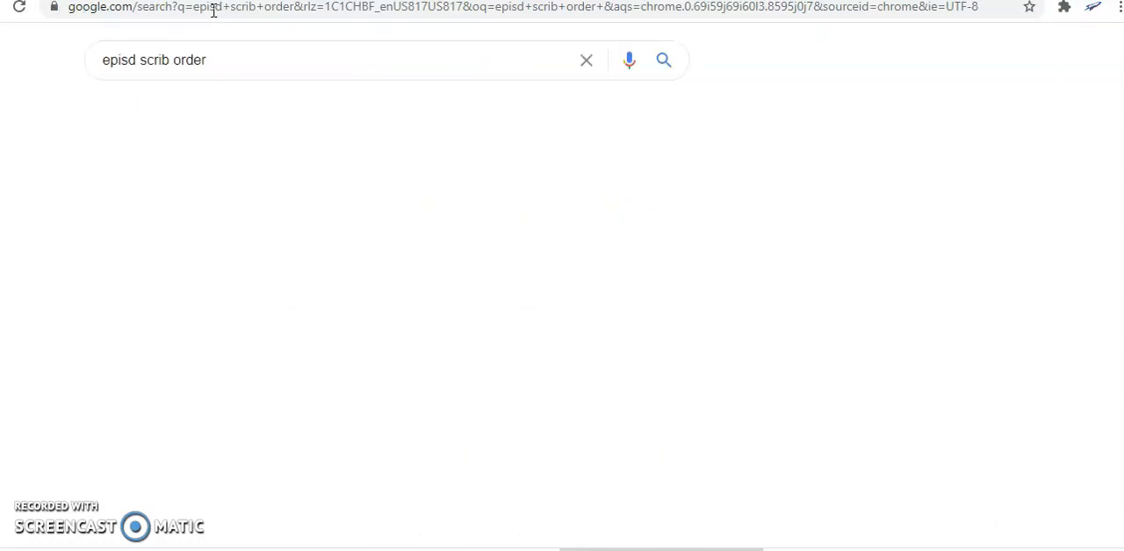
# Search Google for 'episd scrib order' and open the El Paso ISD Records Request site.
pyautogui.click(663, 60)
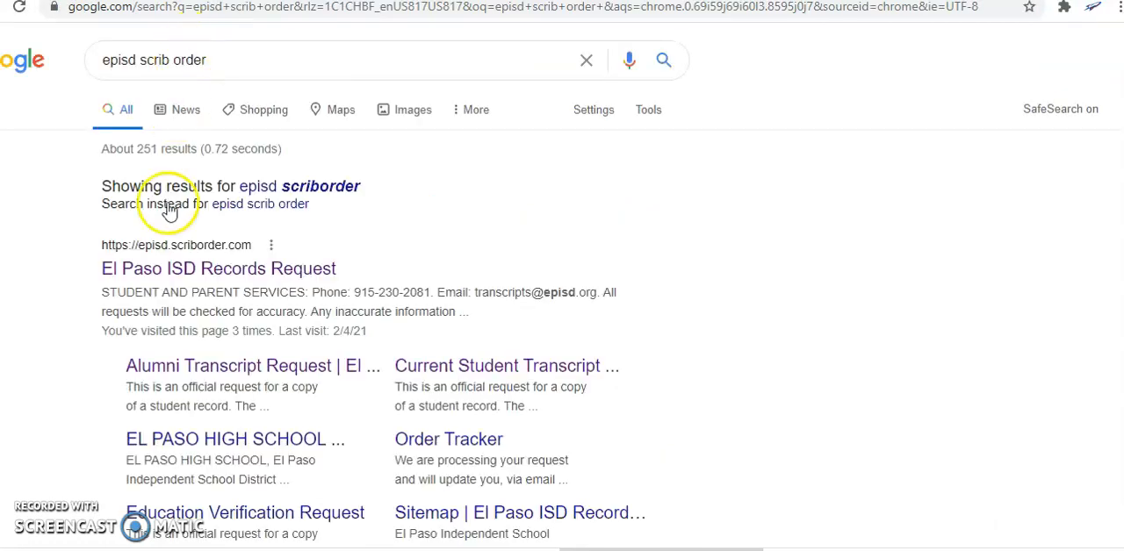
pyautogui.moveTo(175, 244)
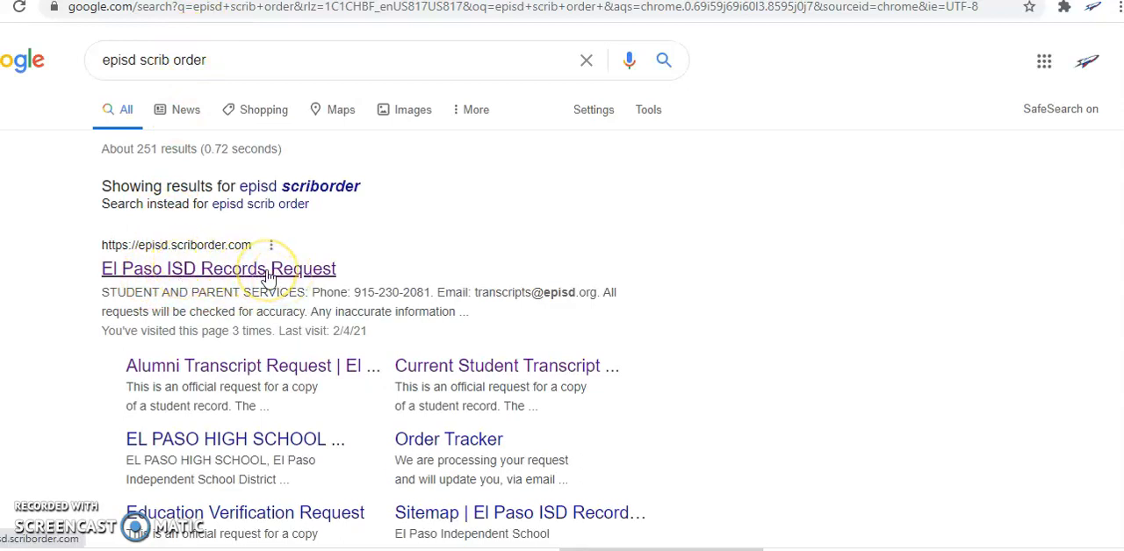
pyautogui.click(218, 269)
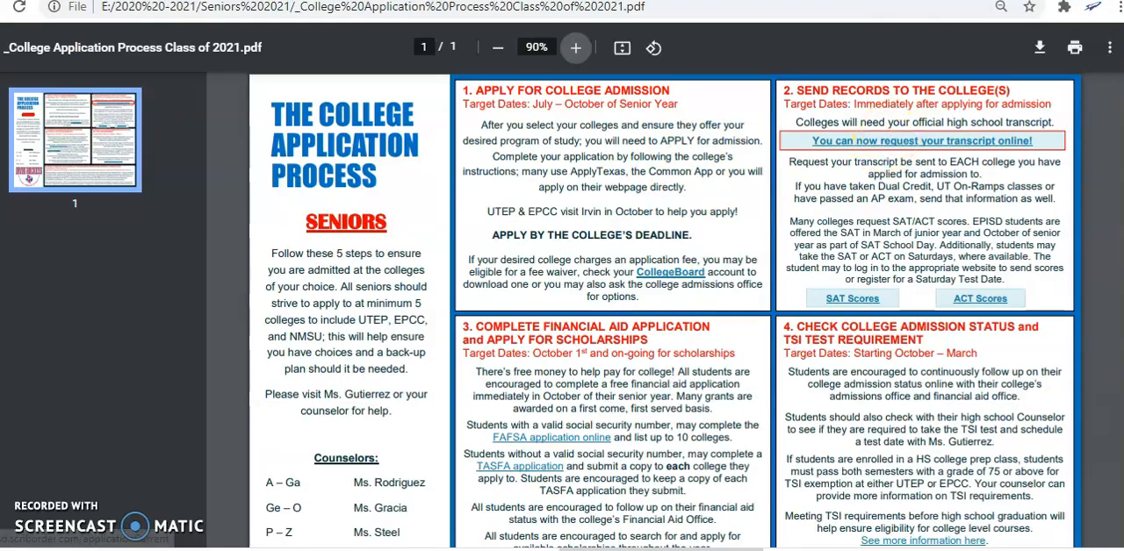
pyautogui.click(922, 141)
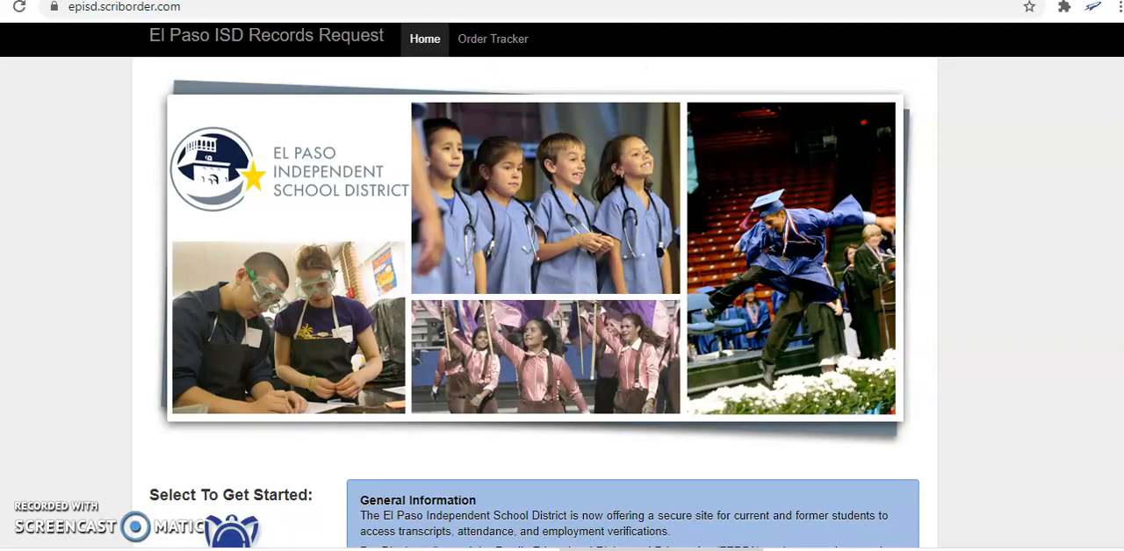
pyautogui.scroll(-3)
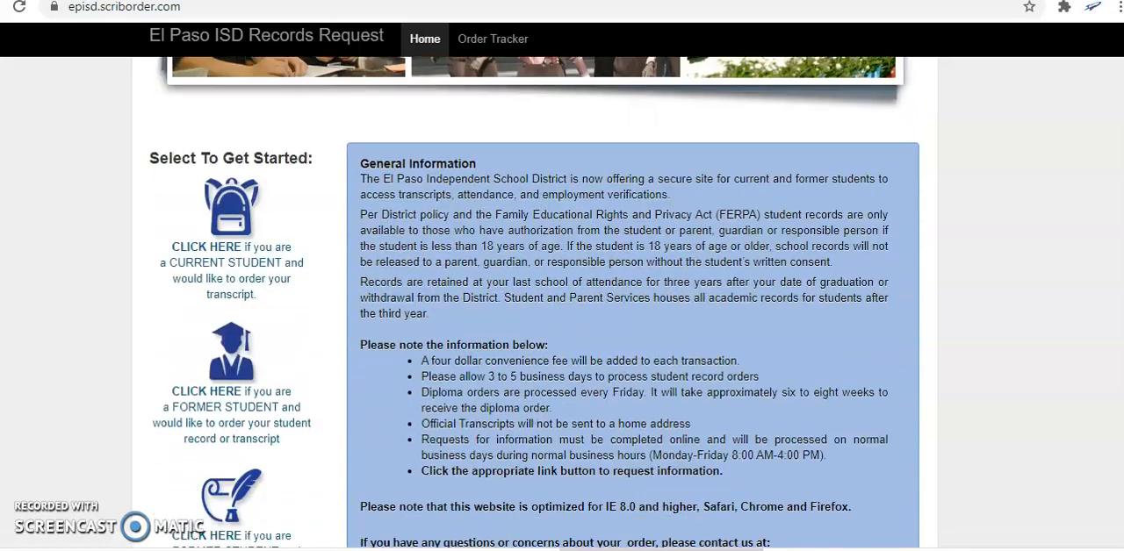
pyautogui.scroll(-3)
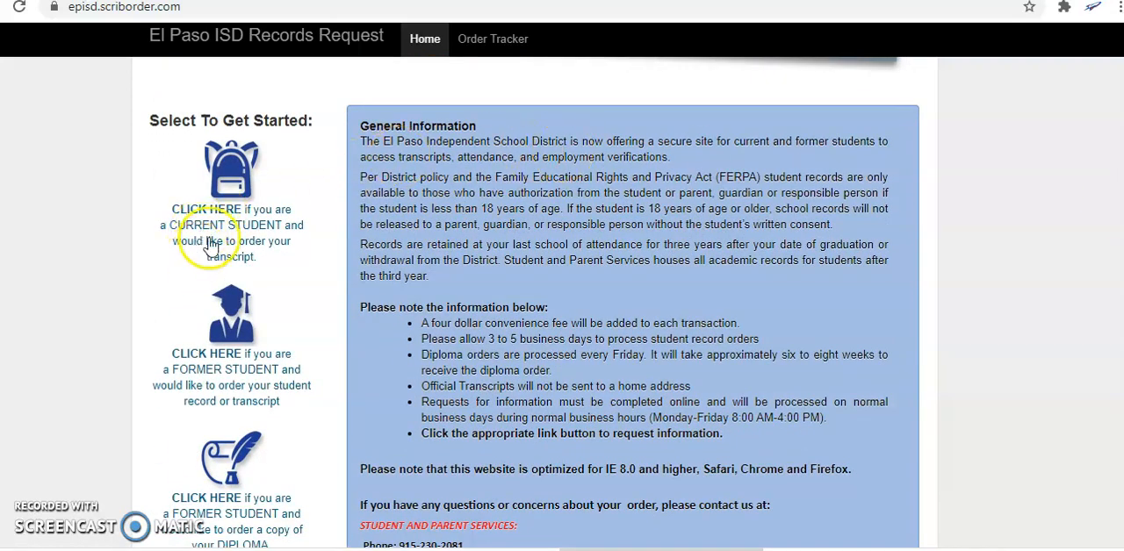
pyautogui.moveTo(242, 224)
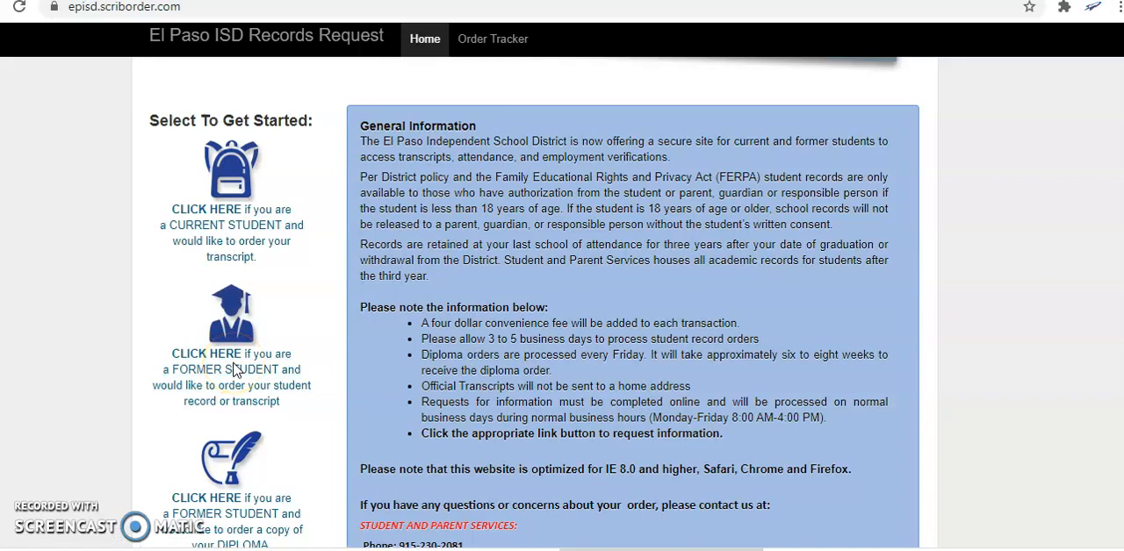
pyautogui.moveTo(294, 512)
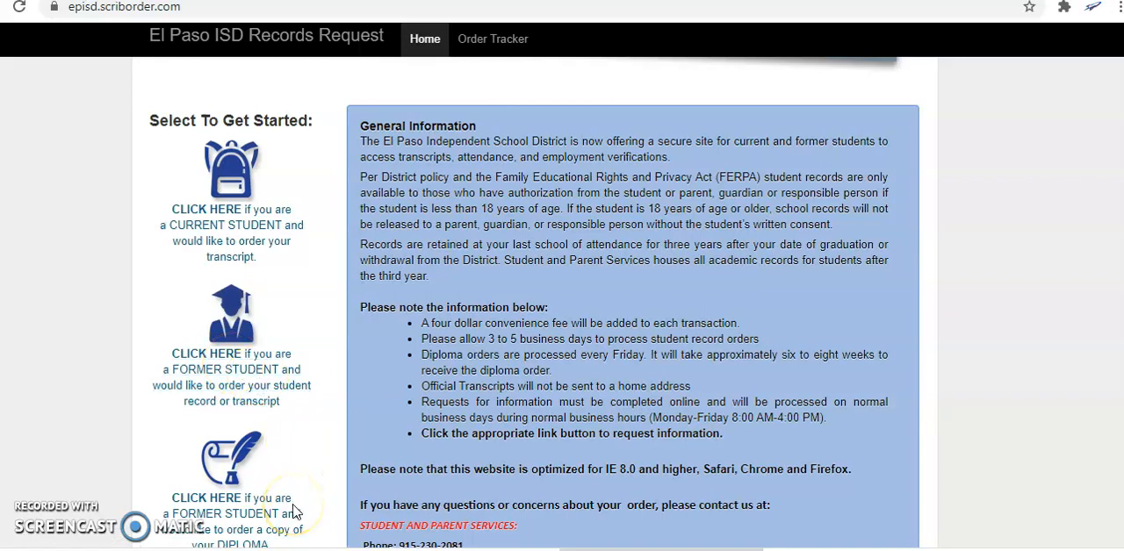
pyautogui.moveTo(281, 514)
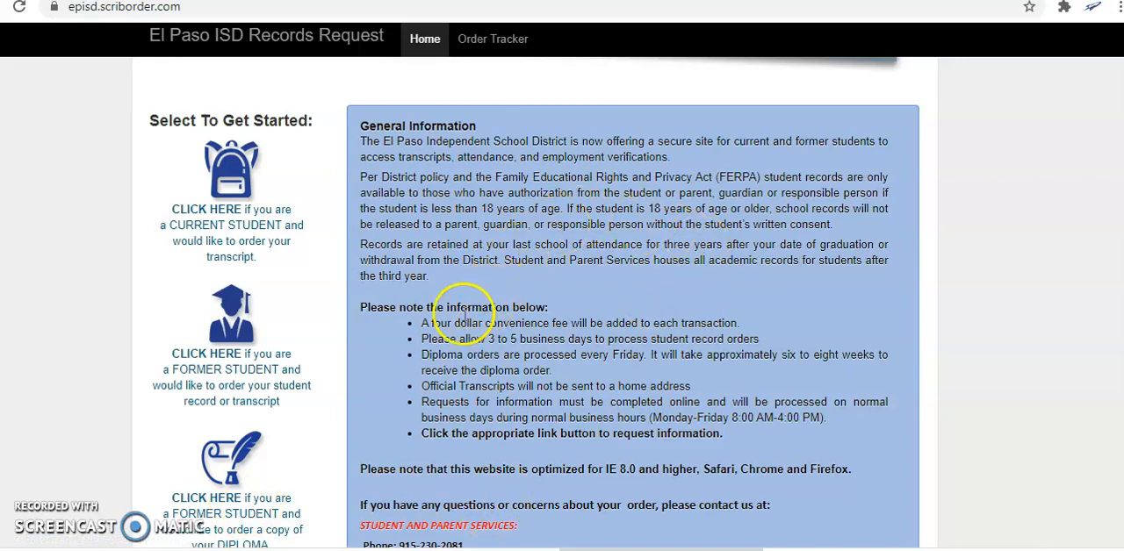
pyautogui.moveTo(382, 208)
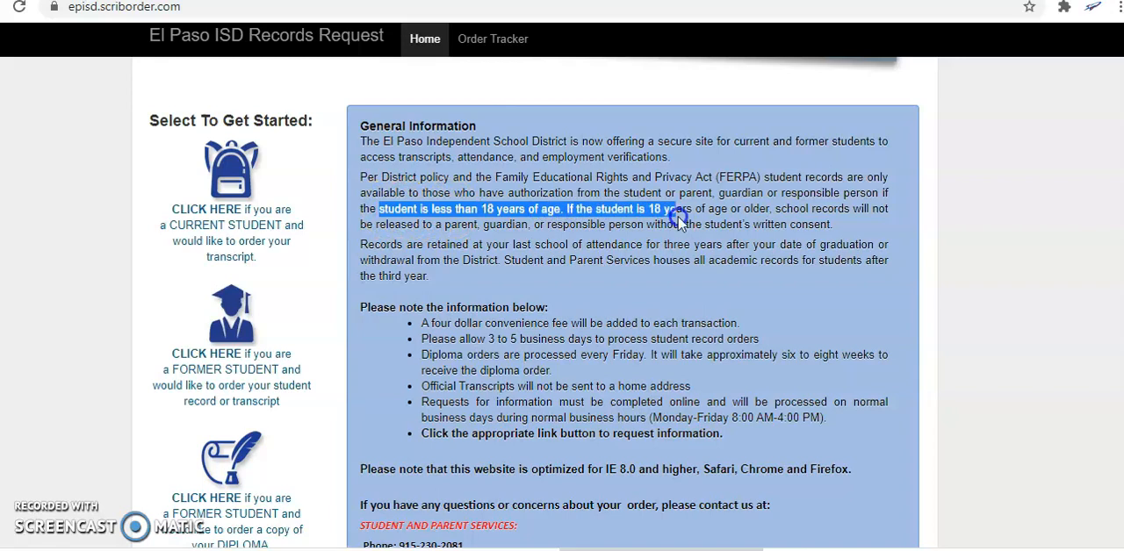
pyautogui.moveTo(676, 216); pyautogui.dragTo(847, 224)
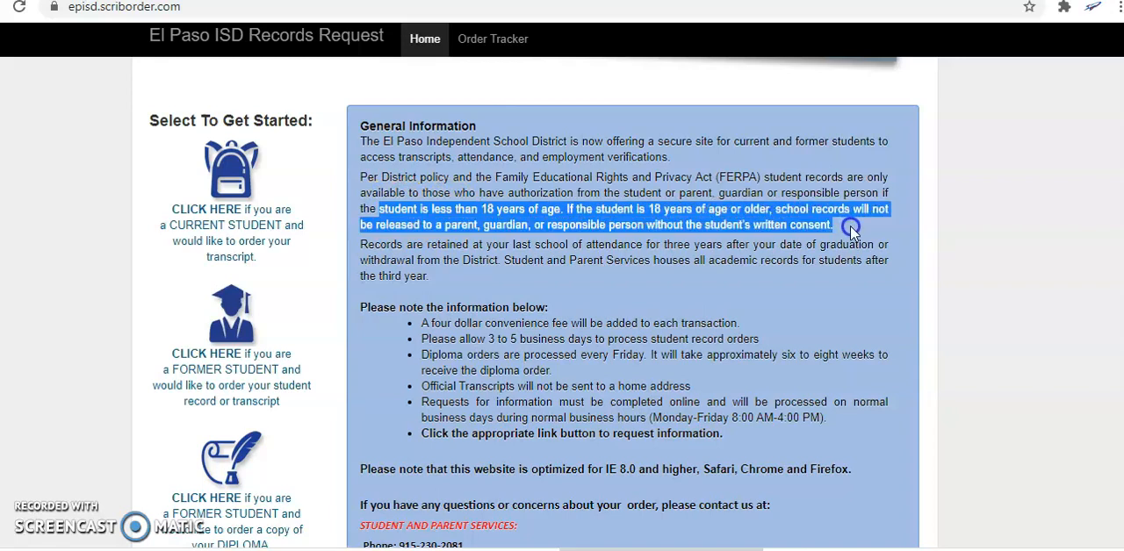
pyautogui.moveTo(850, 230)
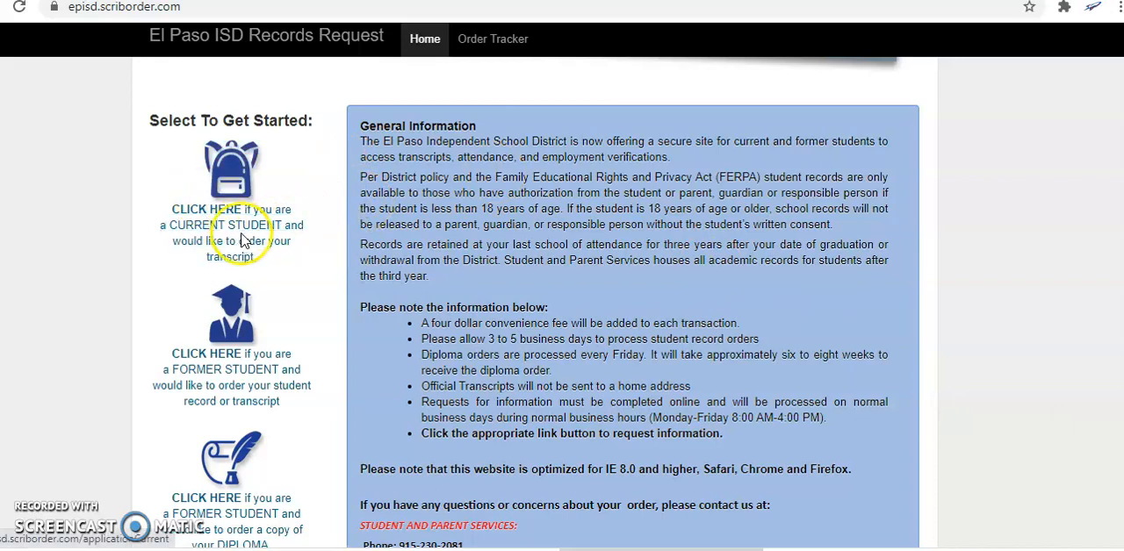
# Start a current student transcript request and scroll to the student fields.
pyautogui.click(231, 225)
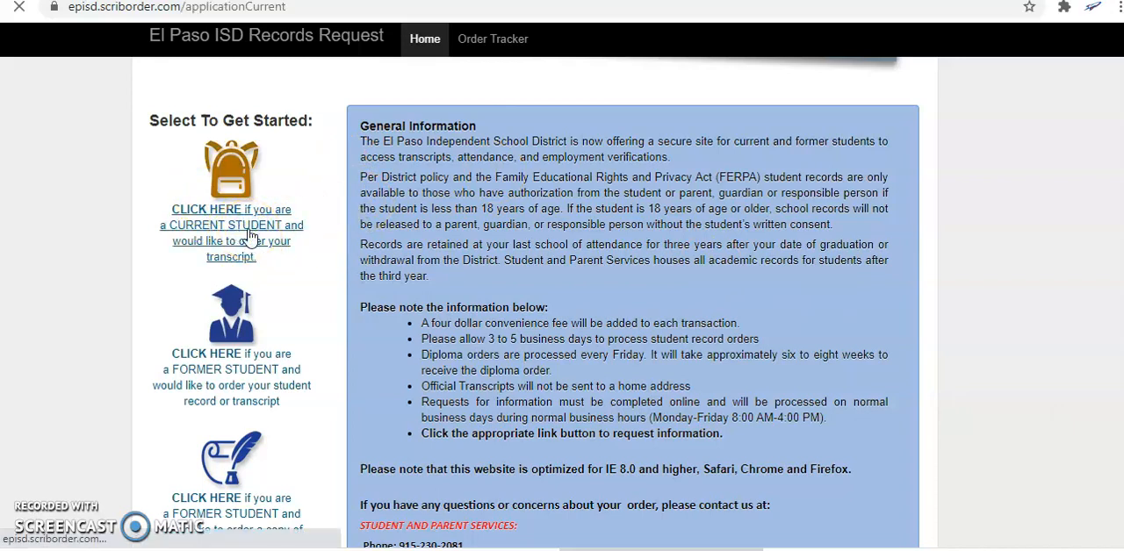
pyautogui.click(206, 225)
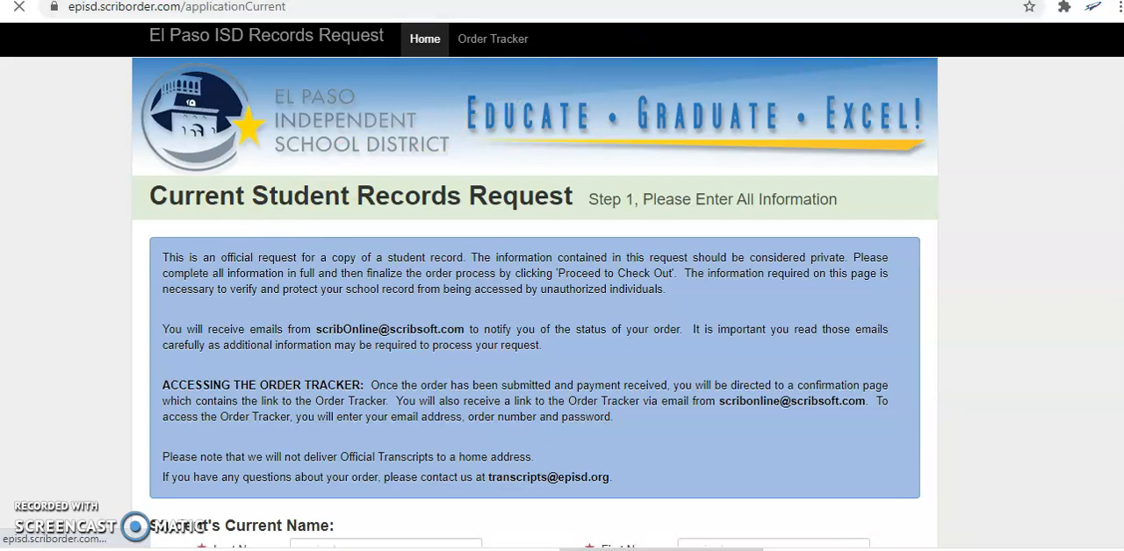
pyautogui.scroll(-3)
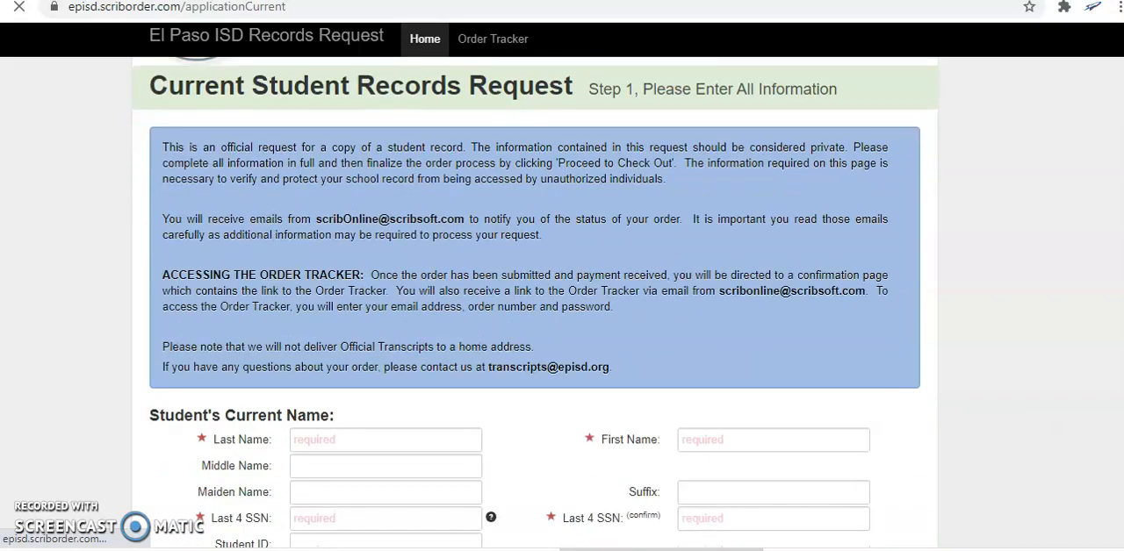
pyautogui.scroll(-3)
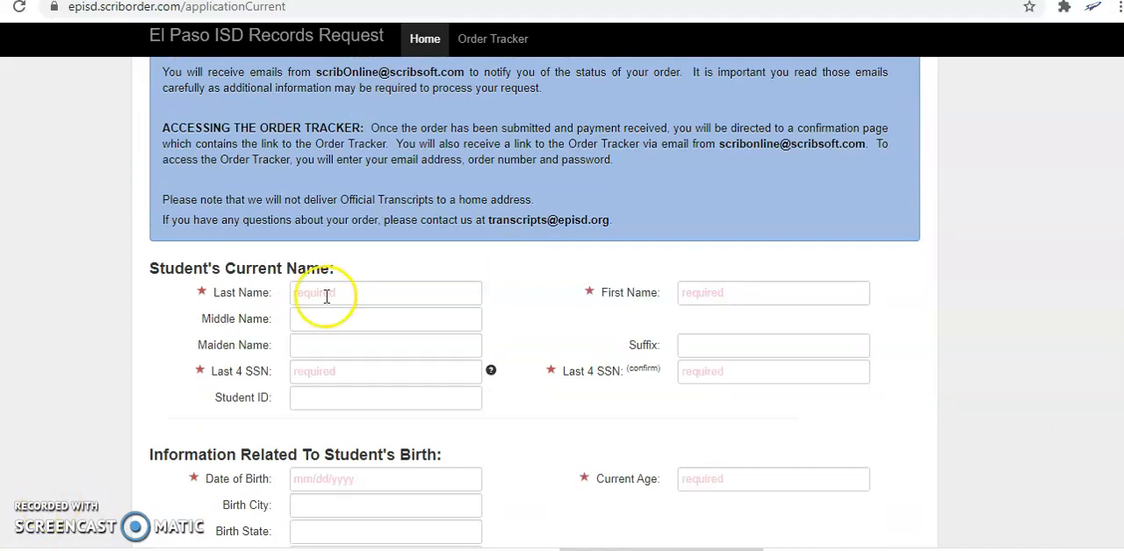
pyautogui.click(385, 293)
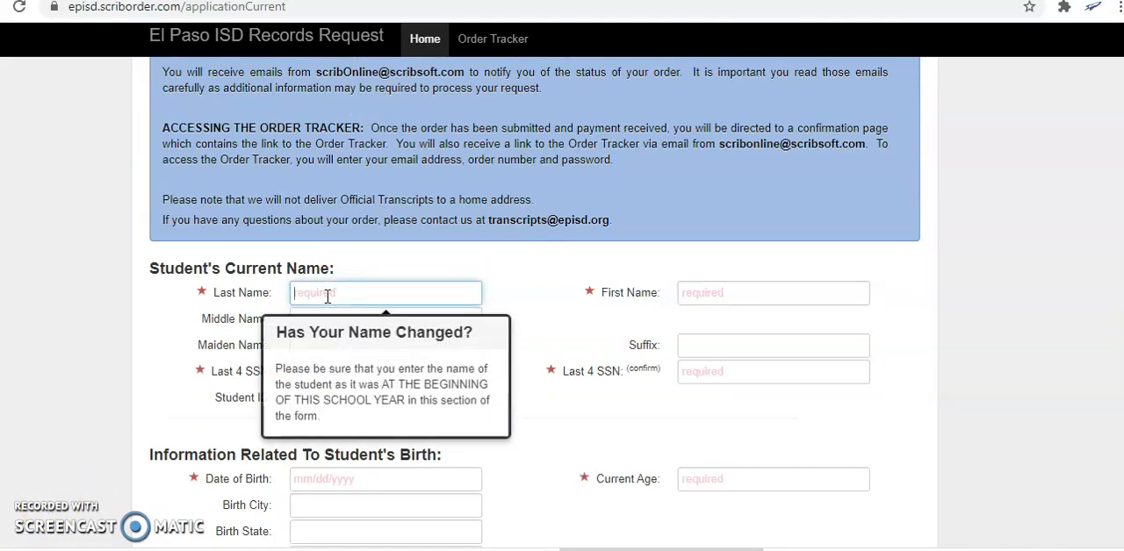
pyautogui.write('Last b')
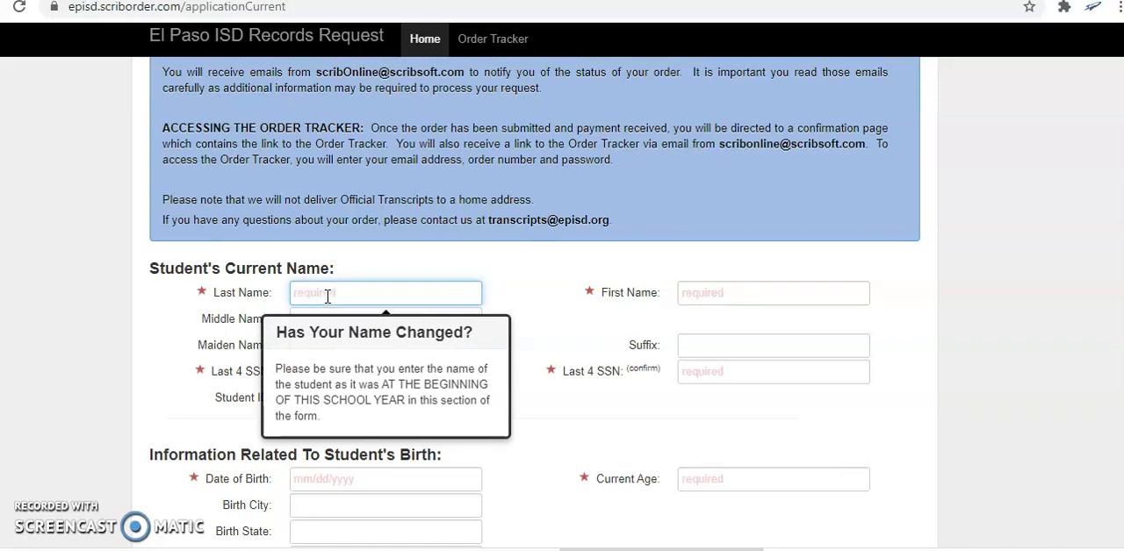
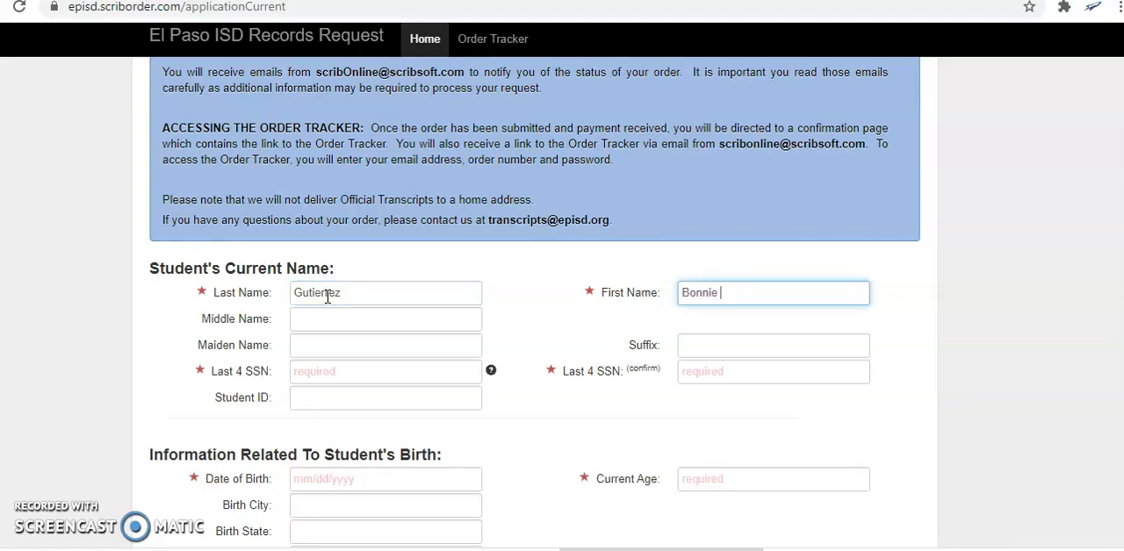
pyautogui.click(772, 345)
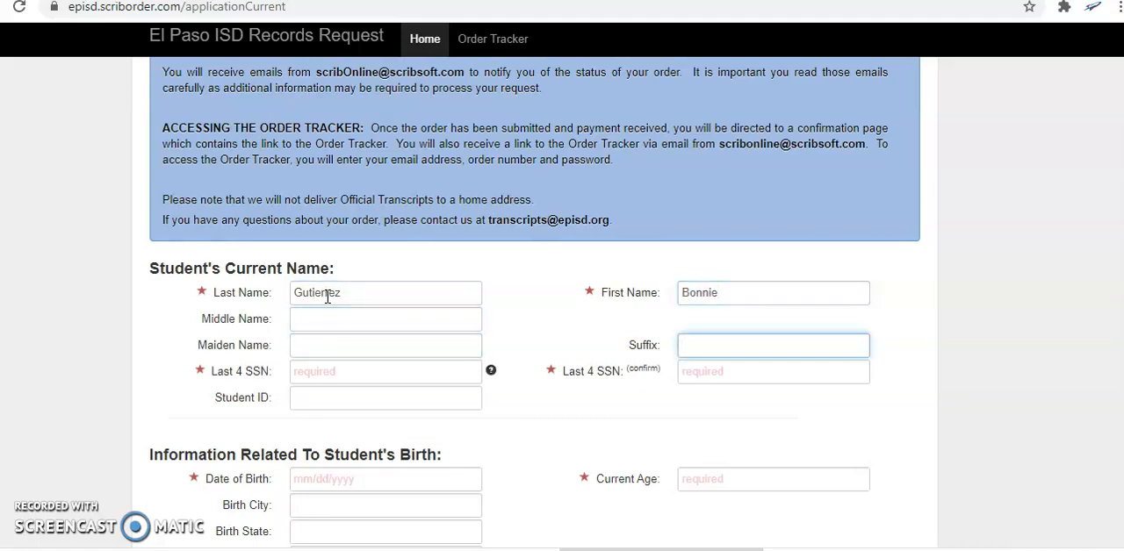
pyautogui.click(384, 371)
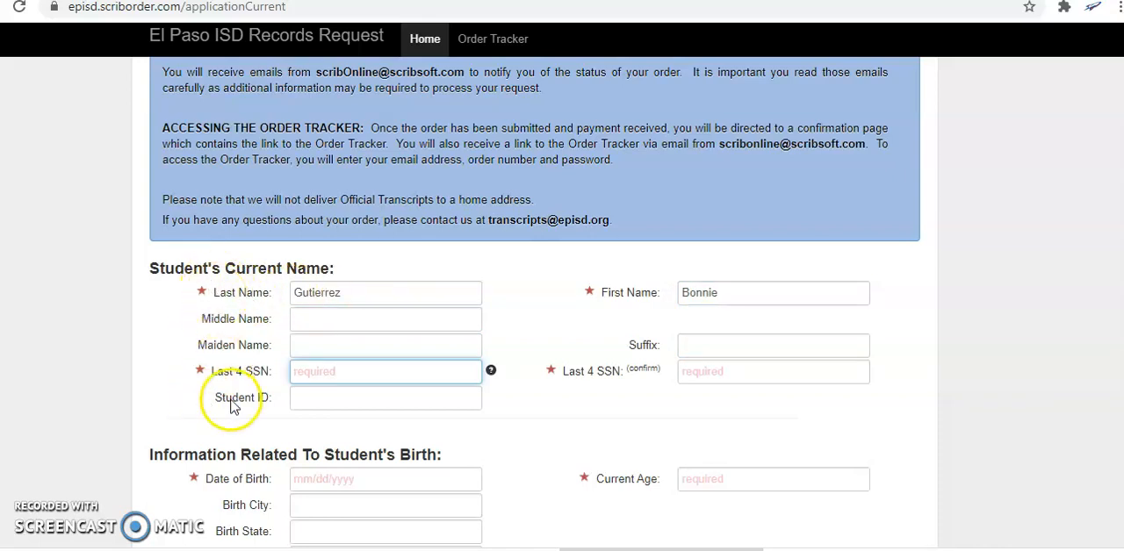
# Enter and confirm the last four SSN digits, then begin the Student ID field.
pyautogui.click(385, 371)
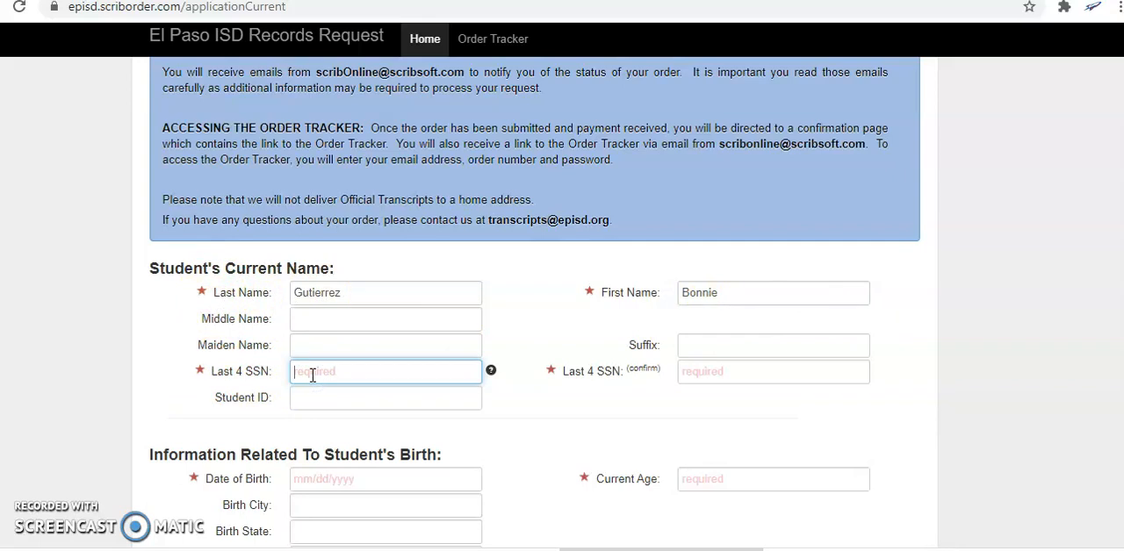
pyautogui.write('1234')
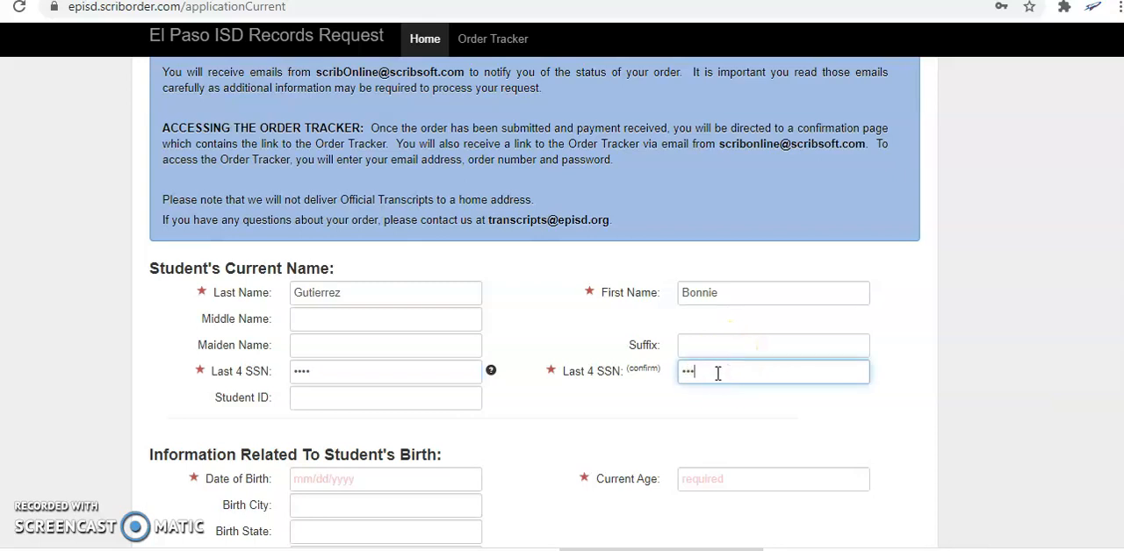
pyautogui.write('4')
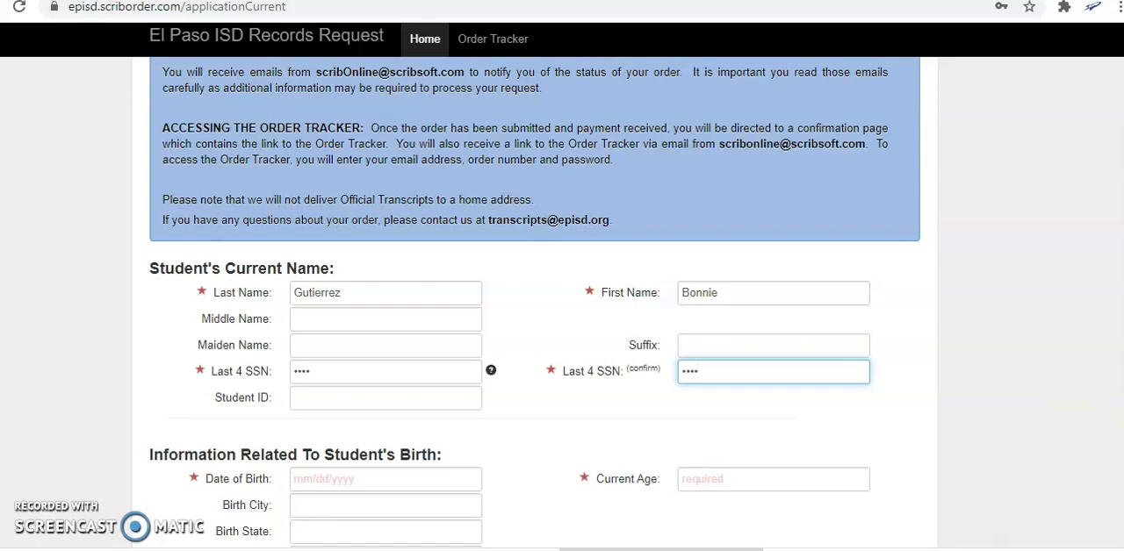
pyautogui.moveTo(465, 320)
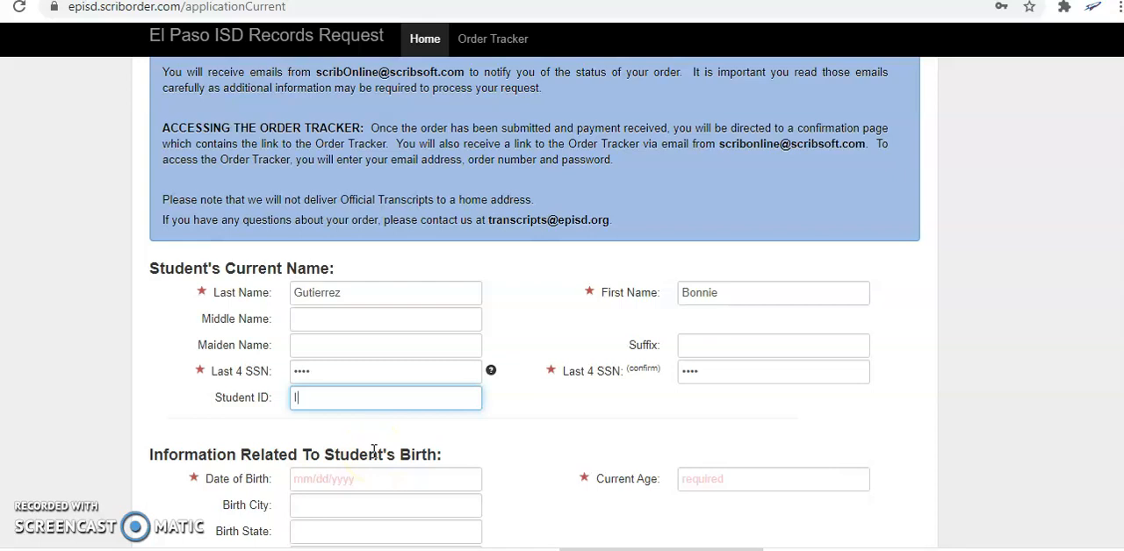
pyautogui.write('Irvin Hig')
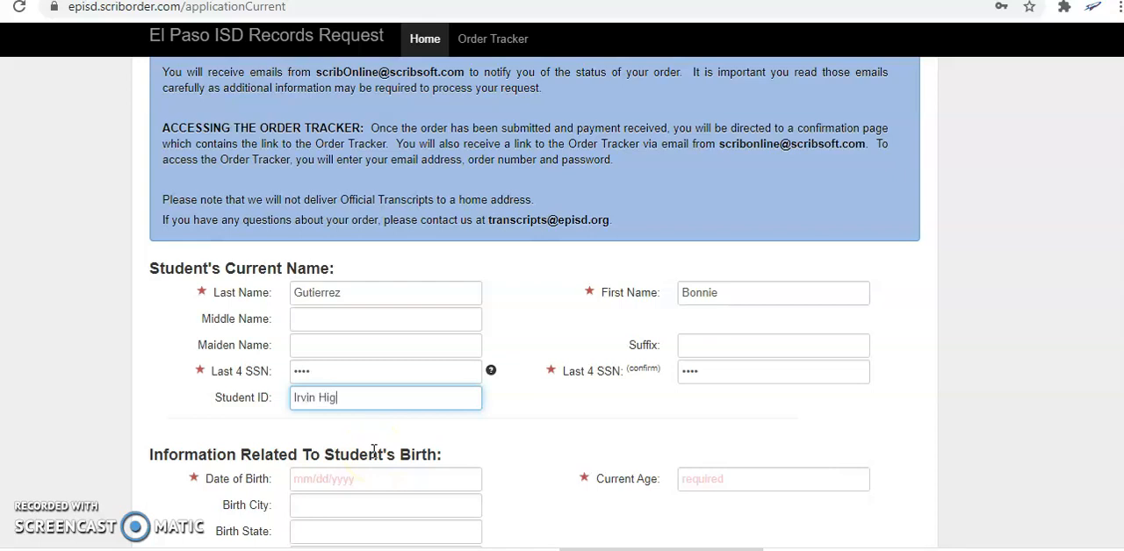
pyautogui.write('h Id')
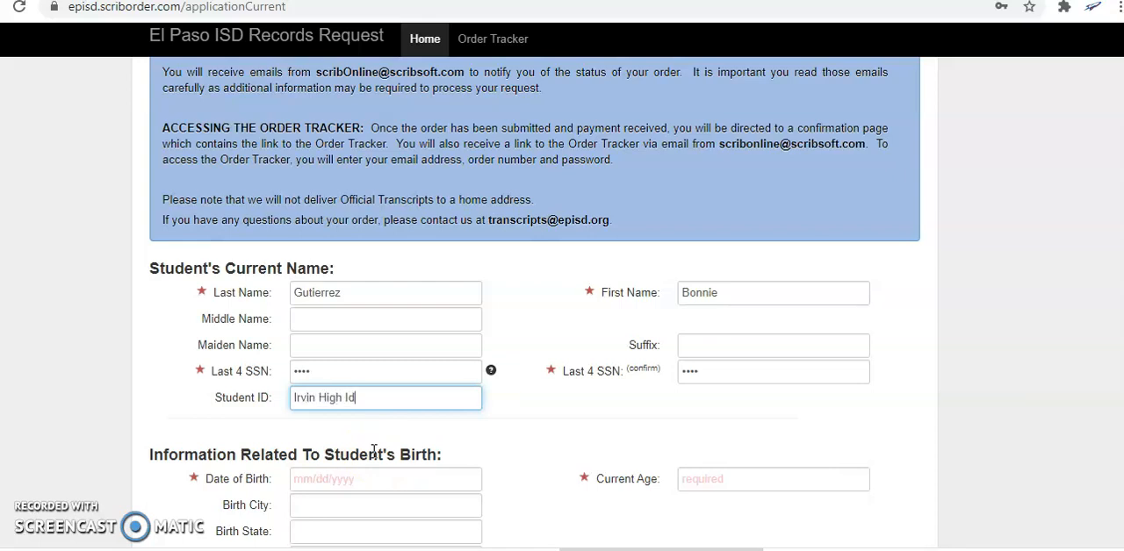
pyautogui.write('#')
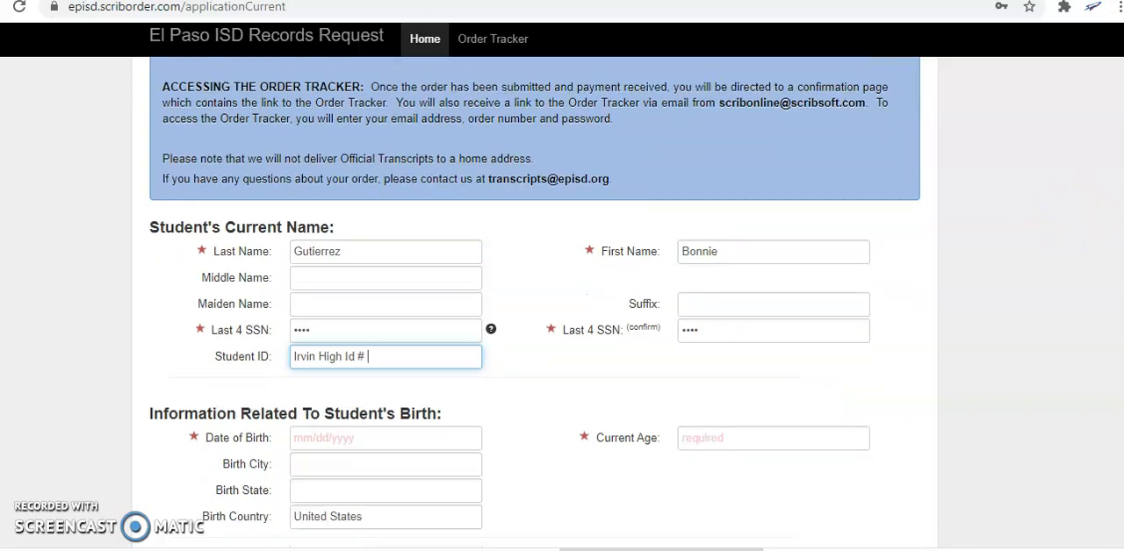
pyautogui.scroll(-3)
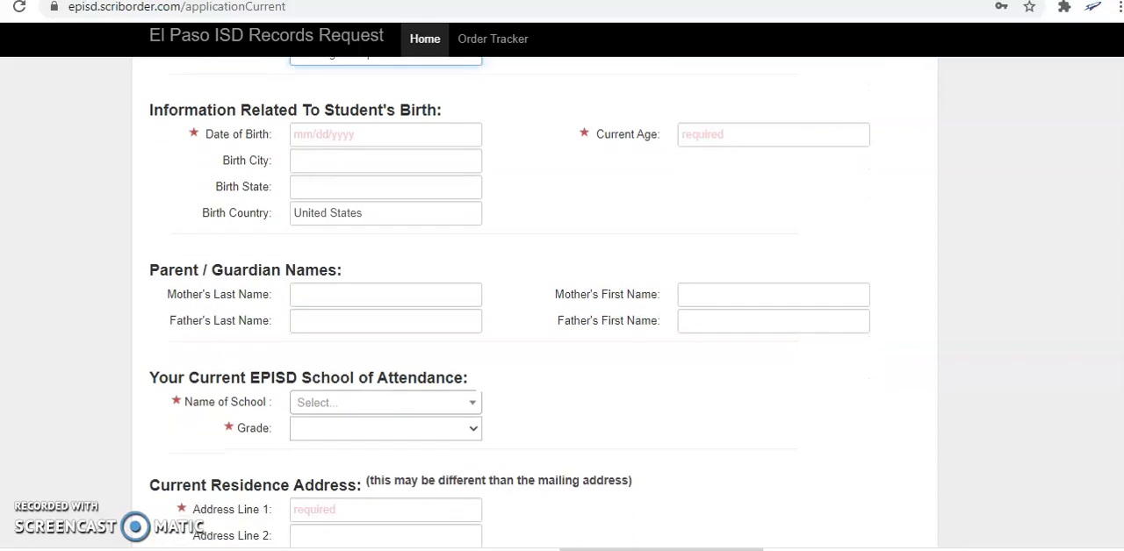
pyautogui.click(318, 134)
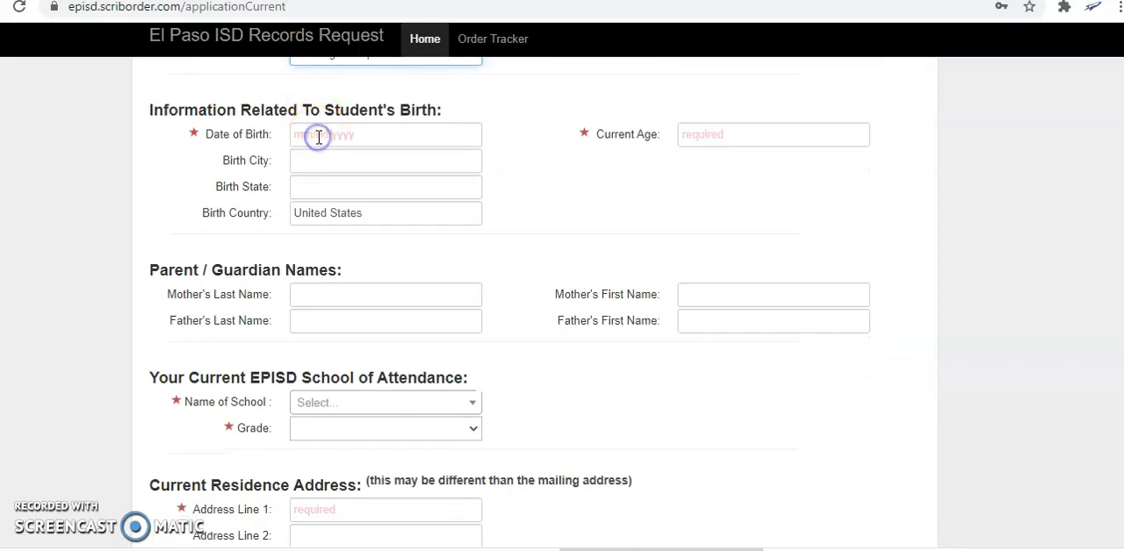
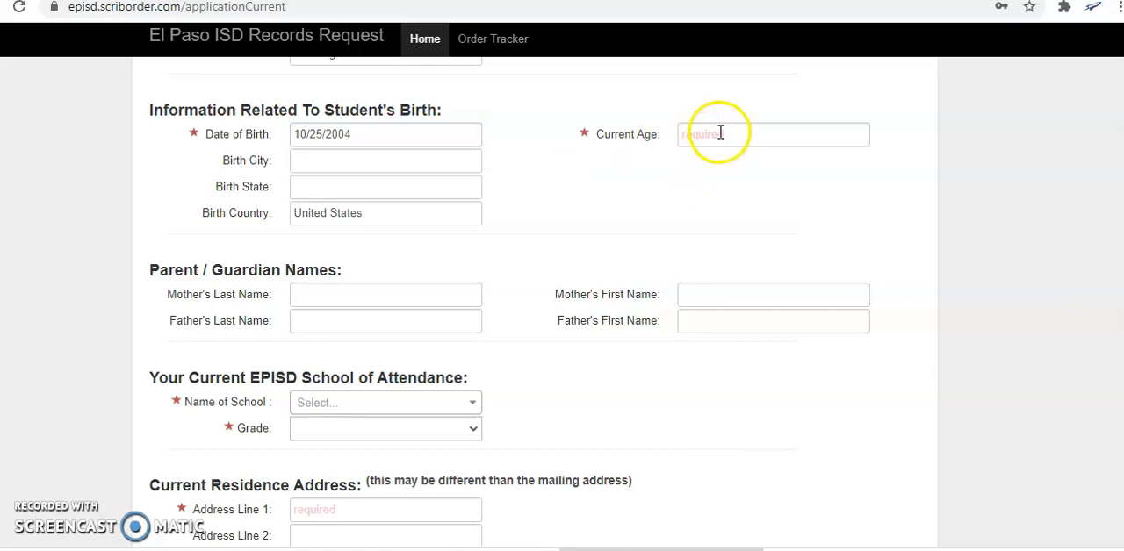
pyautogui.write('17')
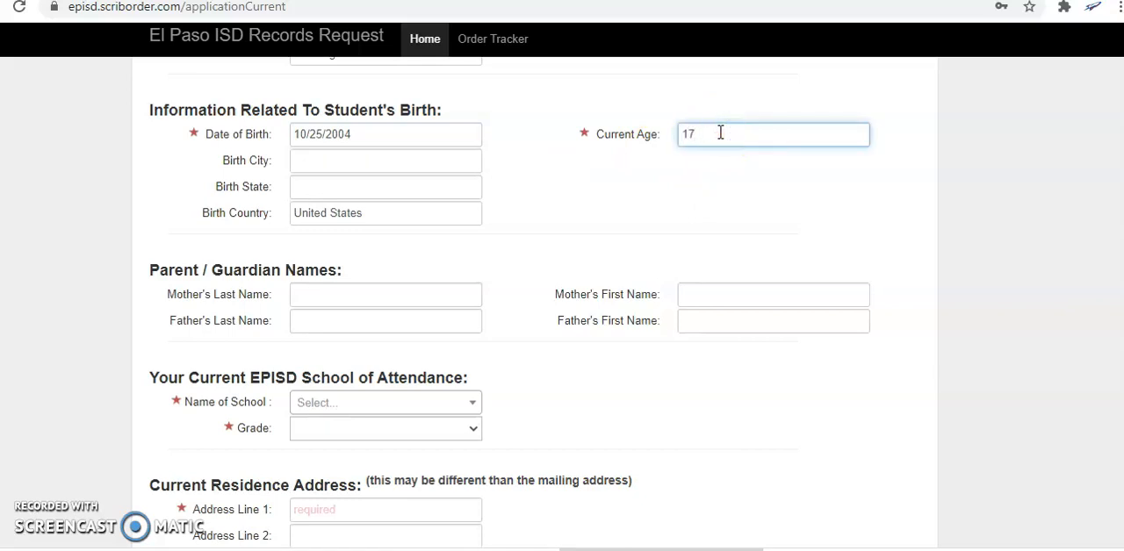
pyautogui.moveTo(341, 321)
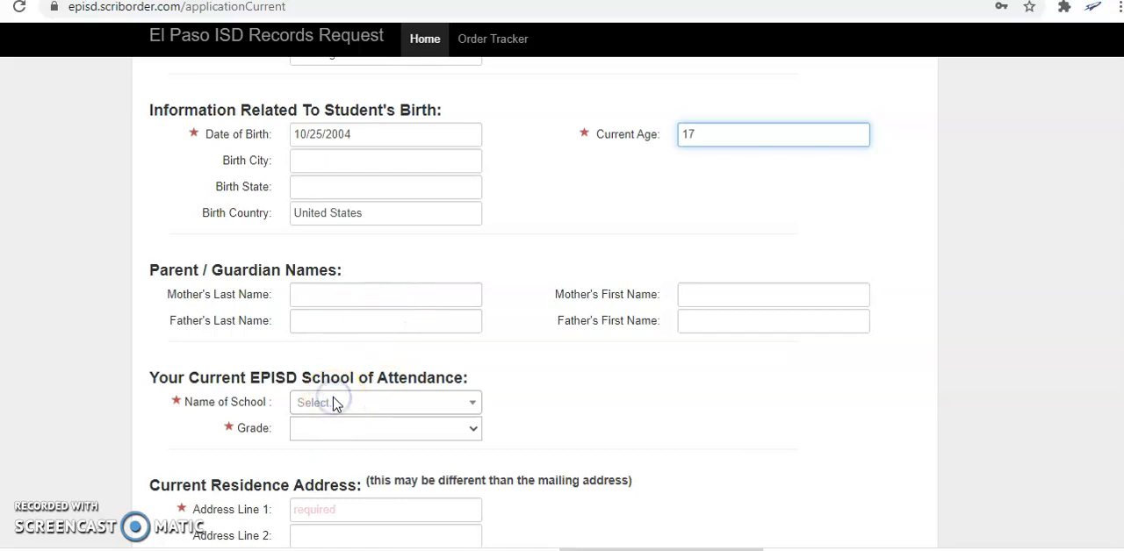
pyautogui.click(384, 402)
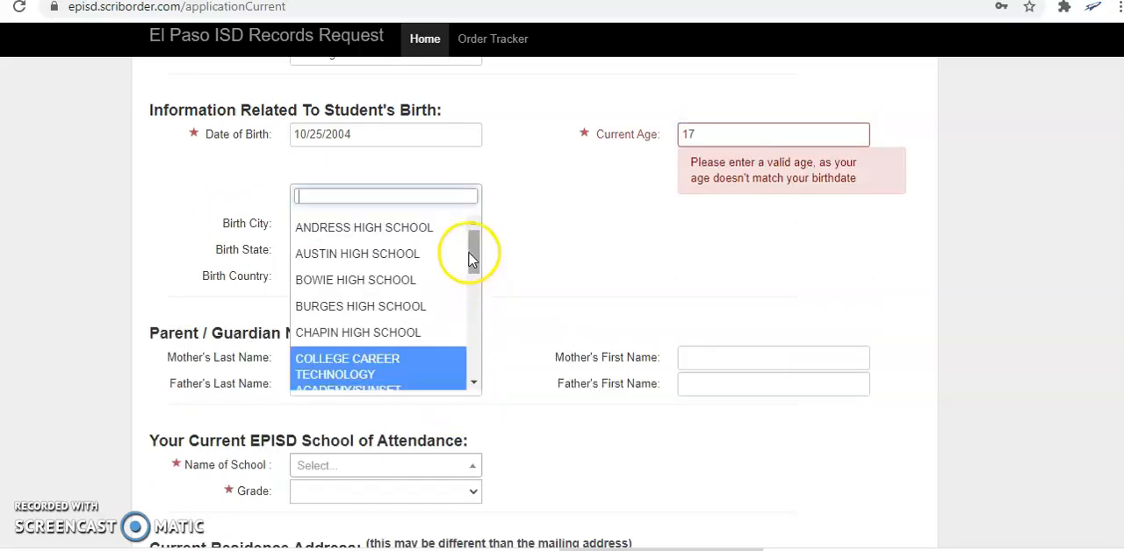
pyautogui.moveTo(720, 134)
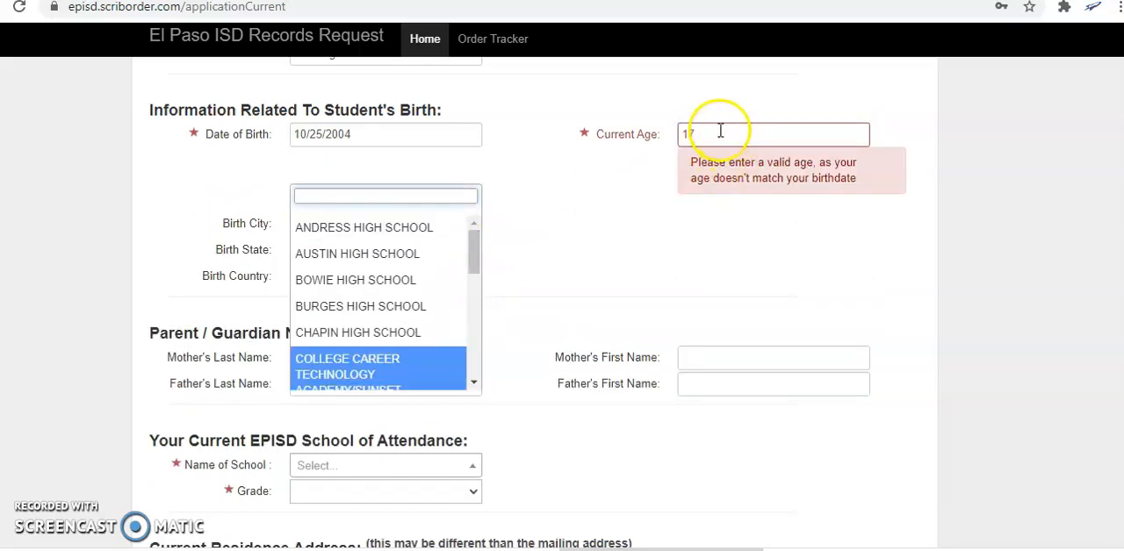
pyautogui.click(384, 134)
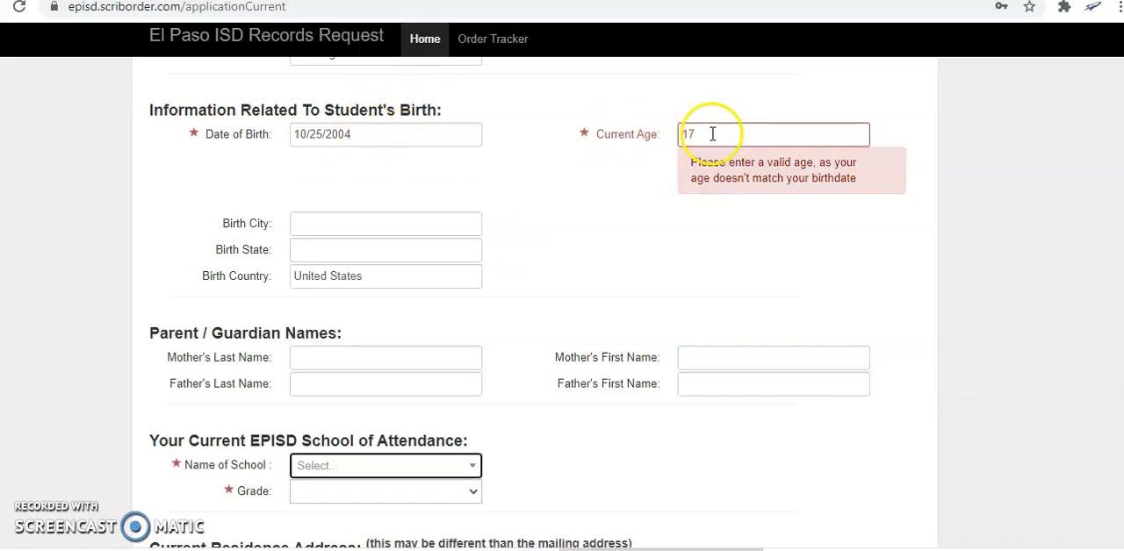
pyautogui.write('16')
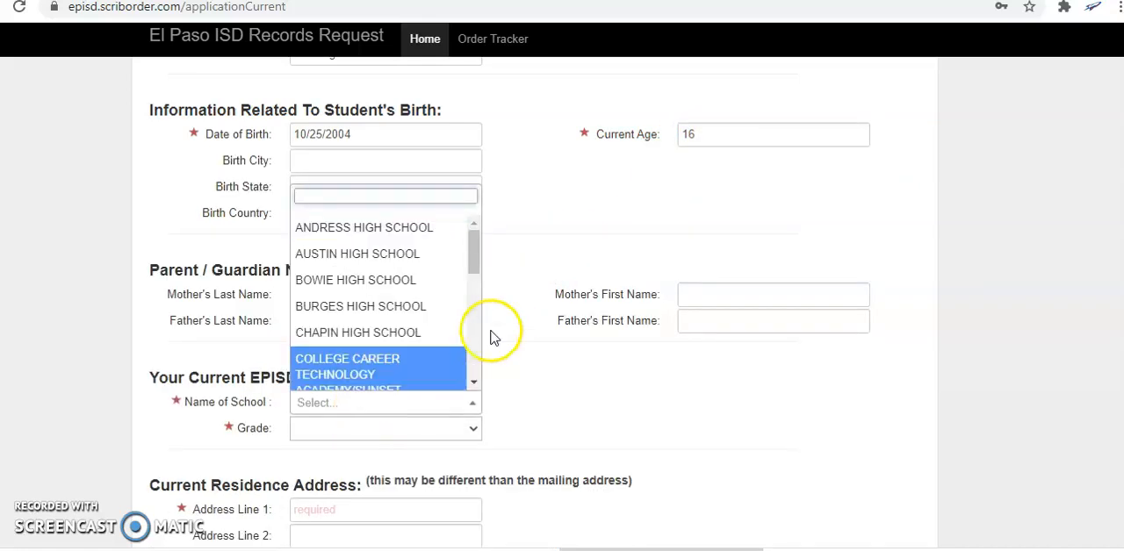
# Select IRVIN HIGH SCHOOL as the school and 12th Grade as the grade.
pyautogui.scroll(-3)
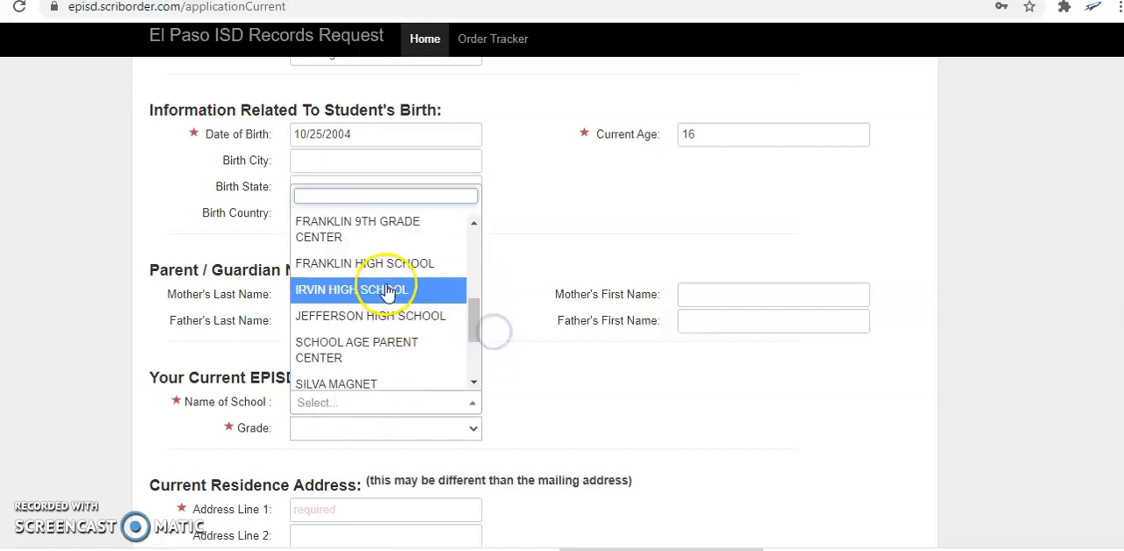
pyautogui.click(353, 289)
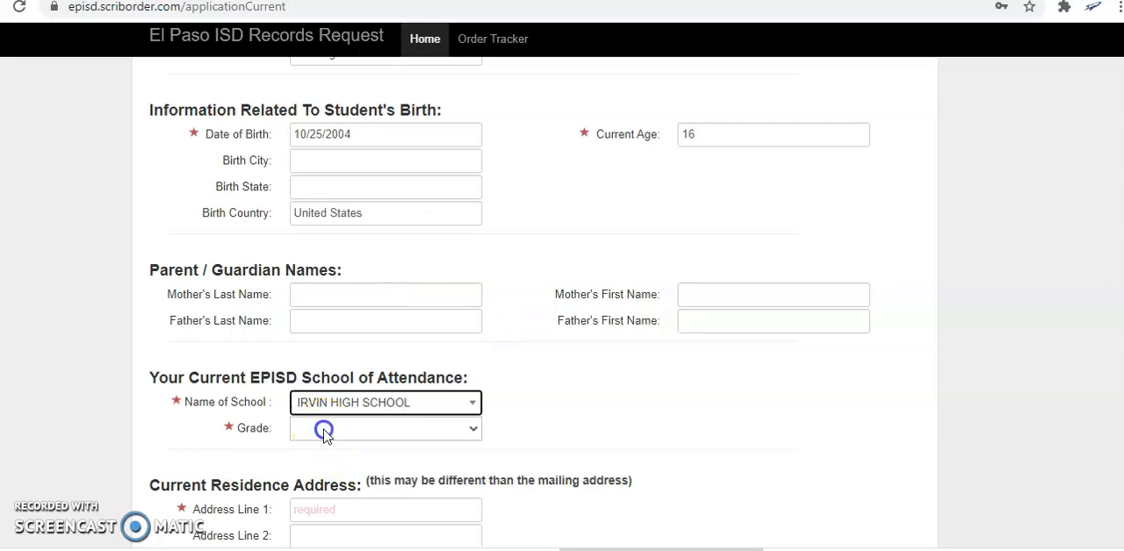
pyautogui.click(384, 428)
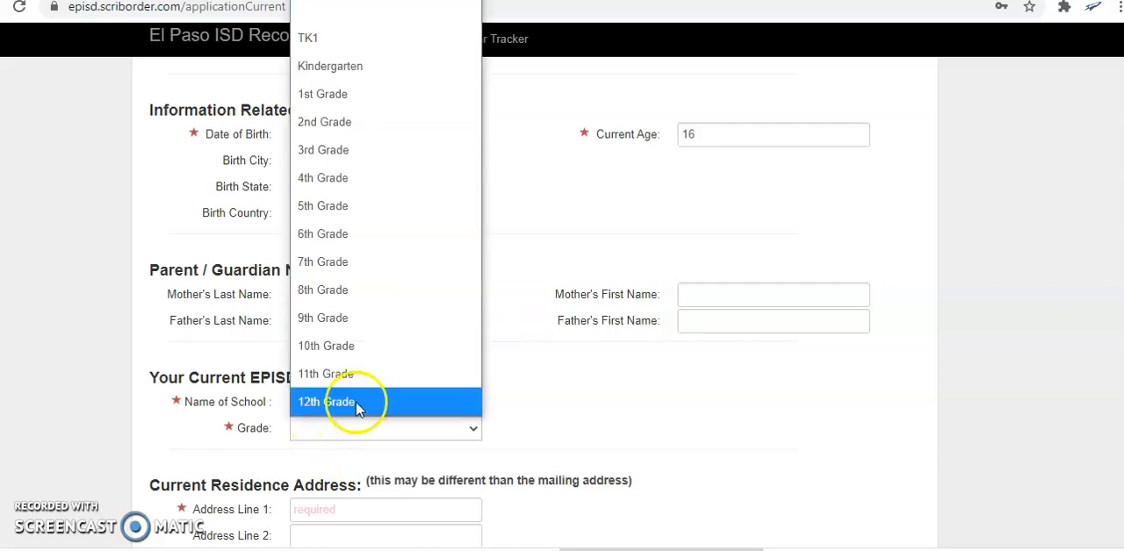
pyautogui.click(355, 402)
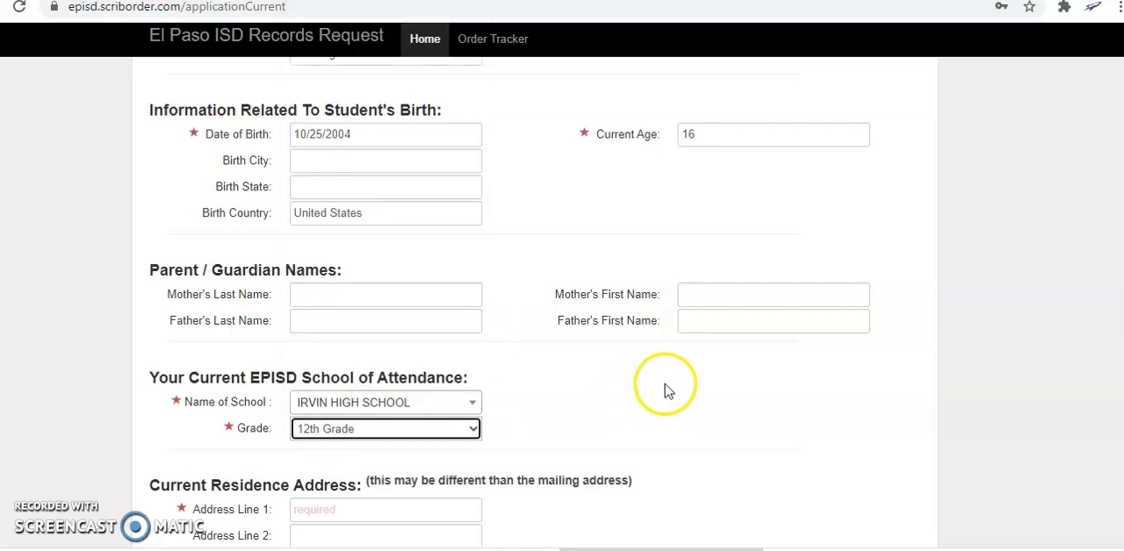
pyautogui.scroll(-3)
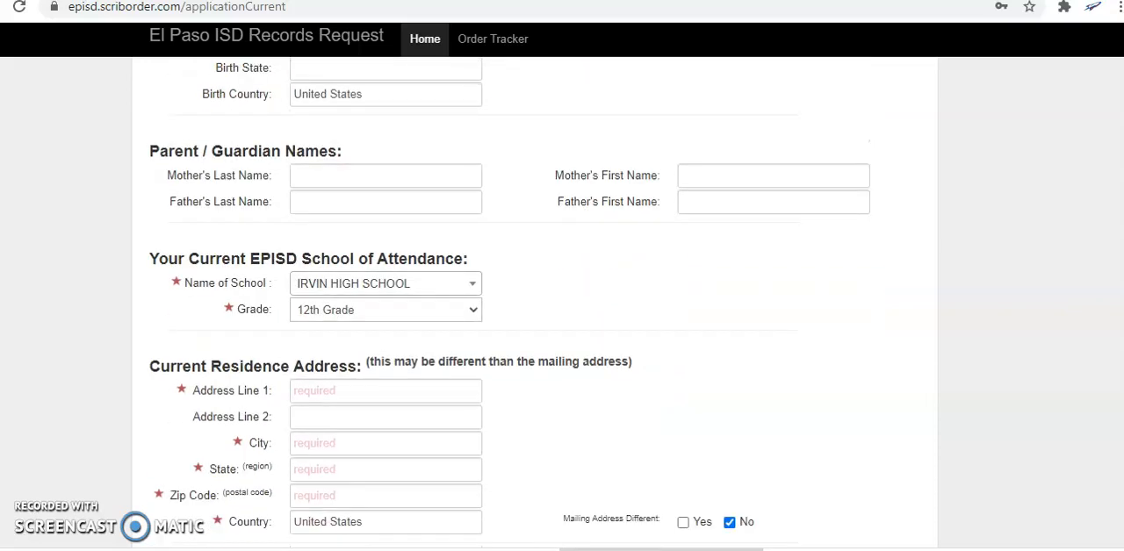
pyautogui.scroll(-3)
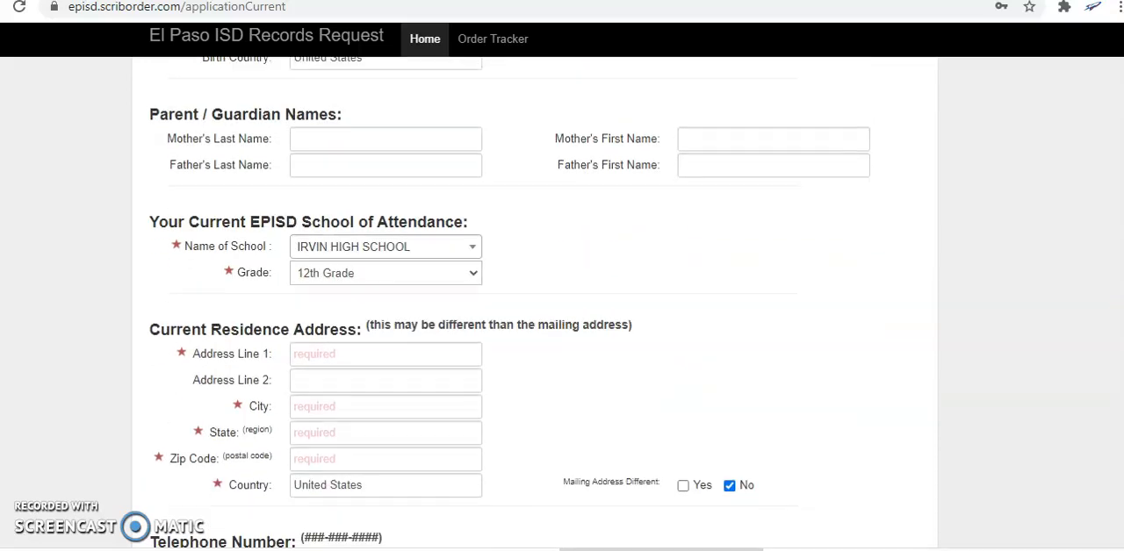
pyautogui.scroll(-3)
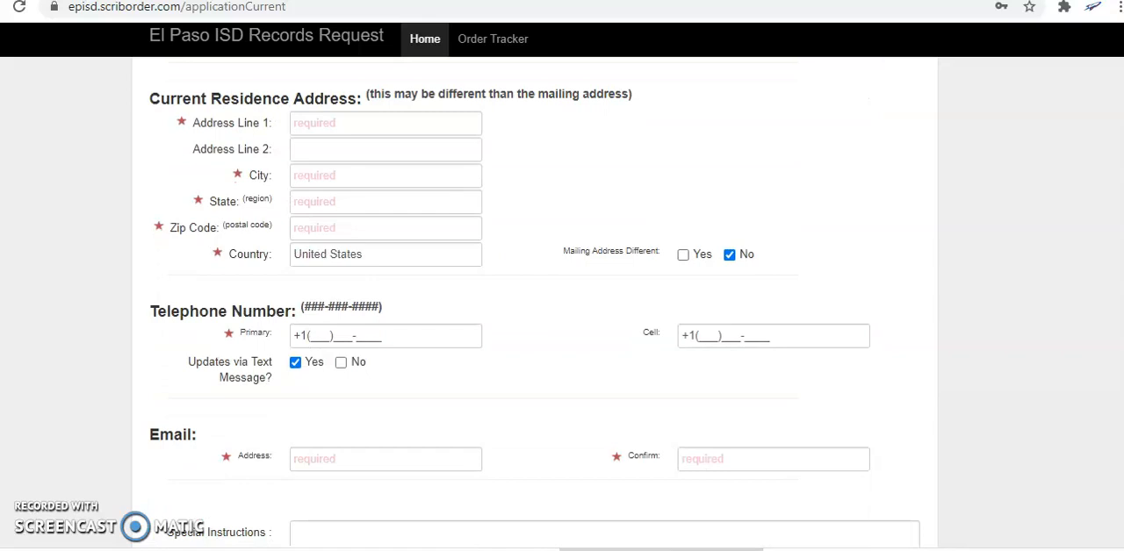
pyautogui.click(384, 122)
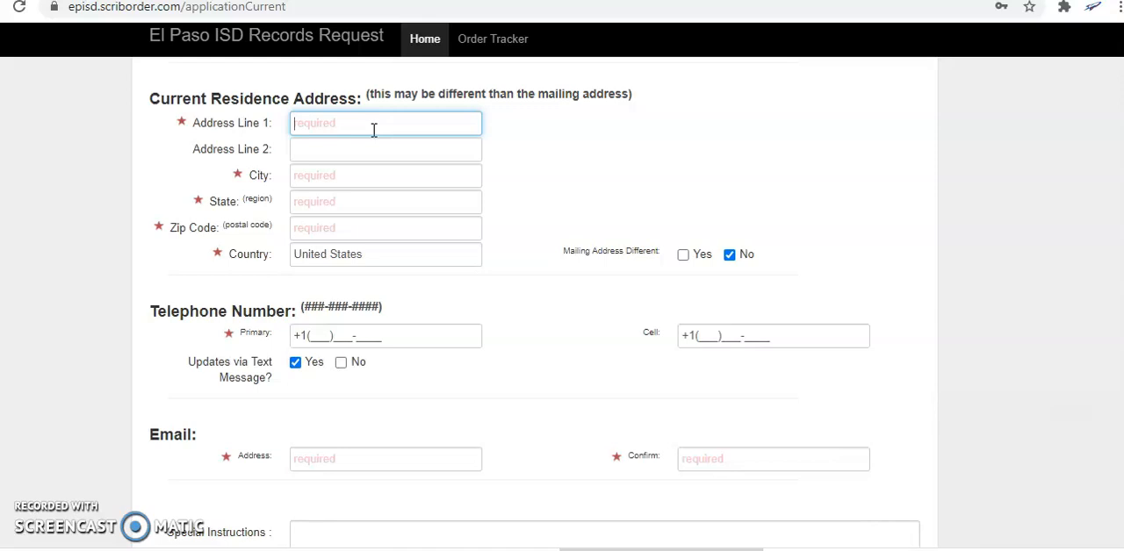
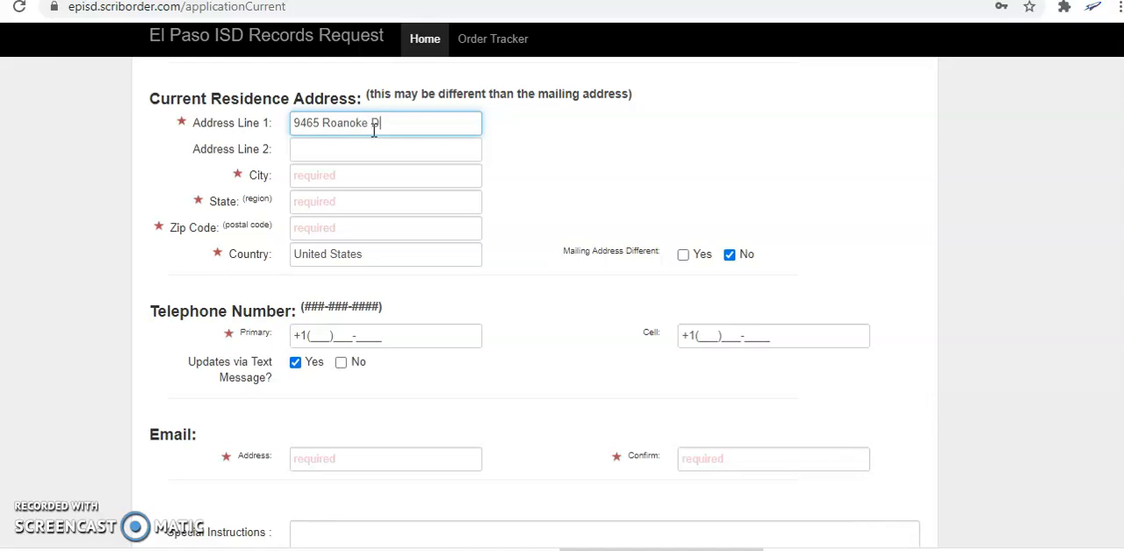
pyautogui.click(384, 149)
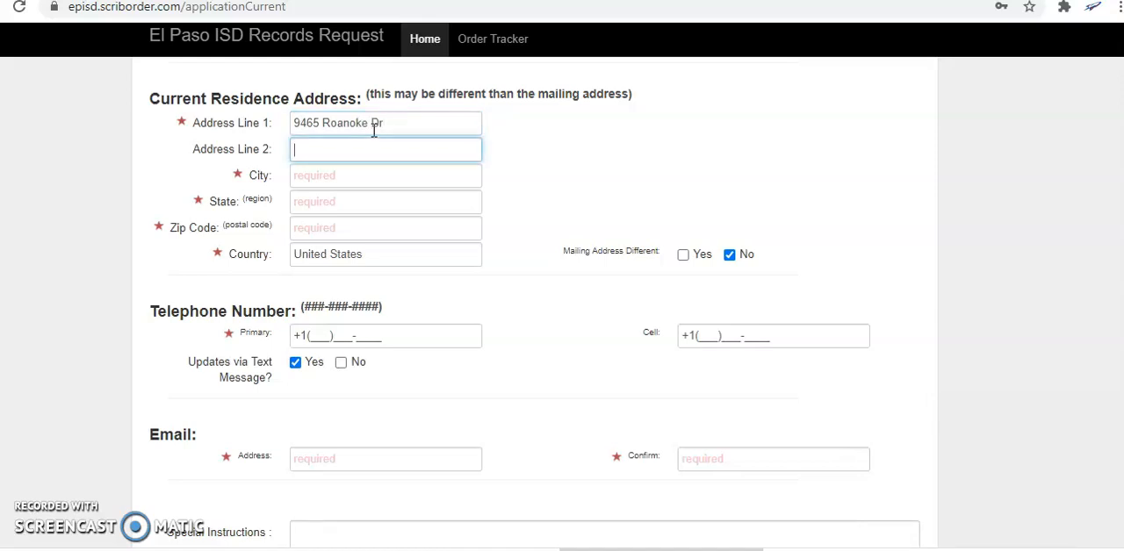
# Set the city to El Paso, state to Texas and ZIP code to 79924.
pyautogui.write('EL pAs')
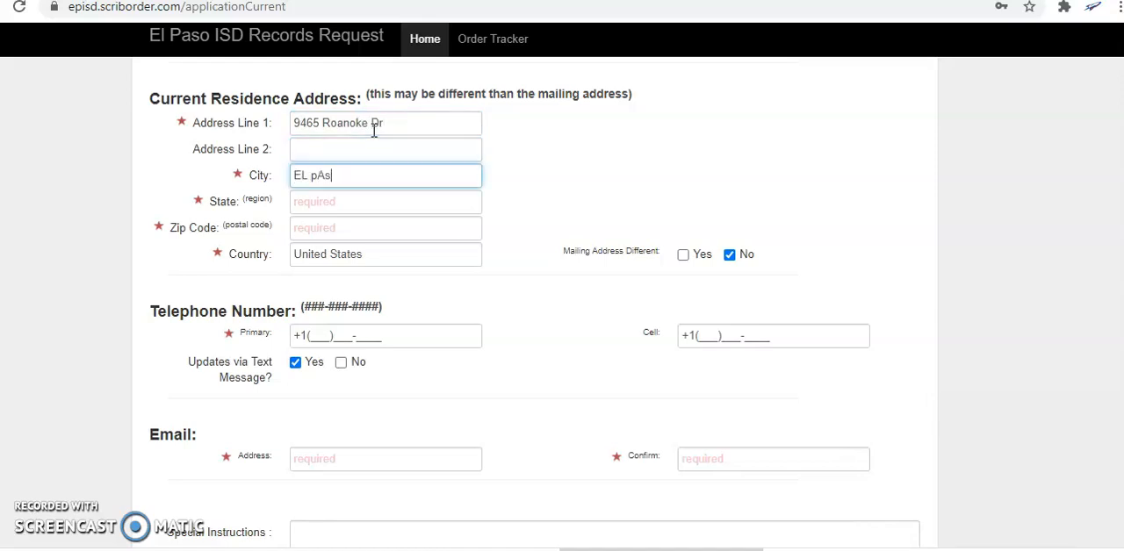
pyautogui.press('Backspace')
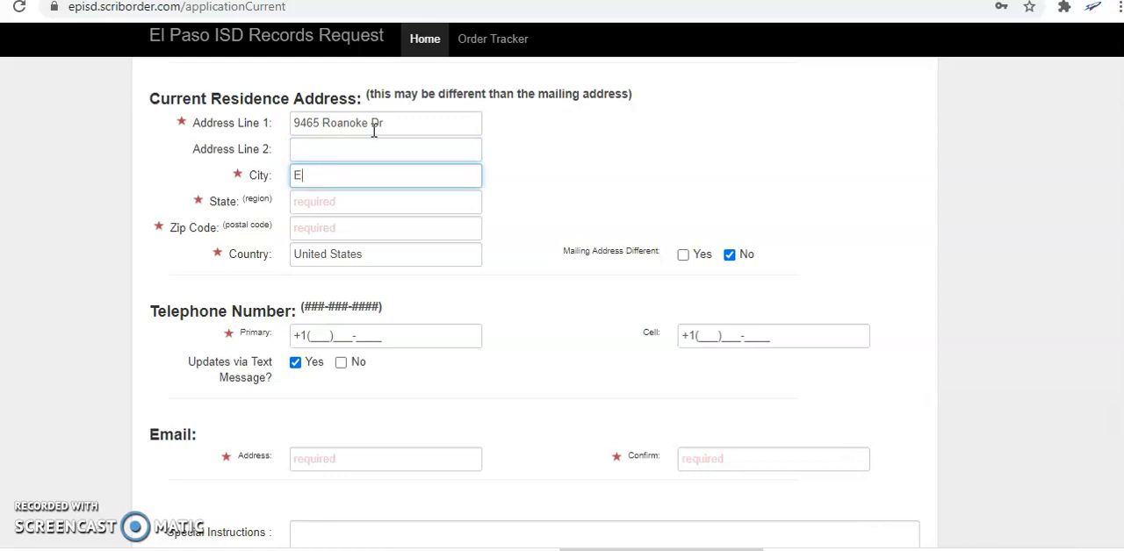
pyautogui.write('l Paso')
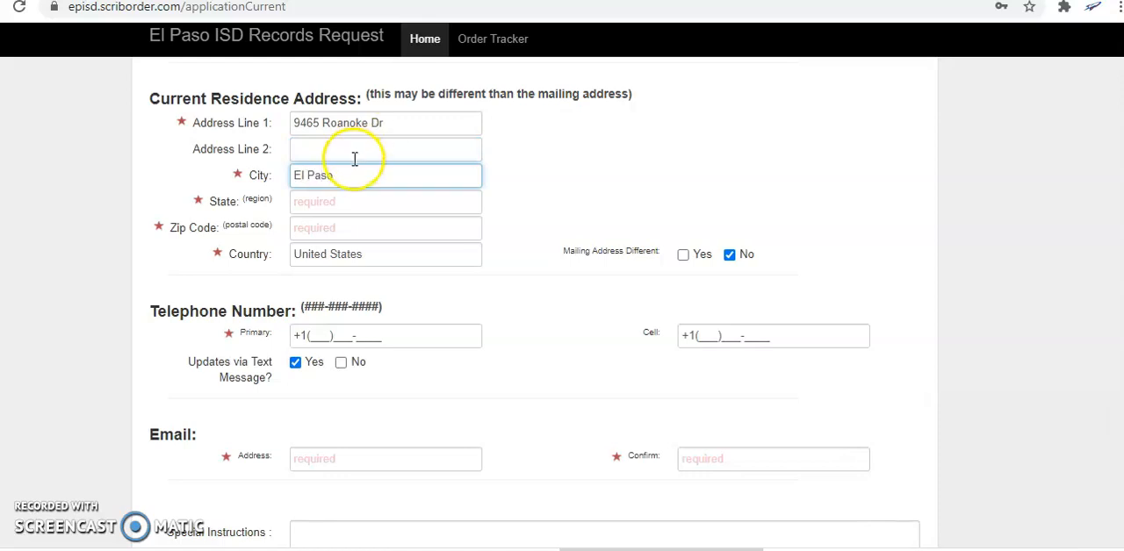
pyautogui.write('Texas')
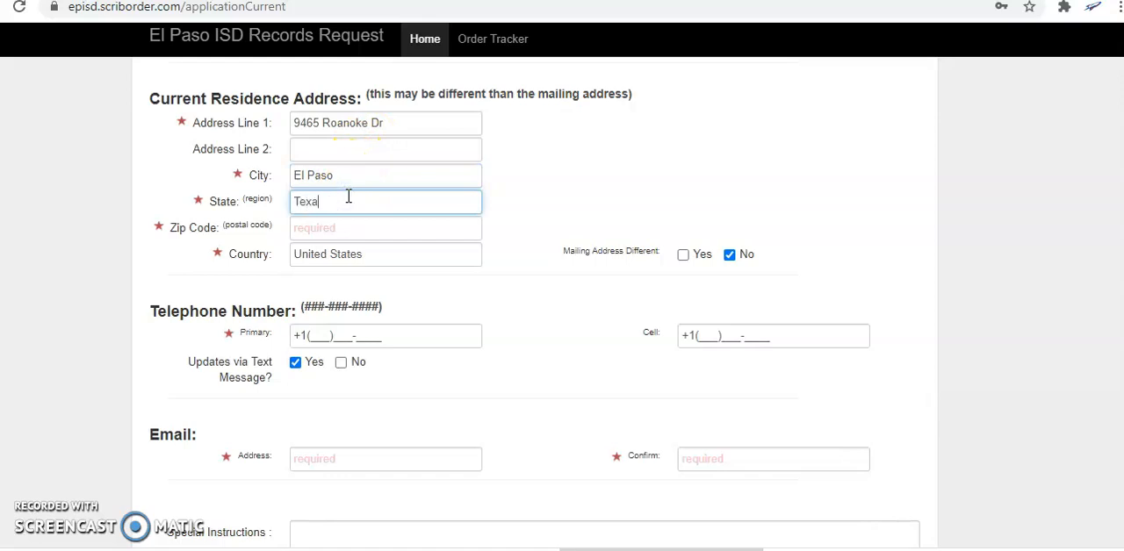
pyautogui.click(384, 227)
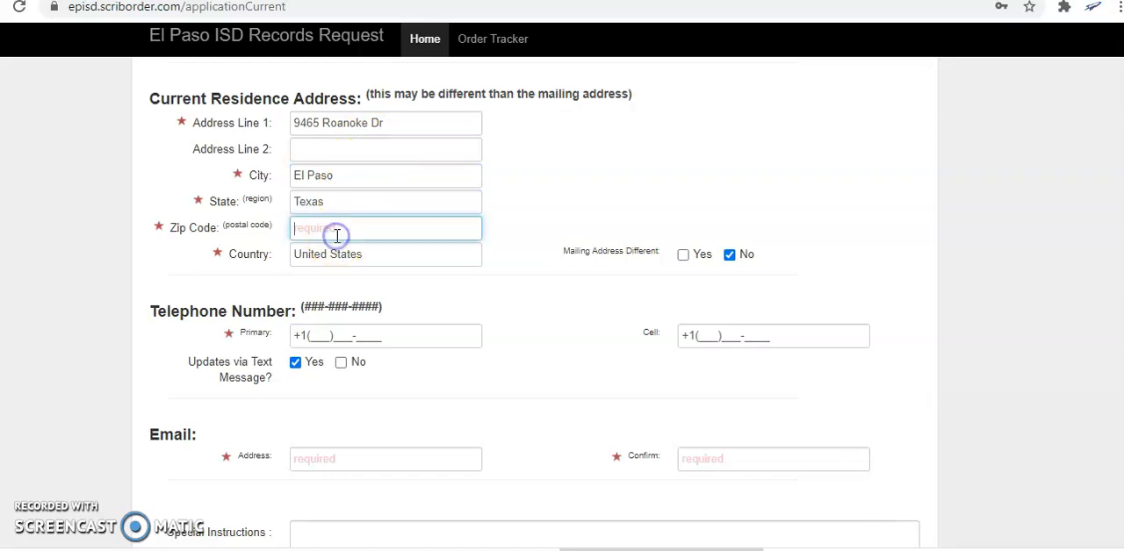
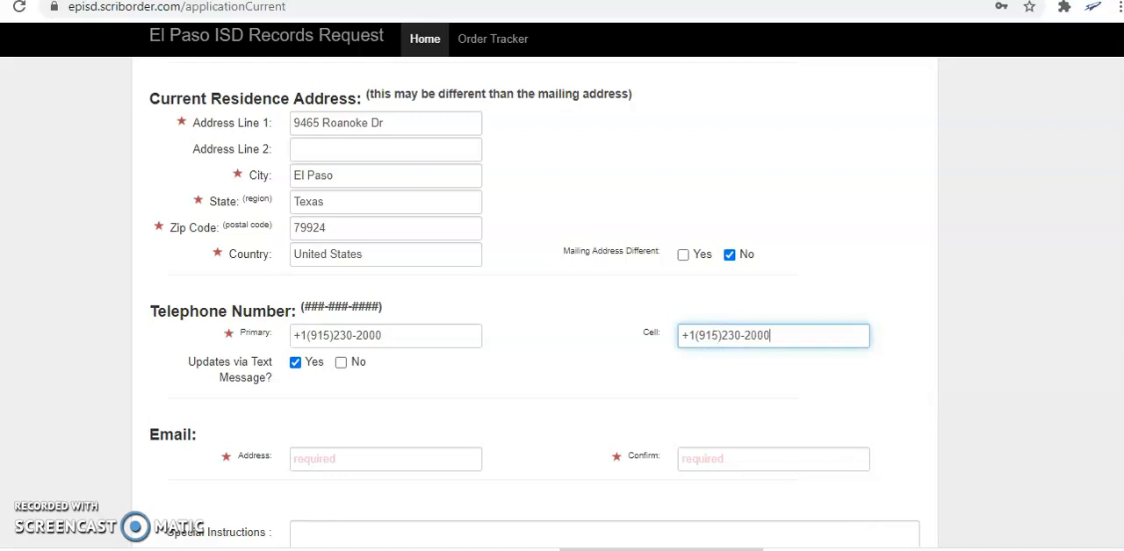
pyautogui.scroll(-3)
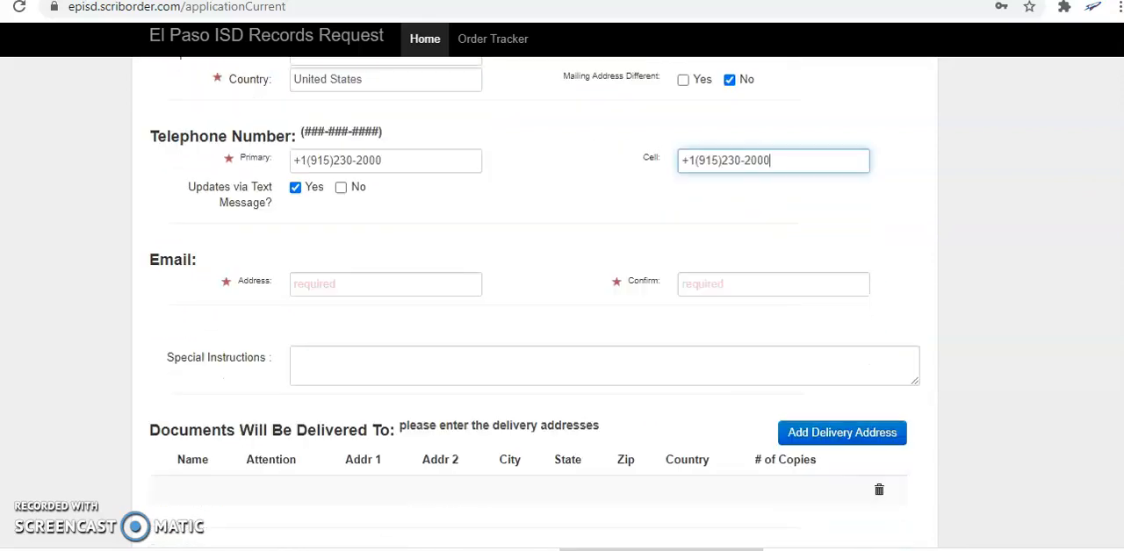
# Type the contact email and retype it in Confirm, fixing a typo.
pyautogui.scroll(-3)
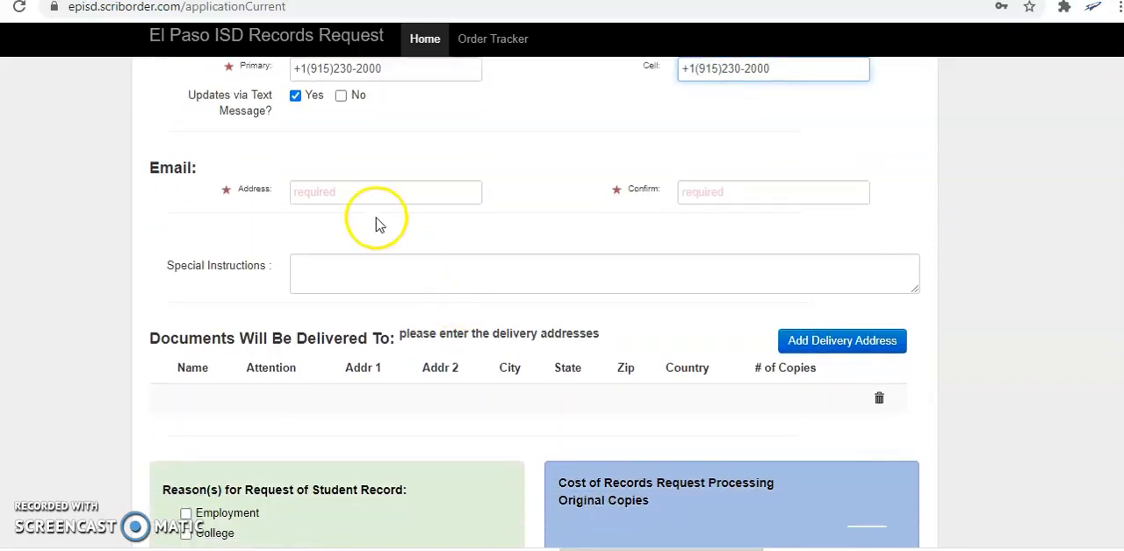
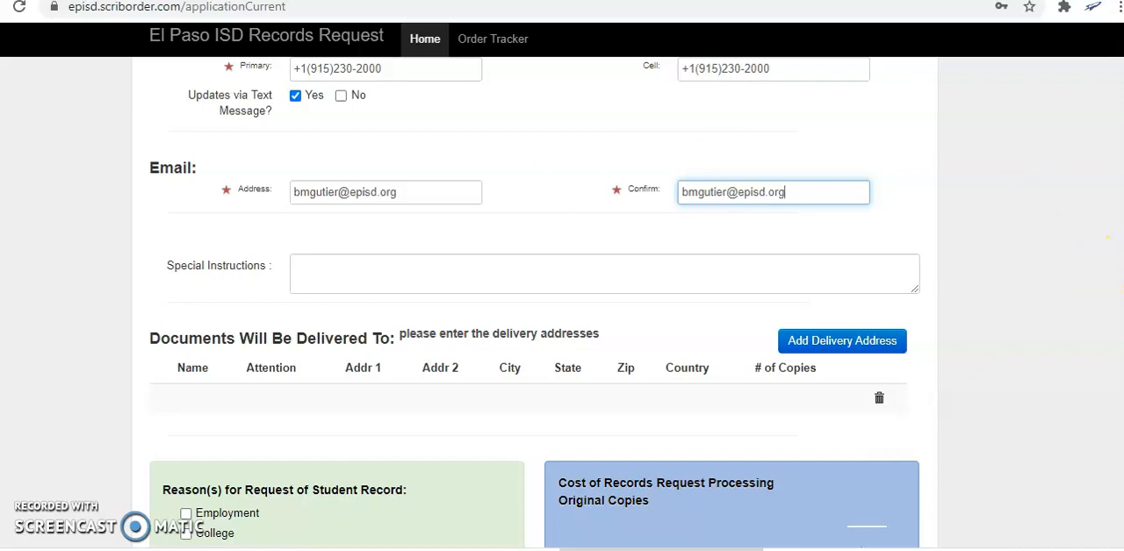
pyautogui.scroll(-3)
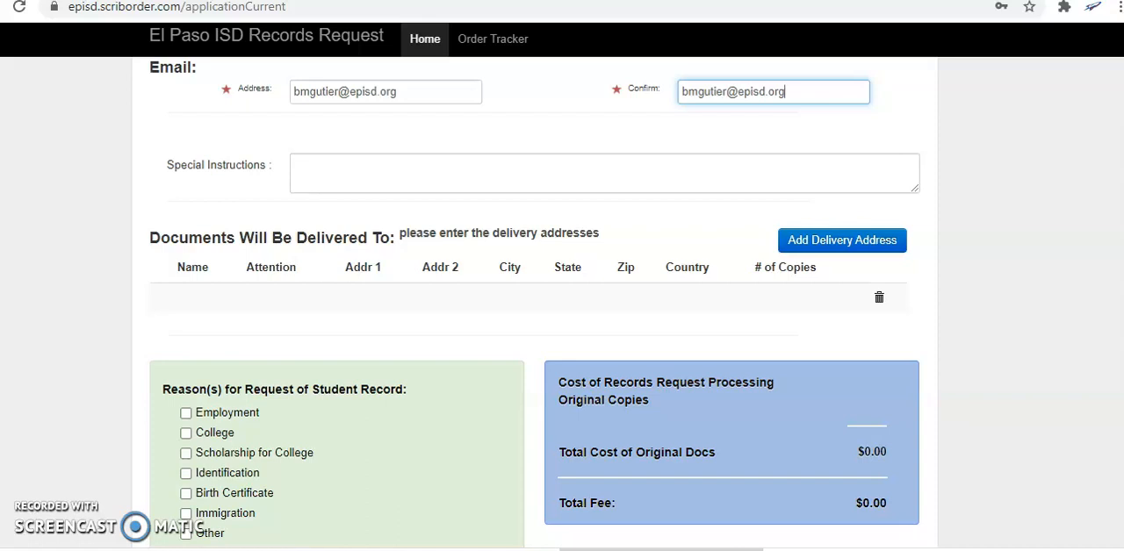
# Click into Special Instructions, then bring up the Add An Address dialog.
pyautogui.click(494, 172)
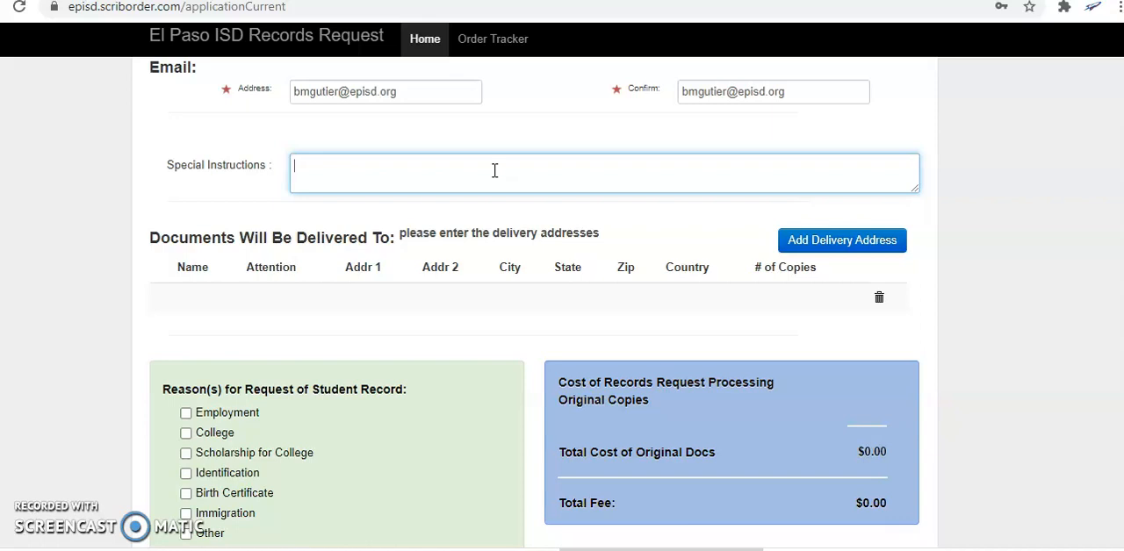
pyautogui.moveTo(867, 266)
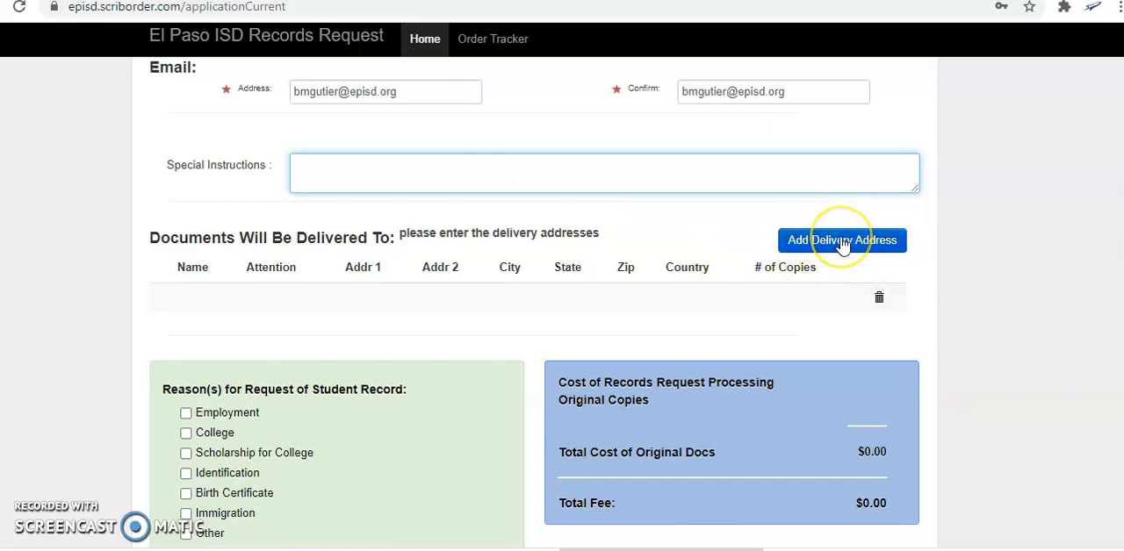
pyautogui.click(841, 240)
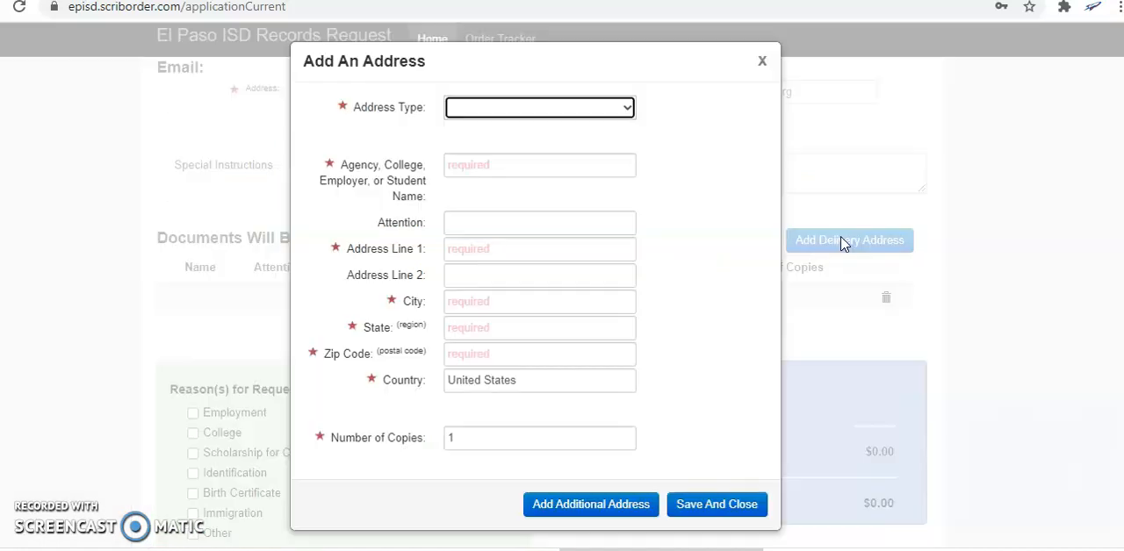
pyautogui.moveTo(599, 99)
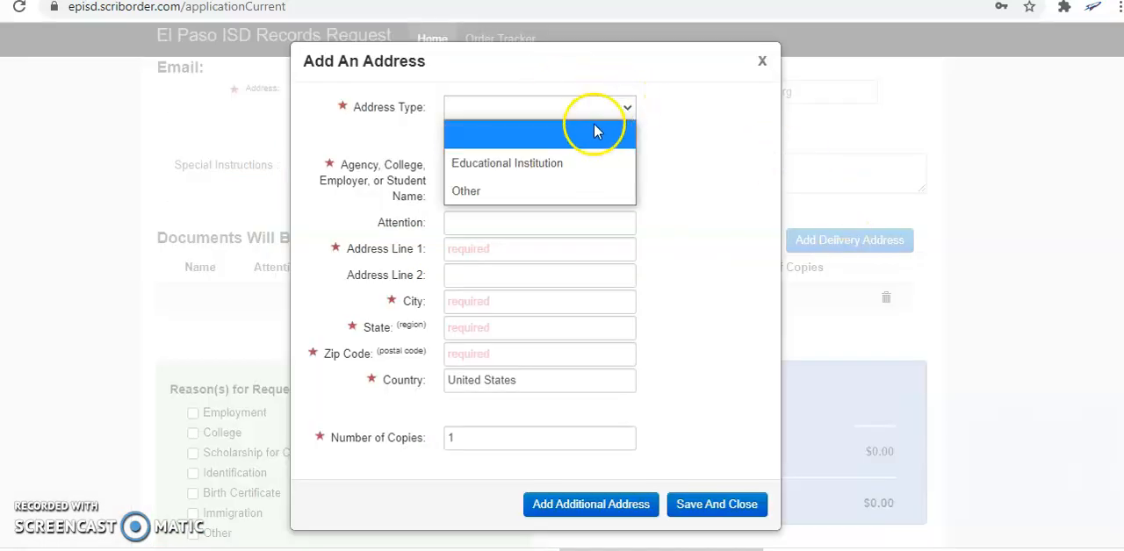
pyautogui.moveTo(594, 167)
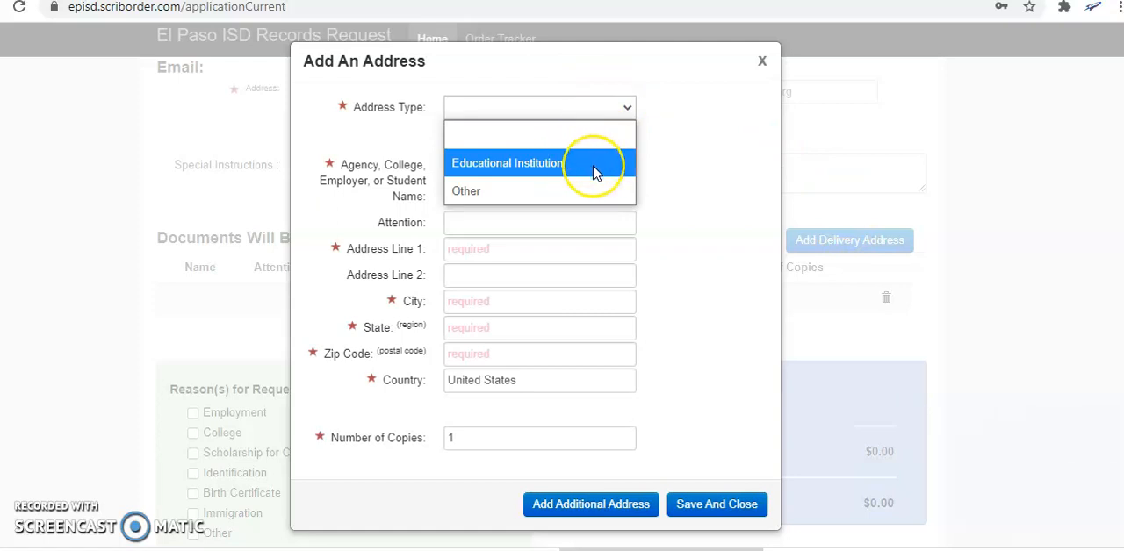
pyautogui.moveTo(593, 167)
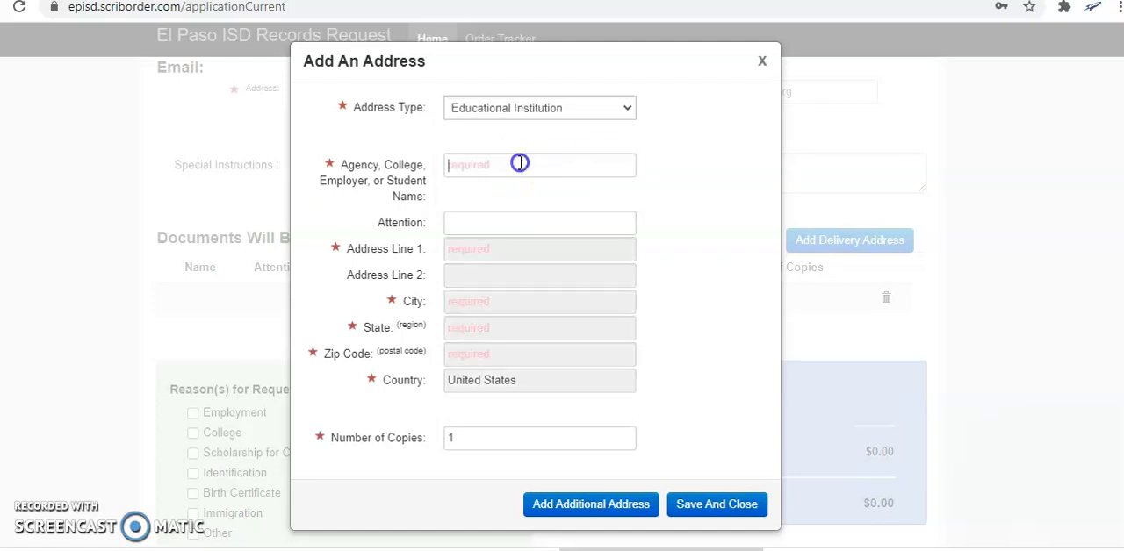
# Add University of Texas at Austin Admissions, P.O. Box 8058, as an institution address.
pyautogui.click(539, 165)
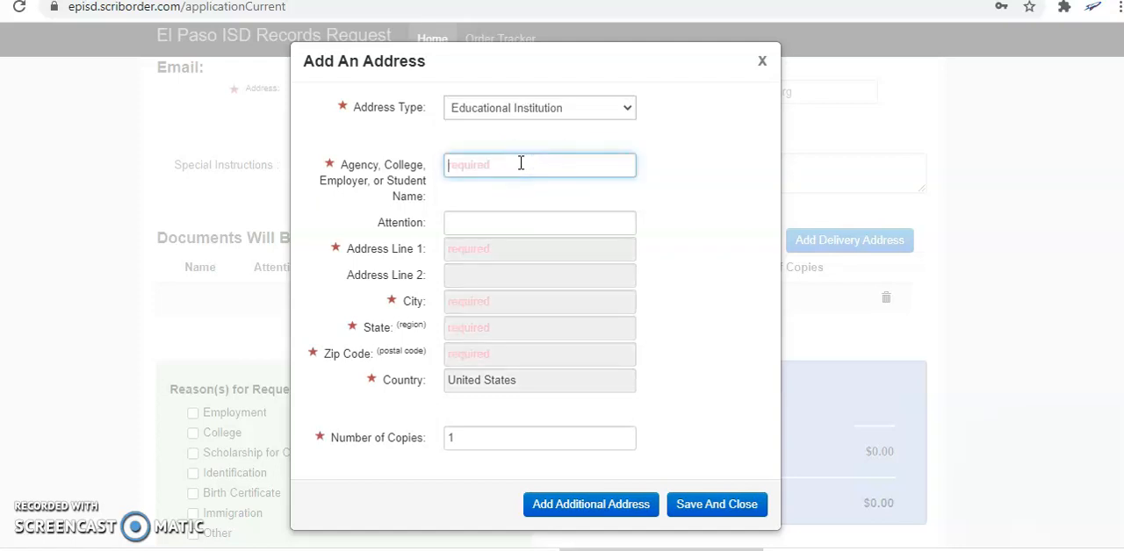
pyautogui.write('Austin')
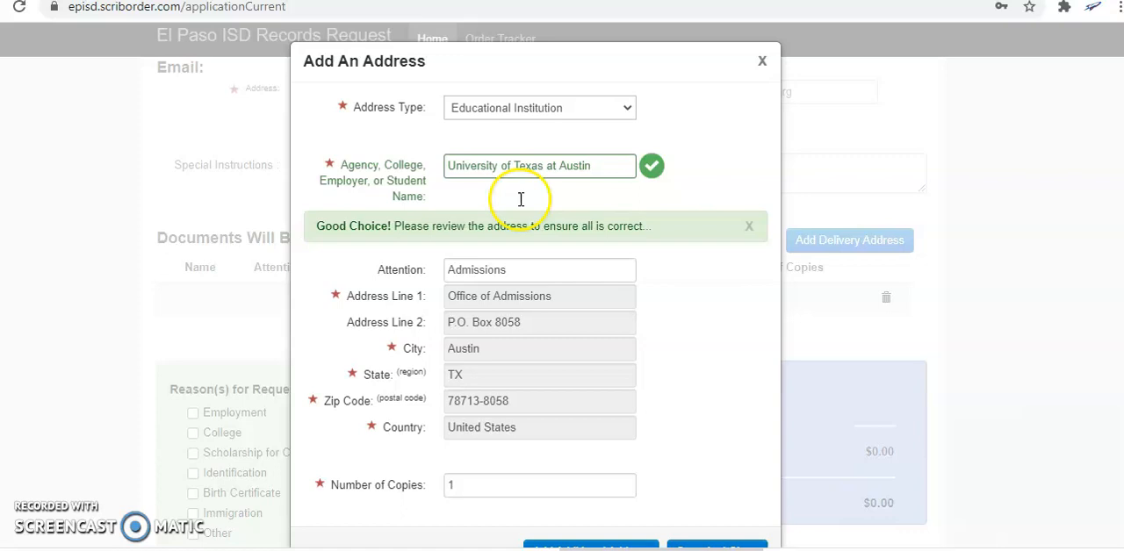
pyautogui.moveTo(634, 372)
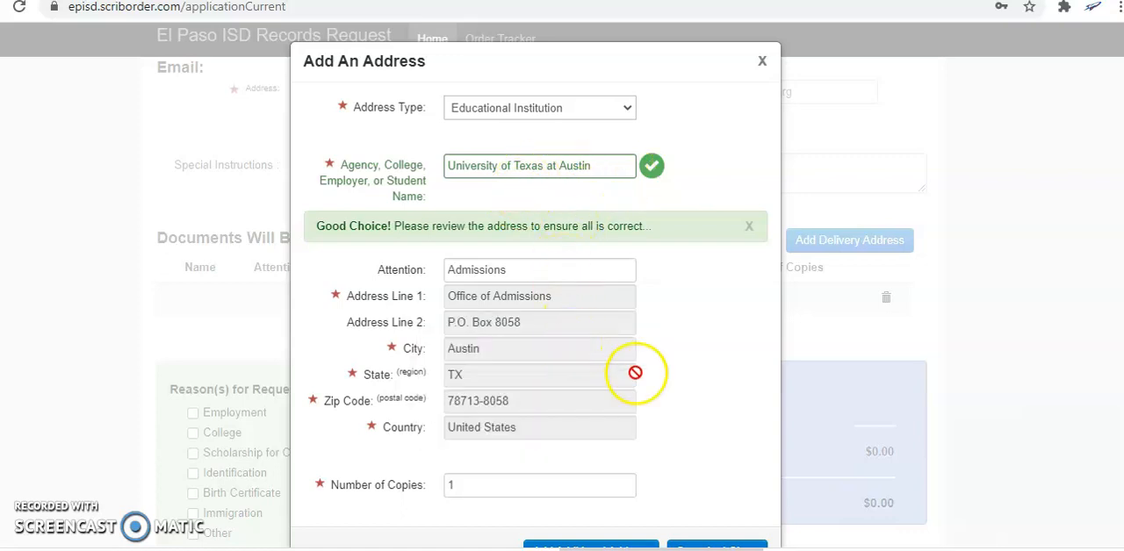
pyautogui.click(749, 225)
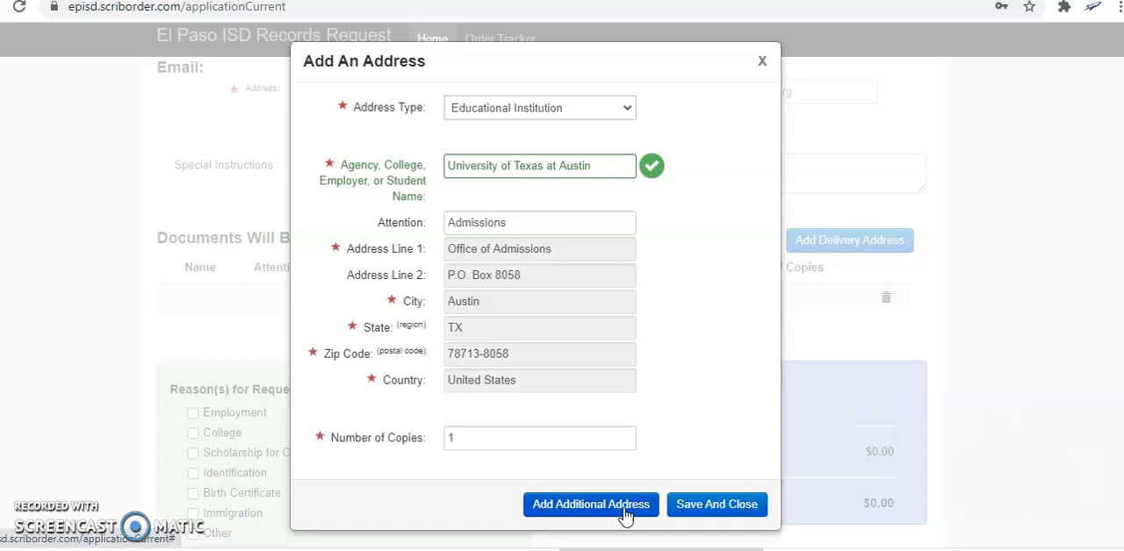
pyautogui.click(590, 504)
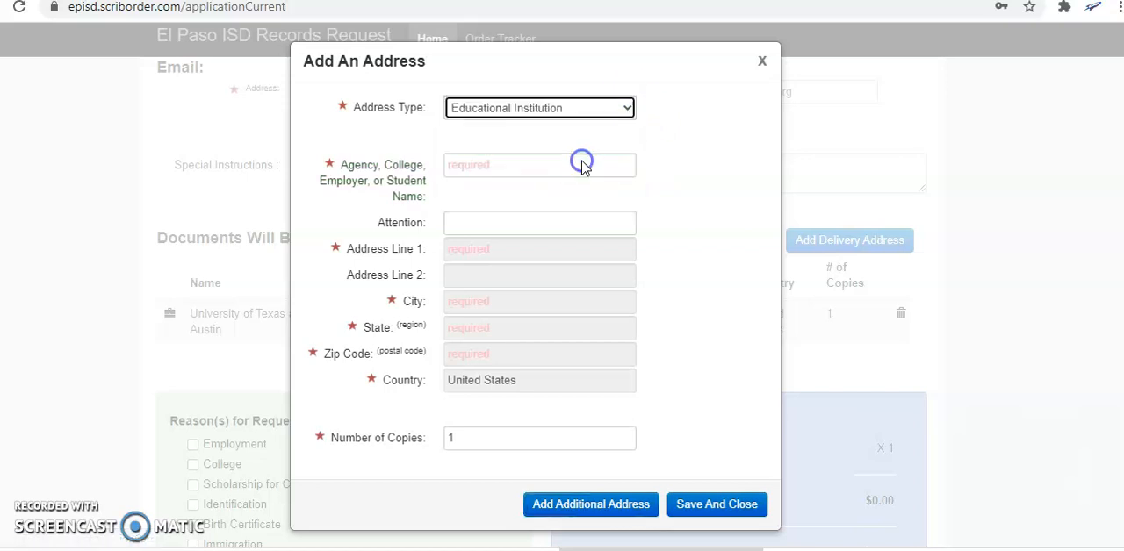
# Add El Paso Community College as the second address and set the third address type to Other.
pyautogui.write('el')
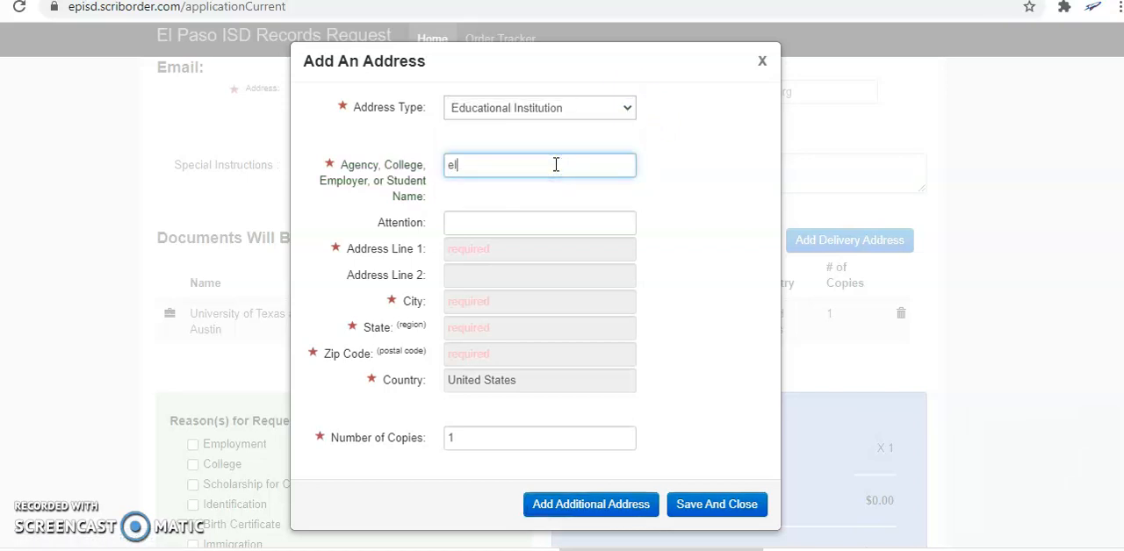
pyautogui.write('paso')
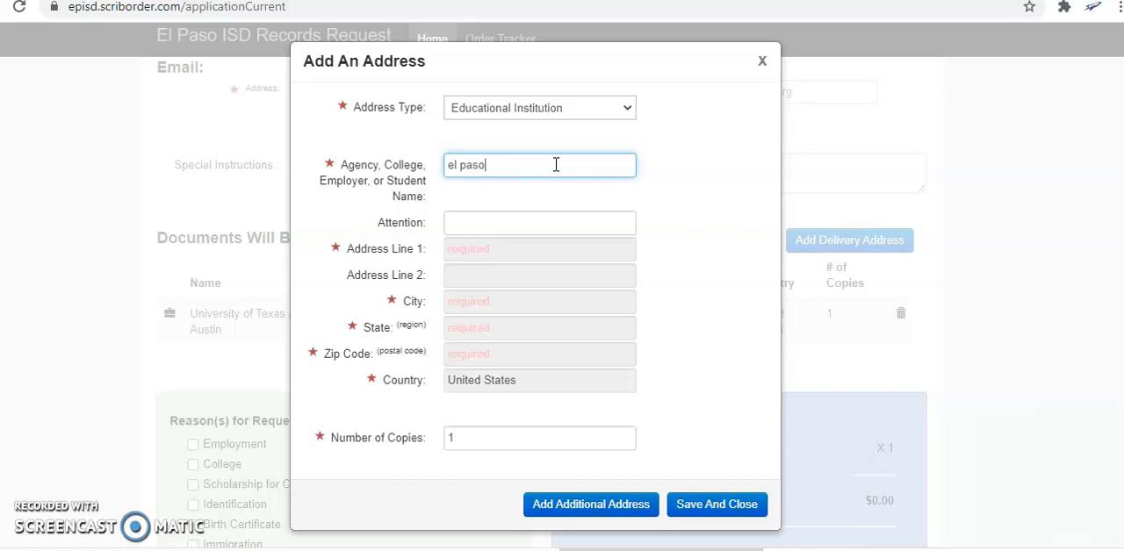
pyautogui.write('el paso')
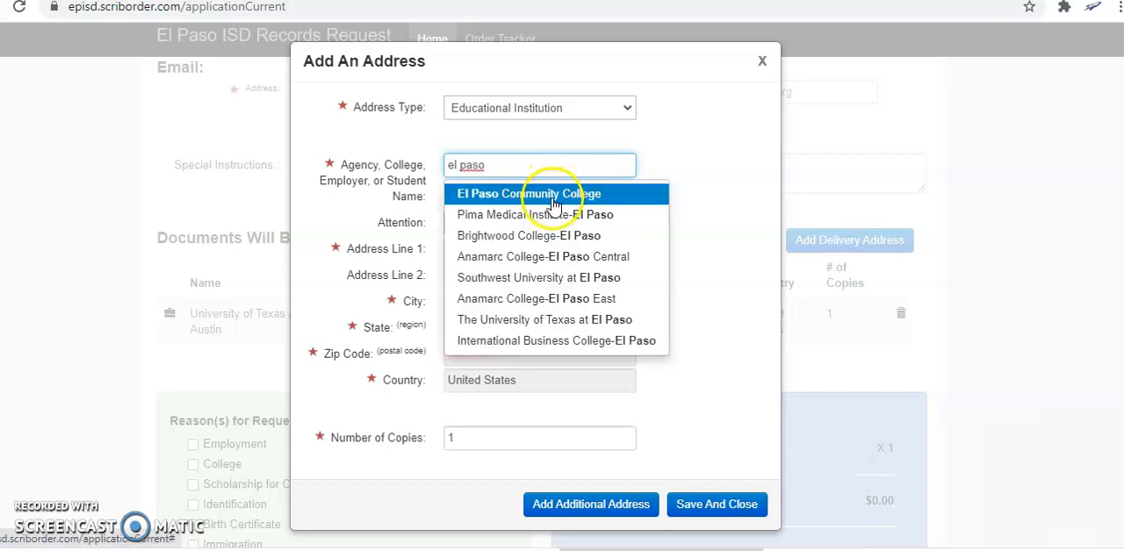
pyautogui.click(528, 193)
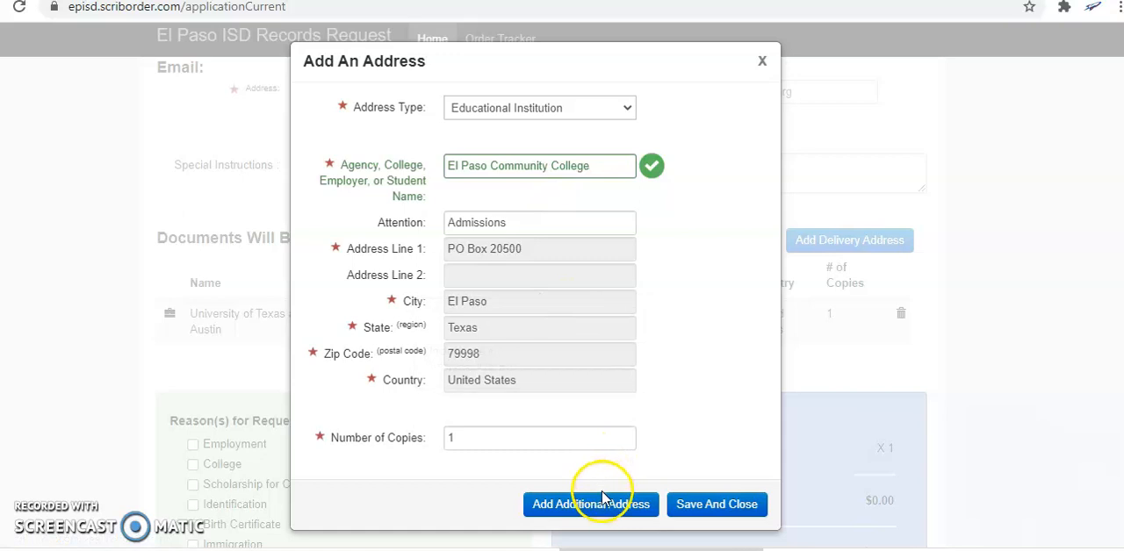
pyautogui.click(590, 504)
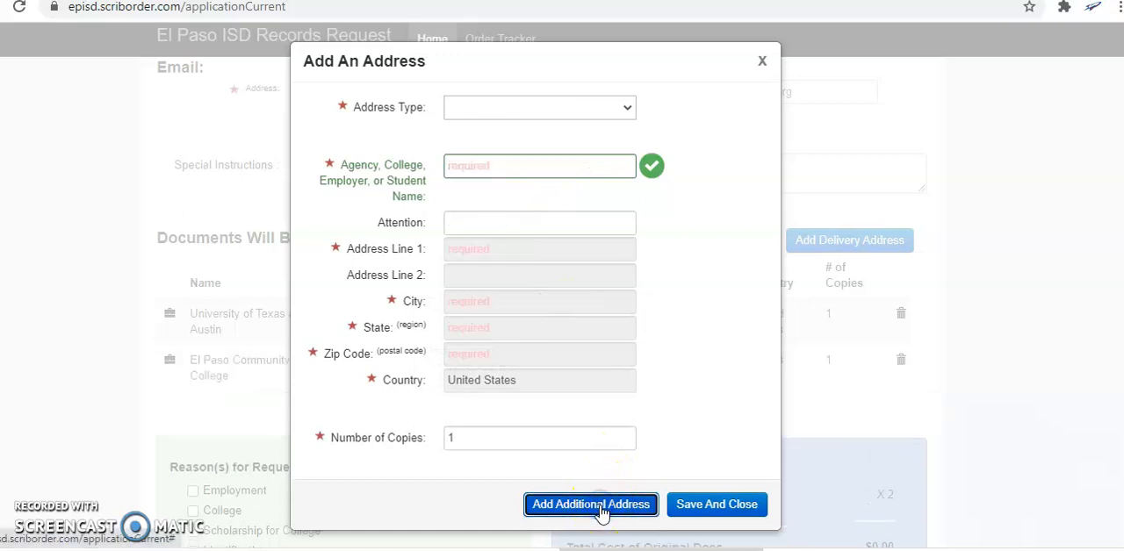
pyautogui.click(626, 107)
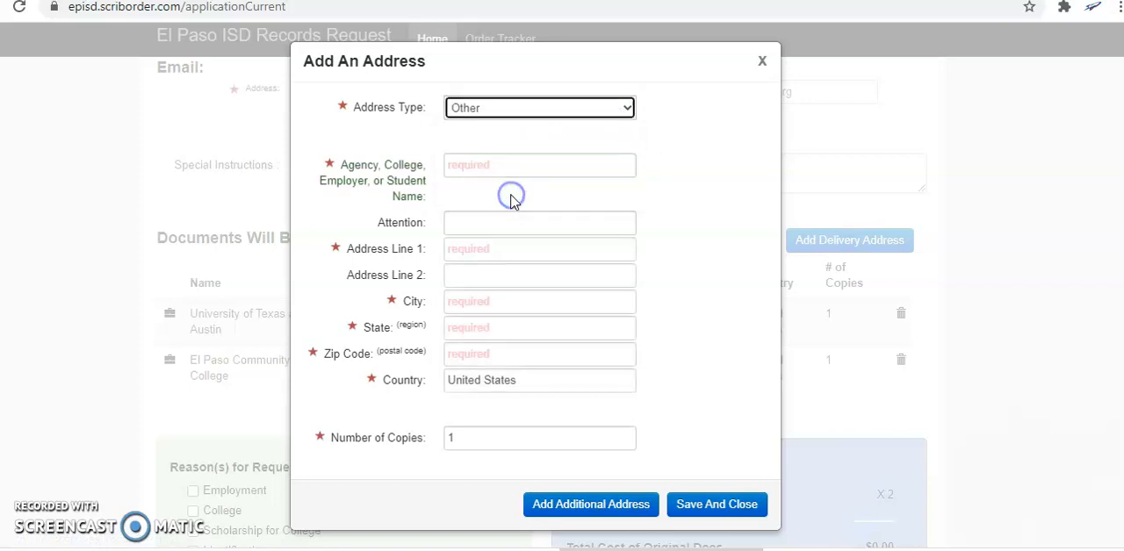
# Begin the address form with placeholder text 'Student Name' and 'Mailing addre'.
pyautogui.click(539, 165)
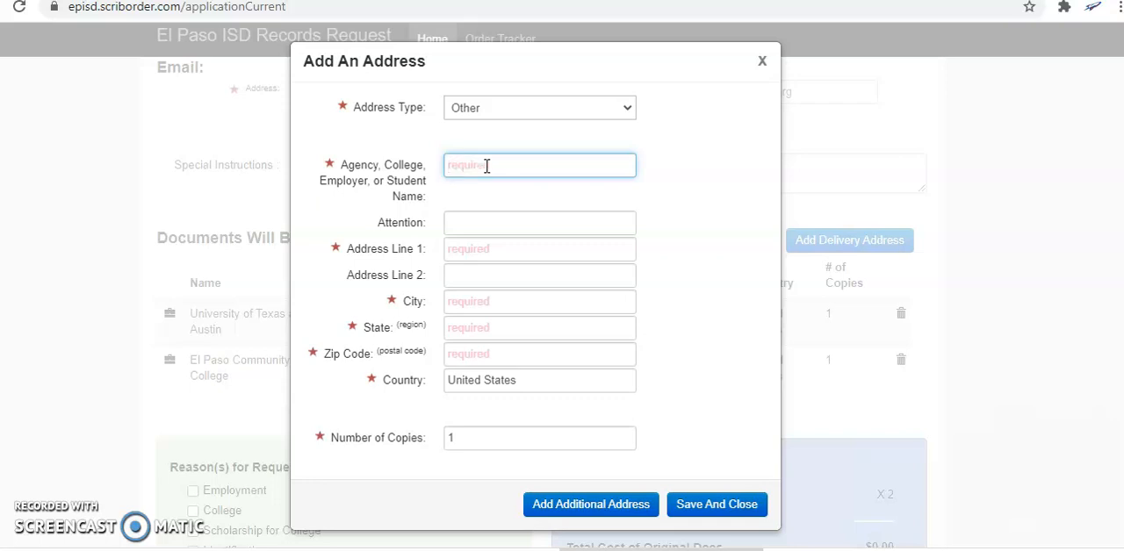
pyautogui.write('Student Name')
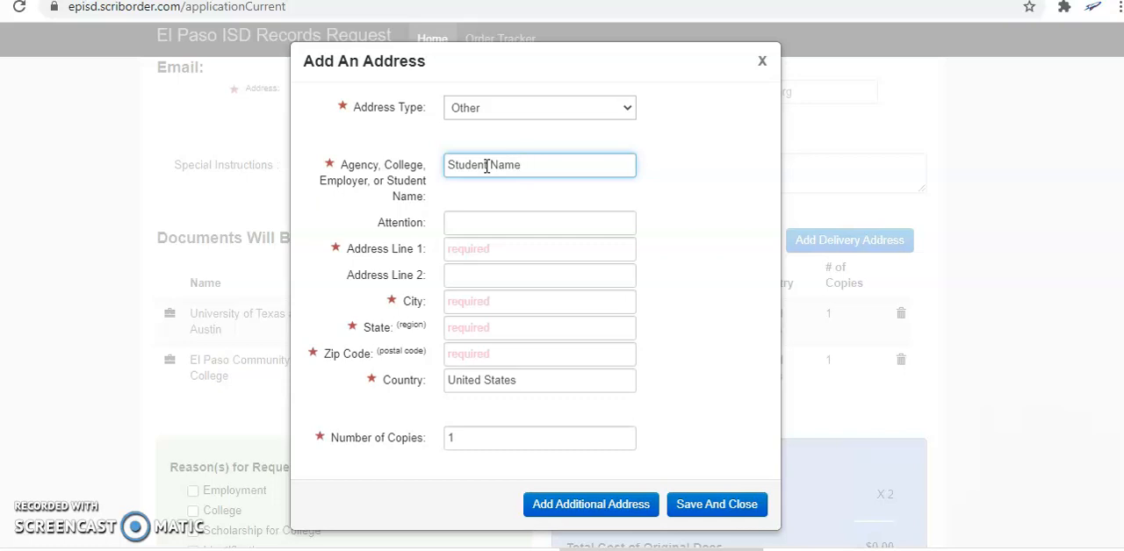
pyautogui.click(539, 248)
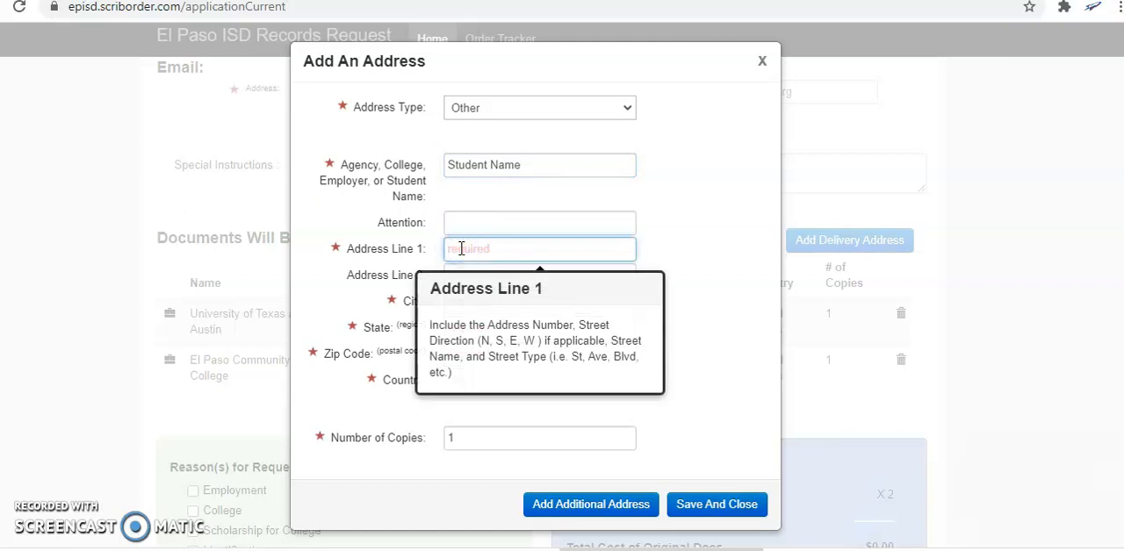
pyautogui.write('Mailing address')
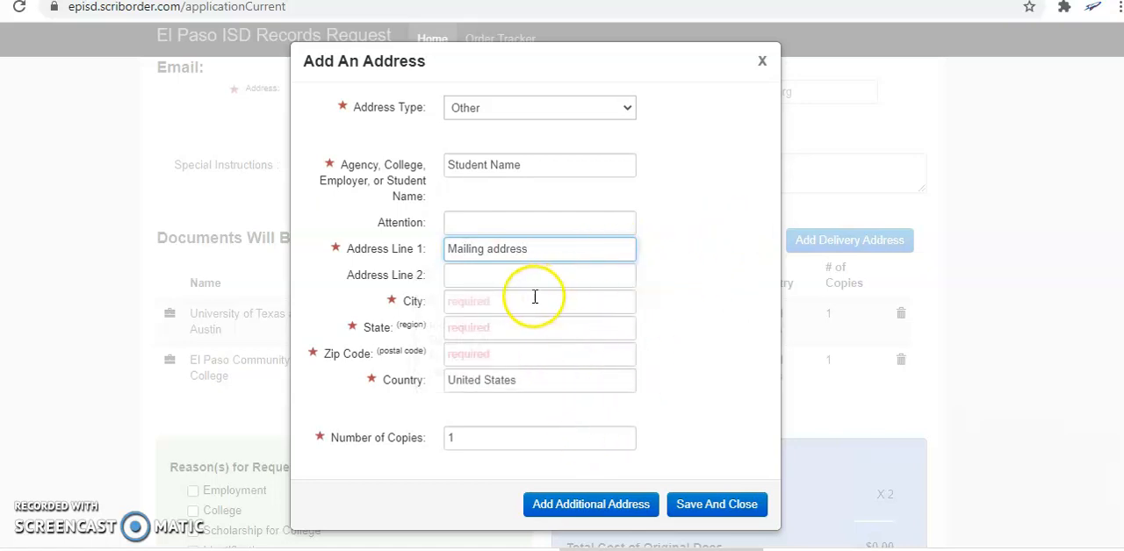
pyautogui.moveTo(571, 346)
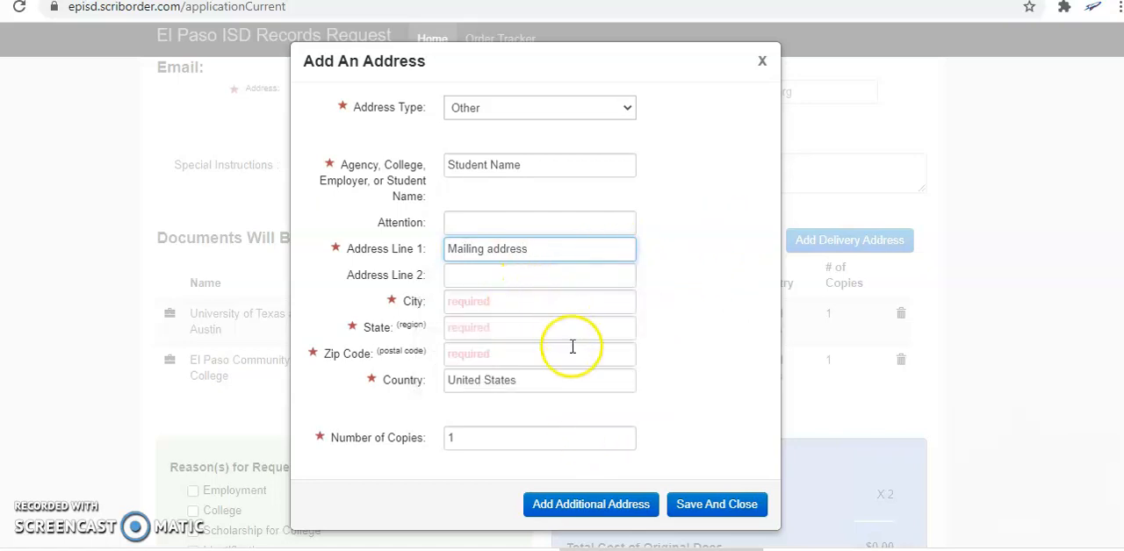
pyautogui.moveTo(557, 132)
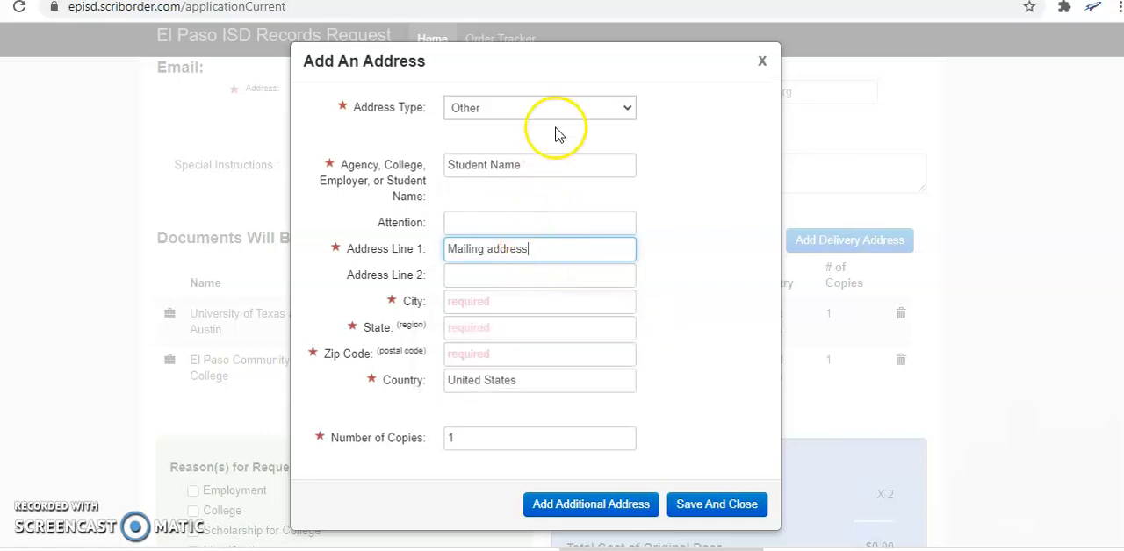
# Set agency to 'El Paso Community Foundation' and attention to 'Name of person'.
pyautogui.click(549, 165)
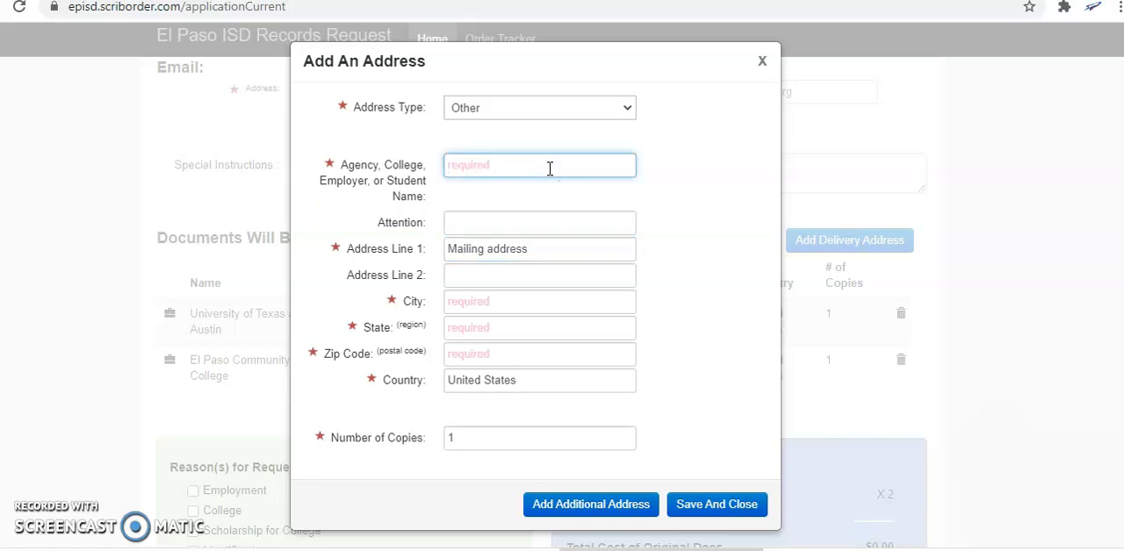
pyautogui.write('El Paso')
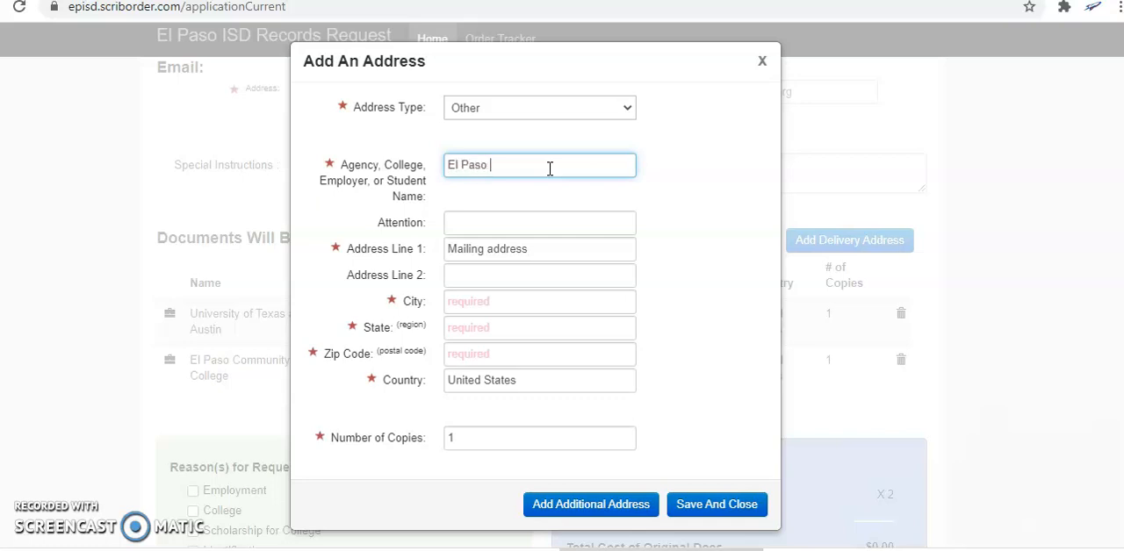
pyautogui.write('Communit')
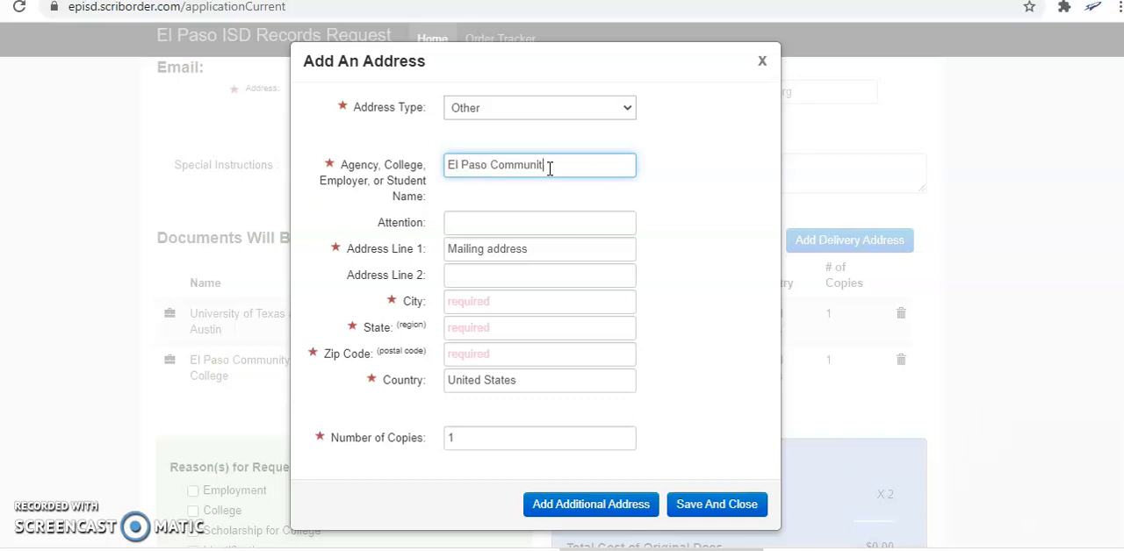
pyautogui.write('Foundat')
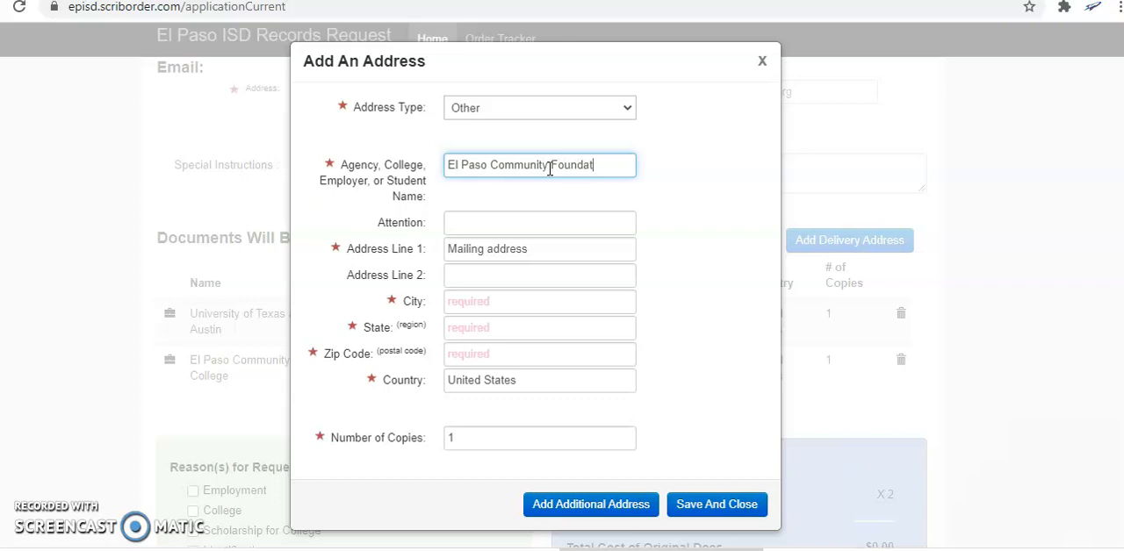
pyautogui.write('ion')
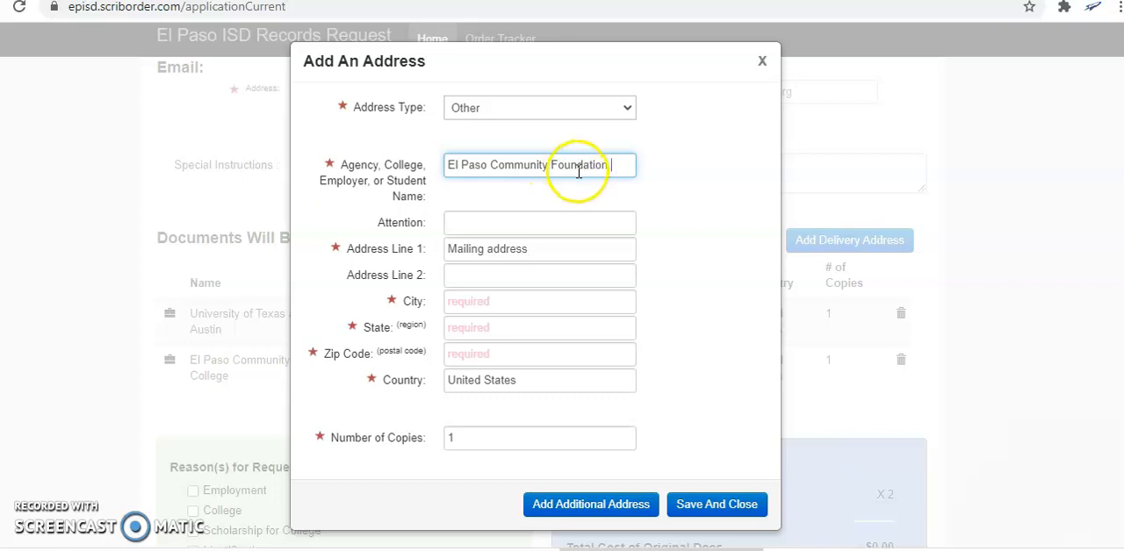
pyautogui.click(539, 222)
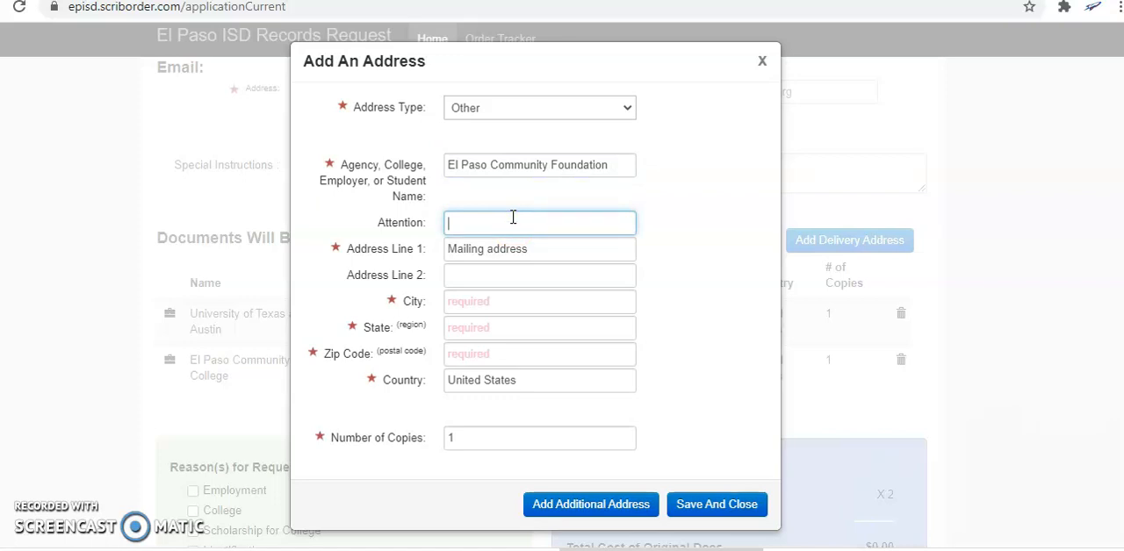
pyautogui.write('Name of')
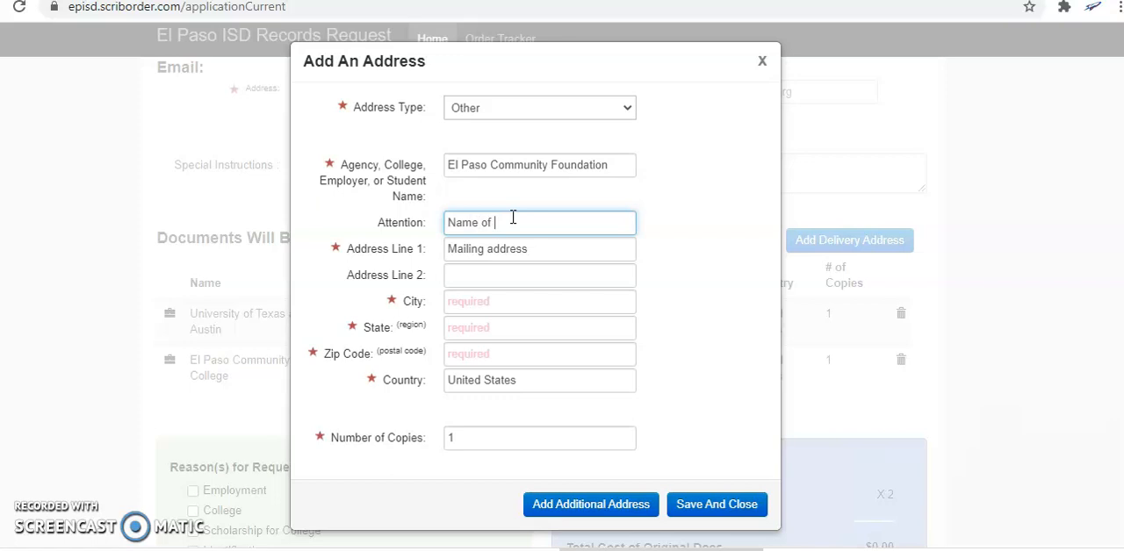
pyautogui.write('p')
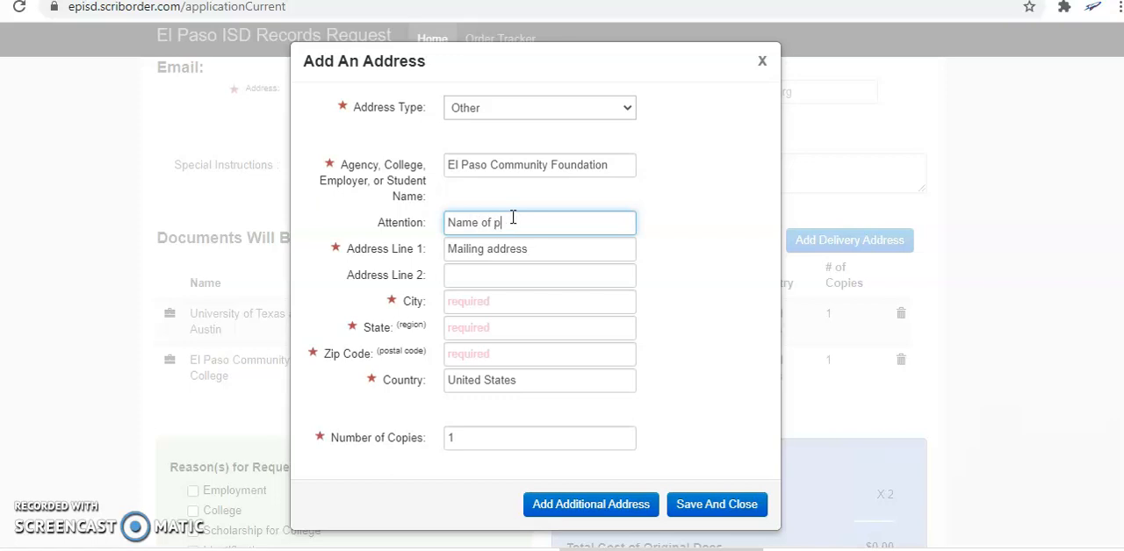
pyautogui.write('eson')
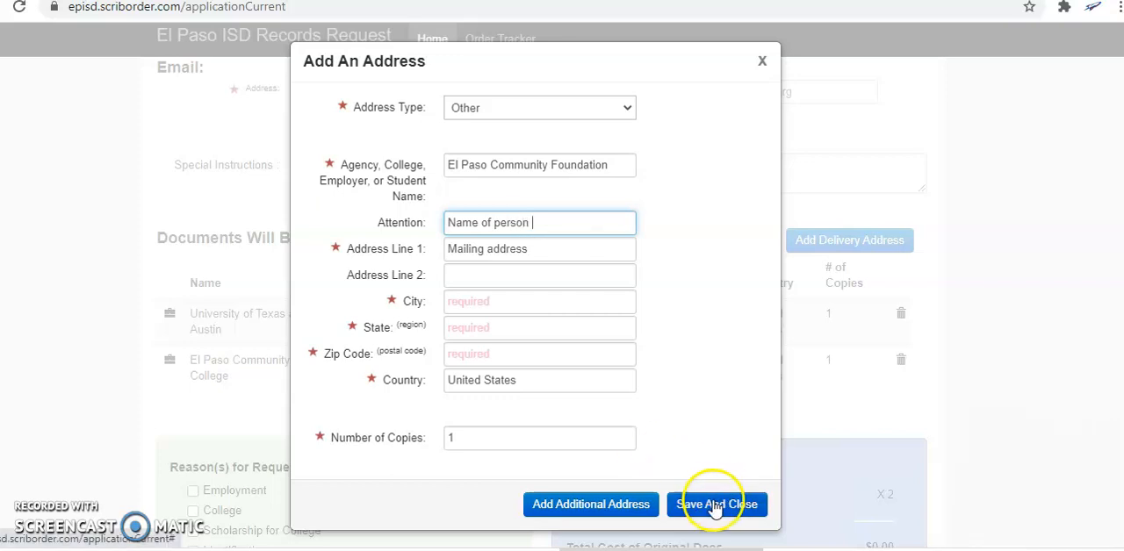
pyautogui.moveTo(623, 427)
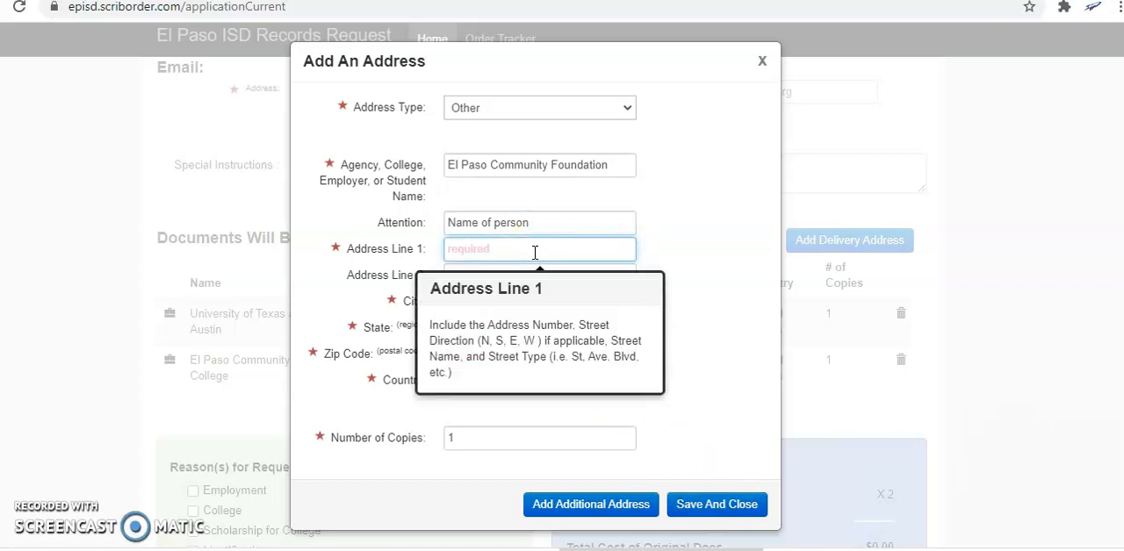
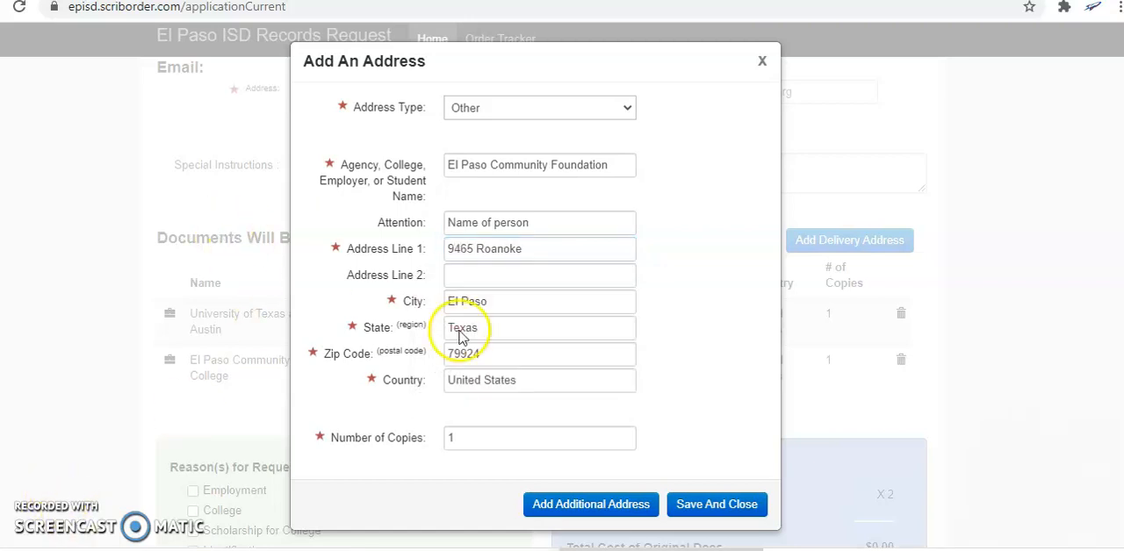
# Enter street address 9465 and save the third delivery address.
pyautogui.moveTo(641, 448)
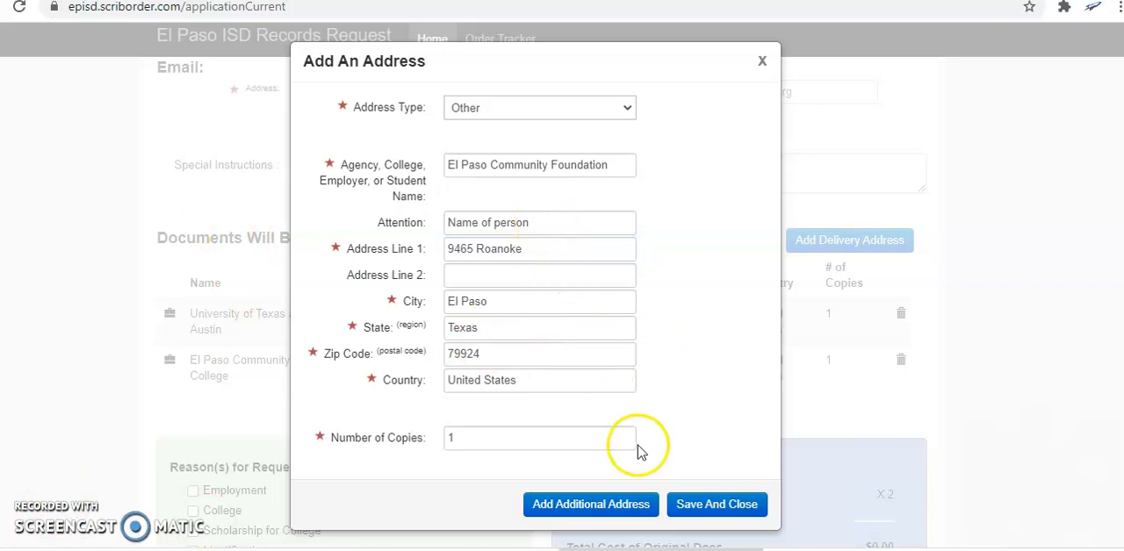
pyautogui.moveTo(717, 504)
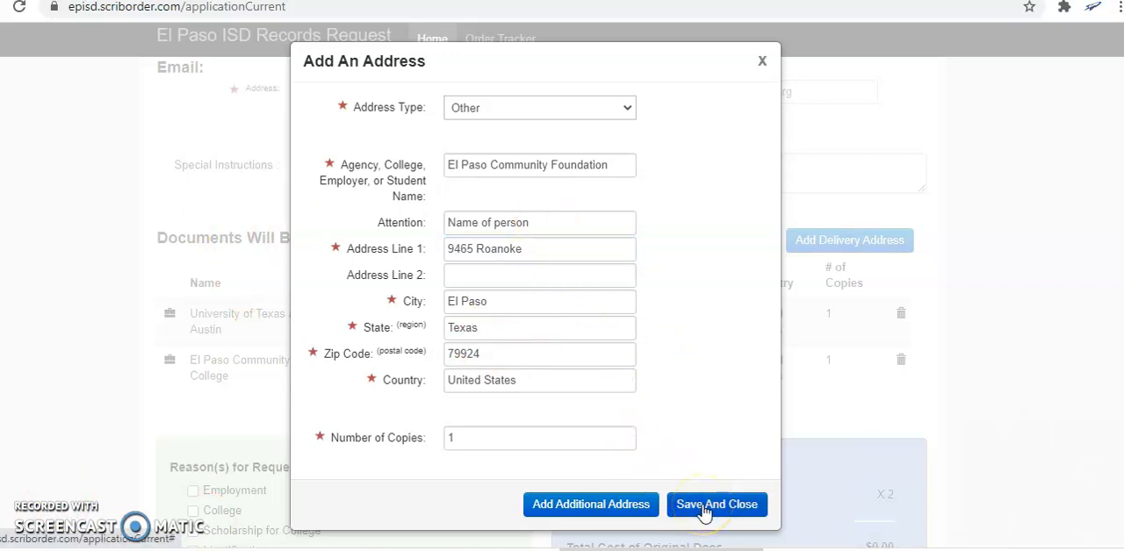
pyautogui.click(716, 504)
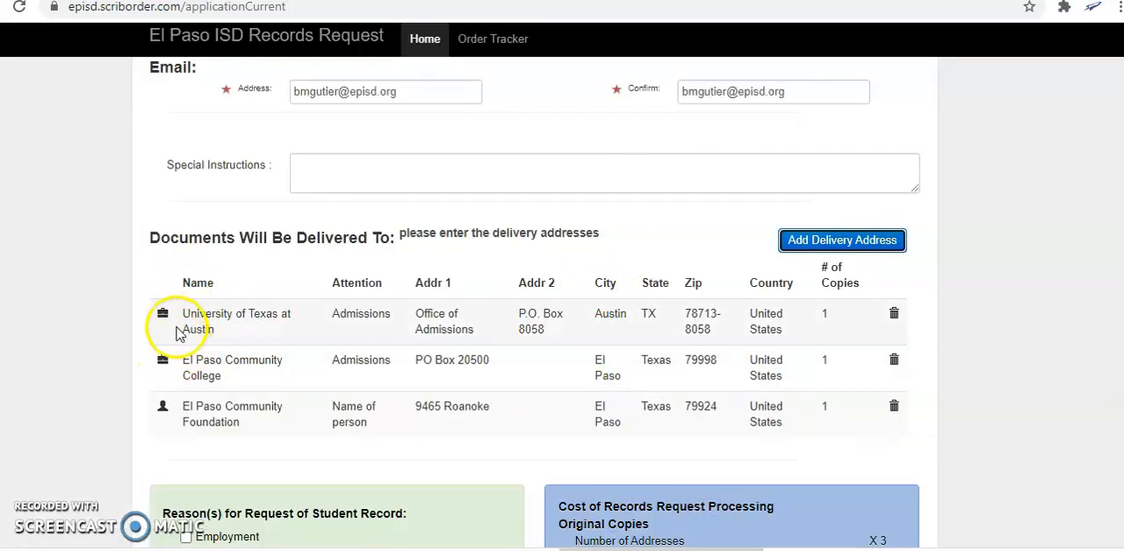
pyautogui.moveTo(180, 353)
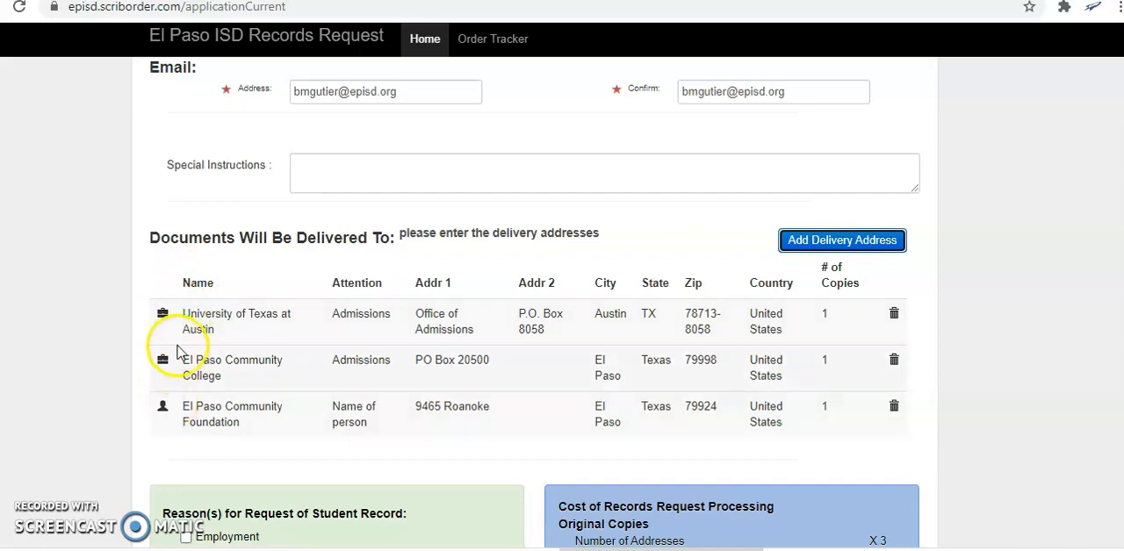
pyautogui.moveTo(180, 413)
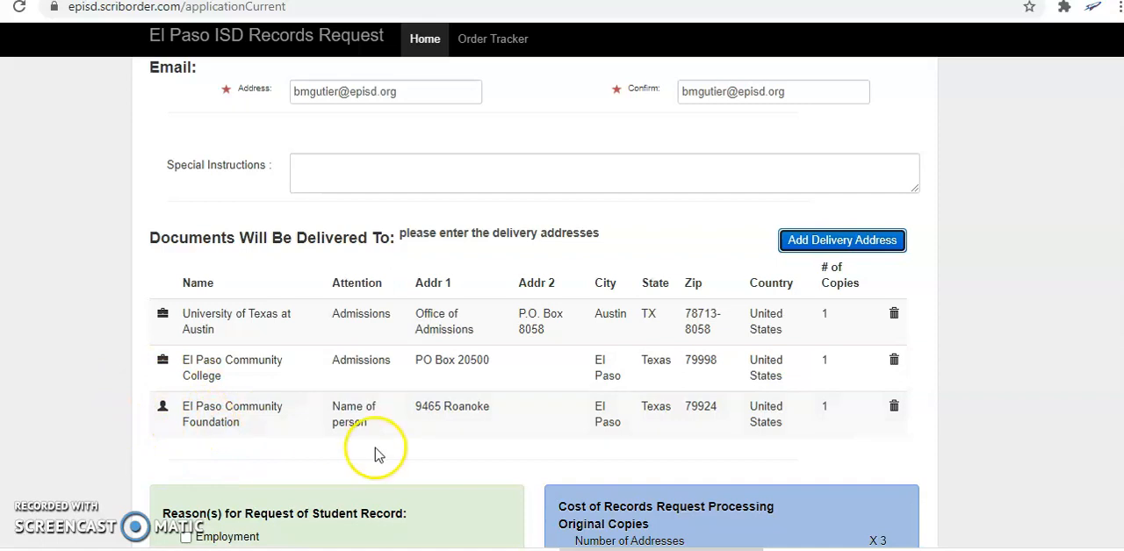
pyautogui.scroll(-3)
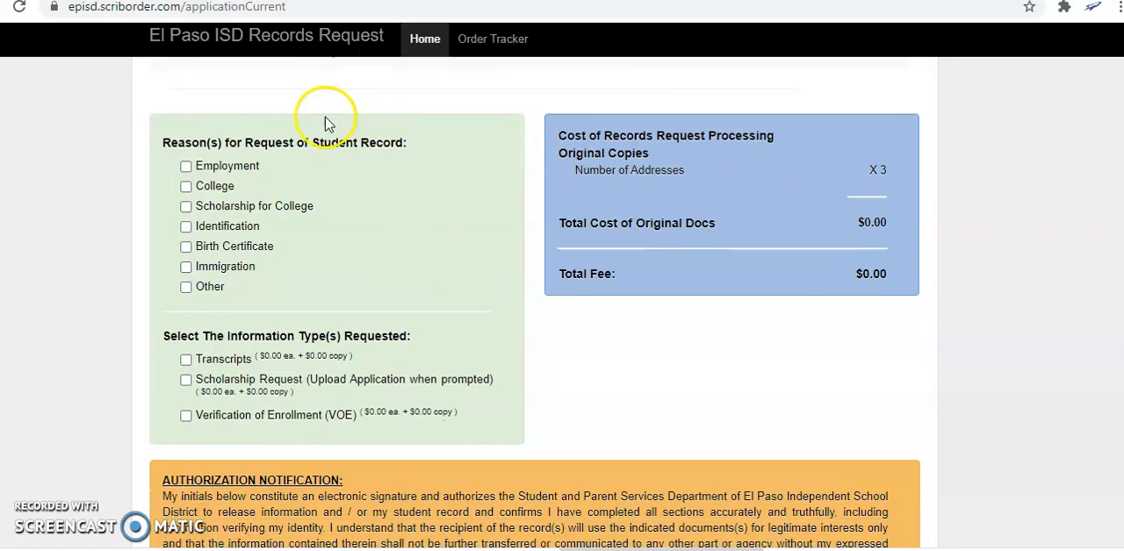
pyautogui.moveTo(227, 249)
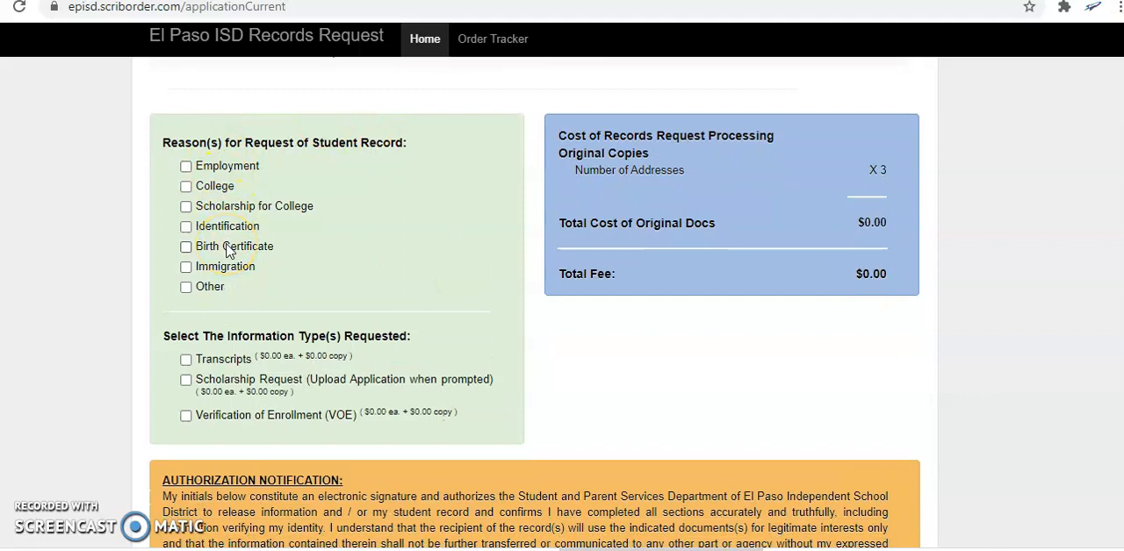
pyautogui.moveTo(226, 237)
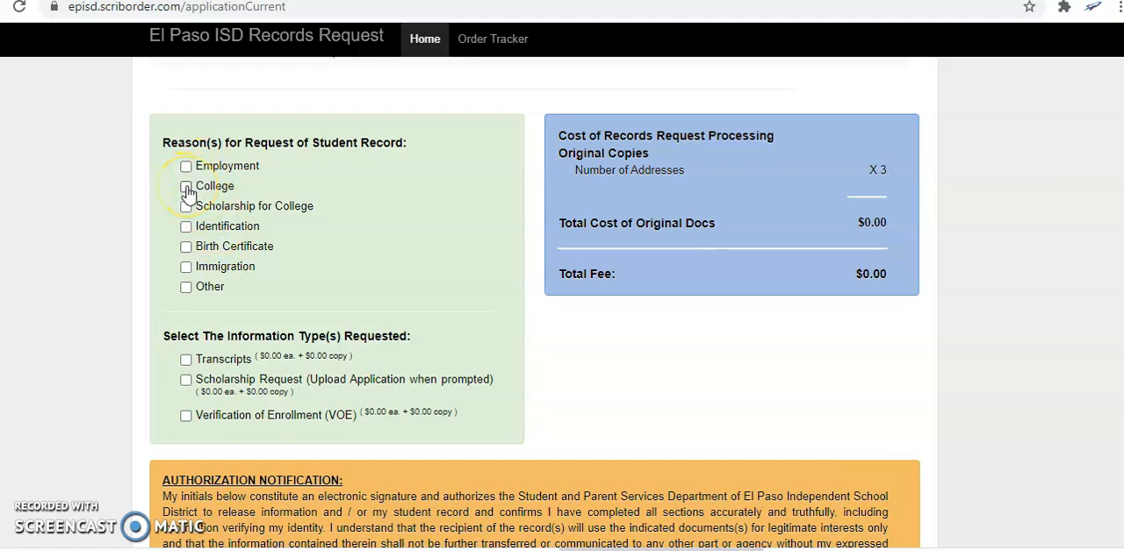
# Tick College and Scholarship for College as reasons, plus Transcripts as the information type.
pyautogui.click(185, 186)
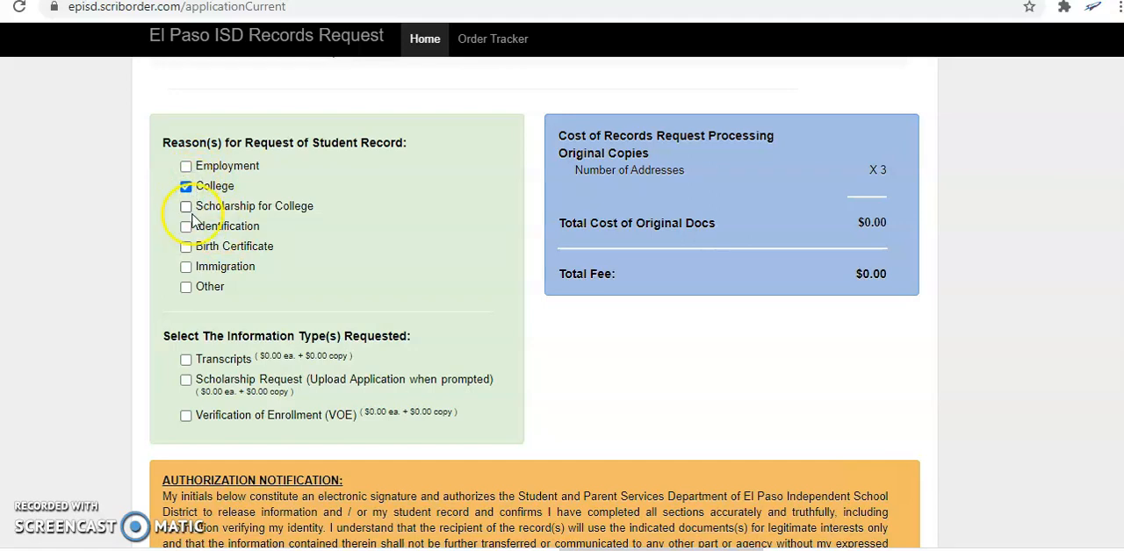
pyautogui.click(186, 205)
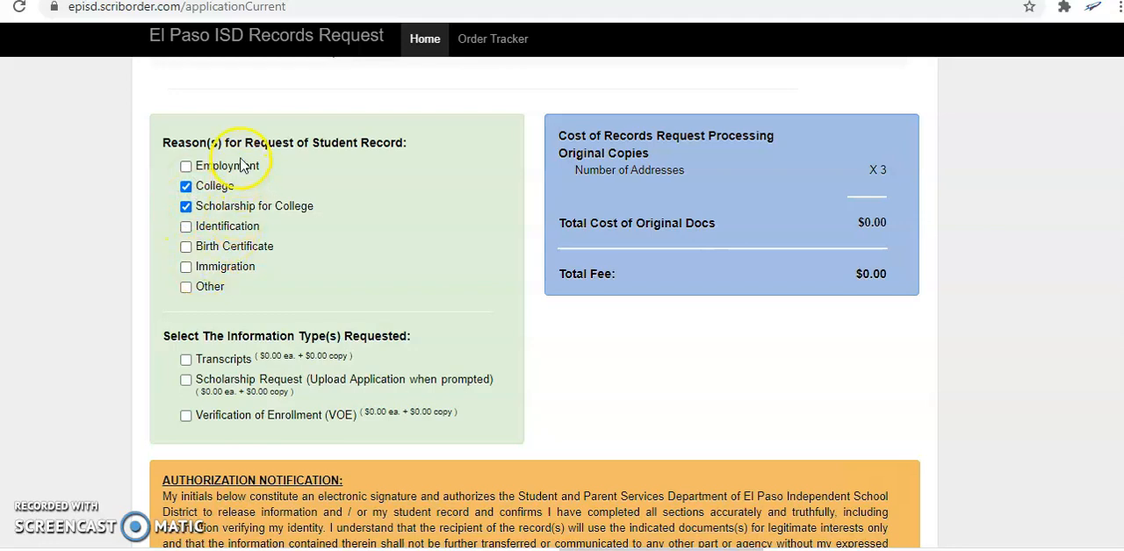
pyautogui.moveTo(236, 315)
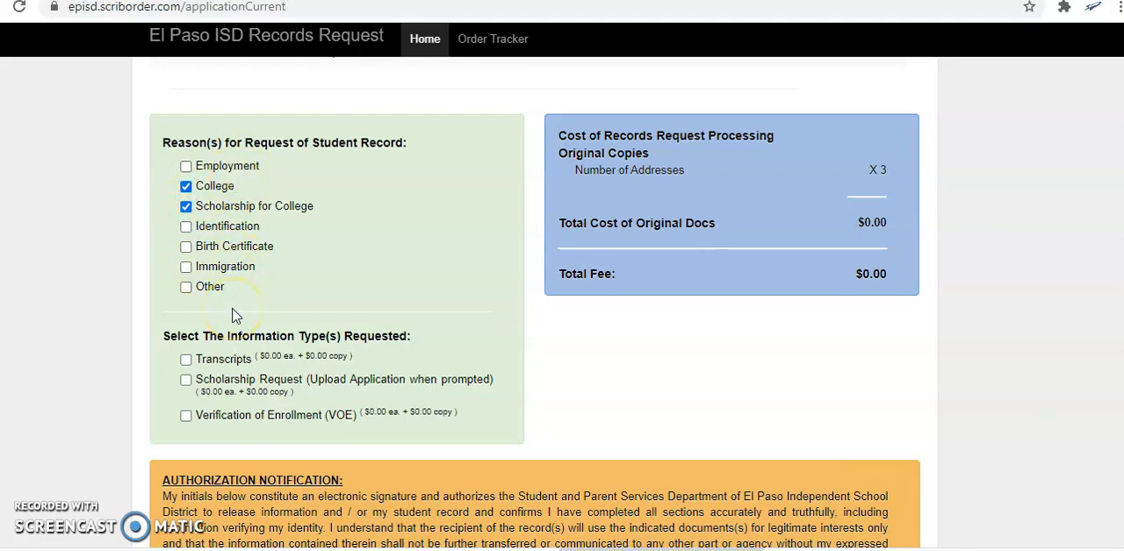
pyautogui.moveTo(191, 342)
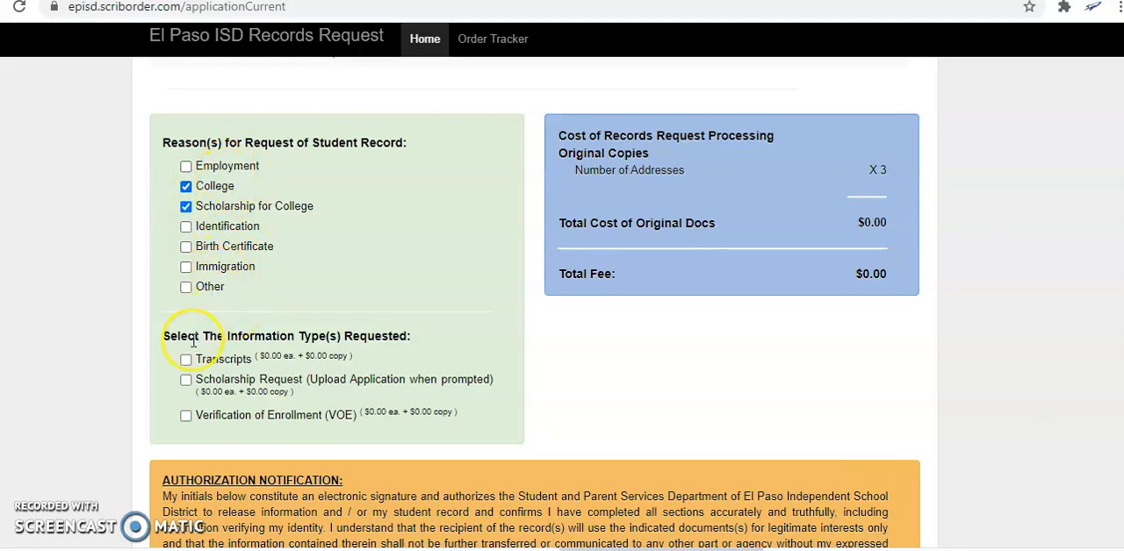
pyautogui.moveTo(360, 365)
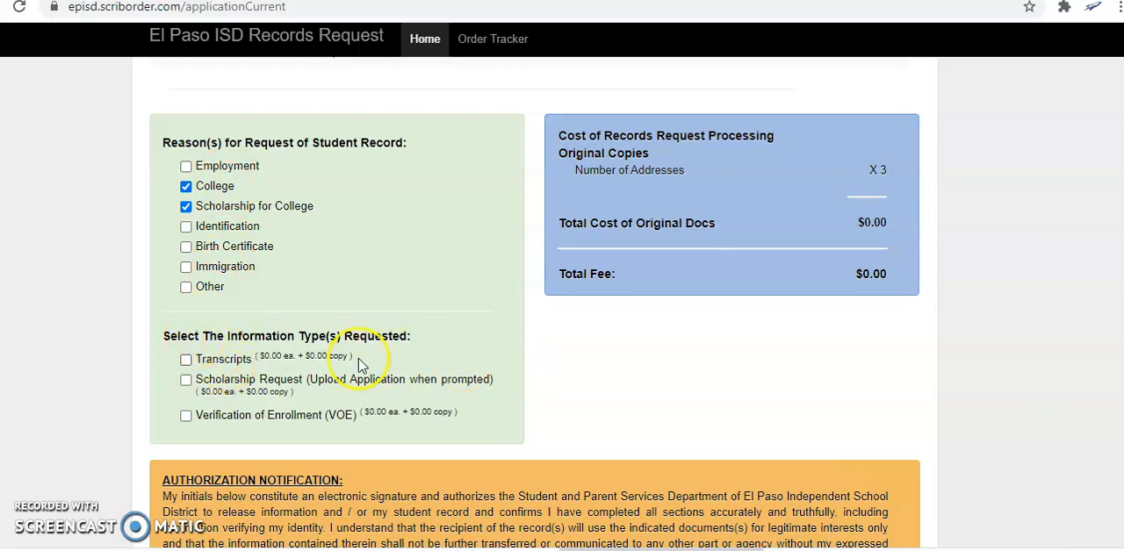
pyautogui.click(185, 359)
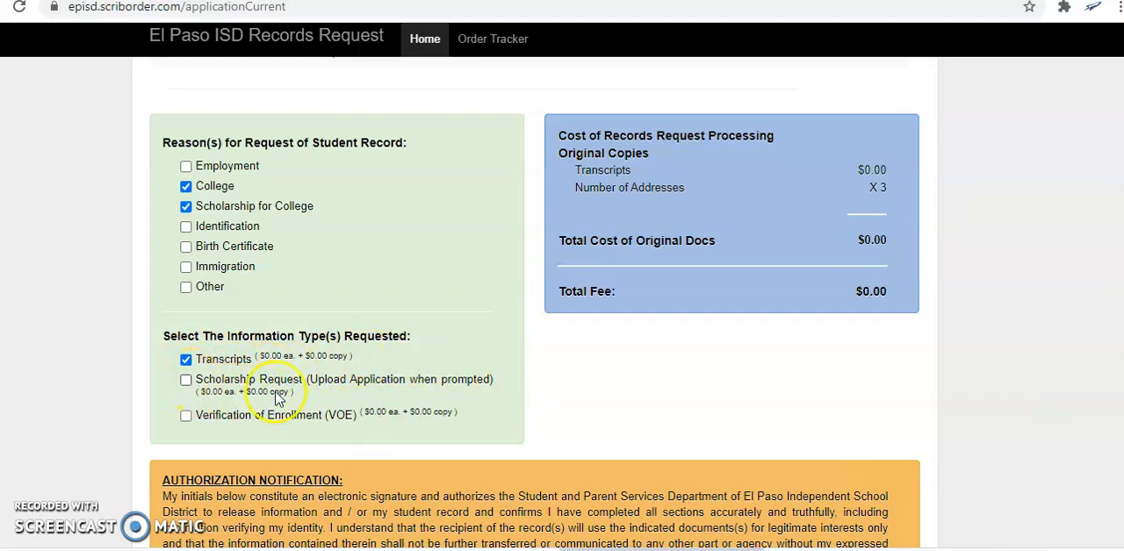
pyautogui.moveTo(232, 360)
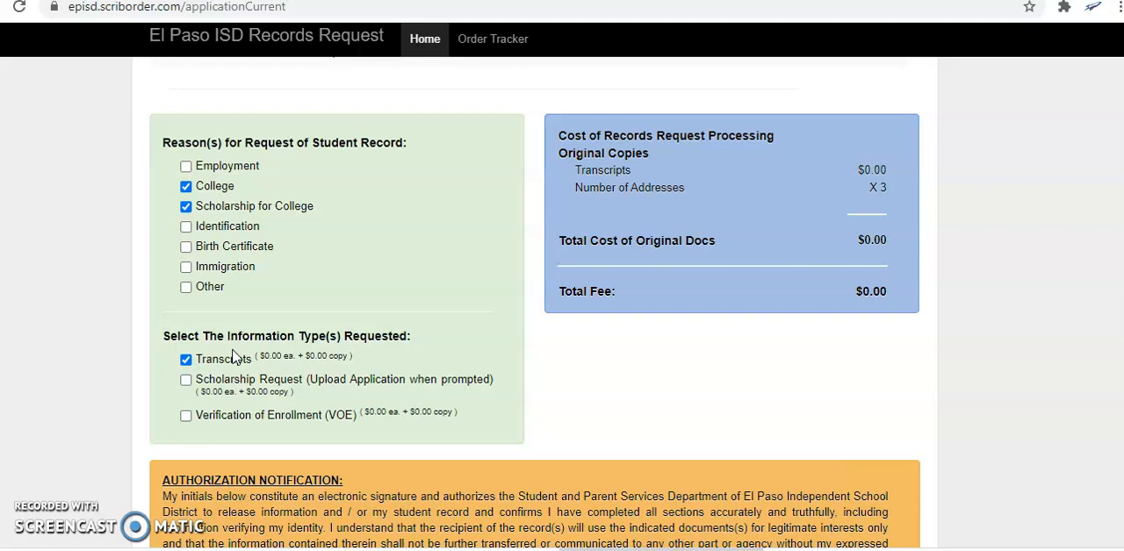
pyautogui.moveTo(996, 388)
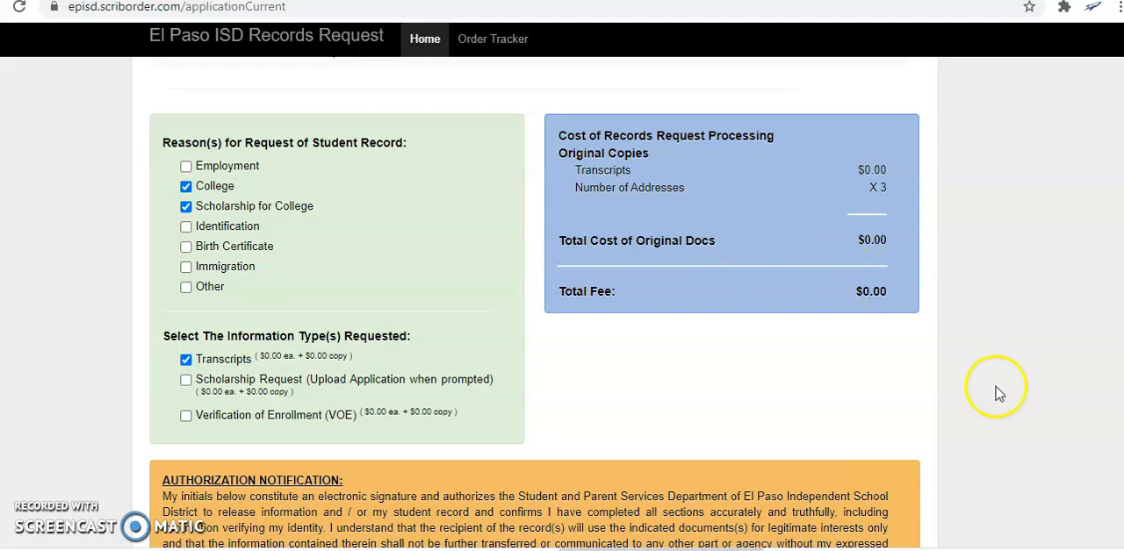
pyautogui.moveTo(340, 397)
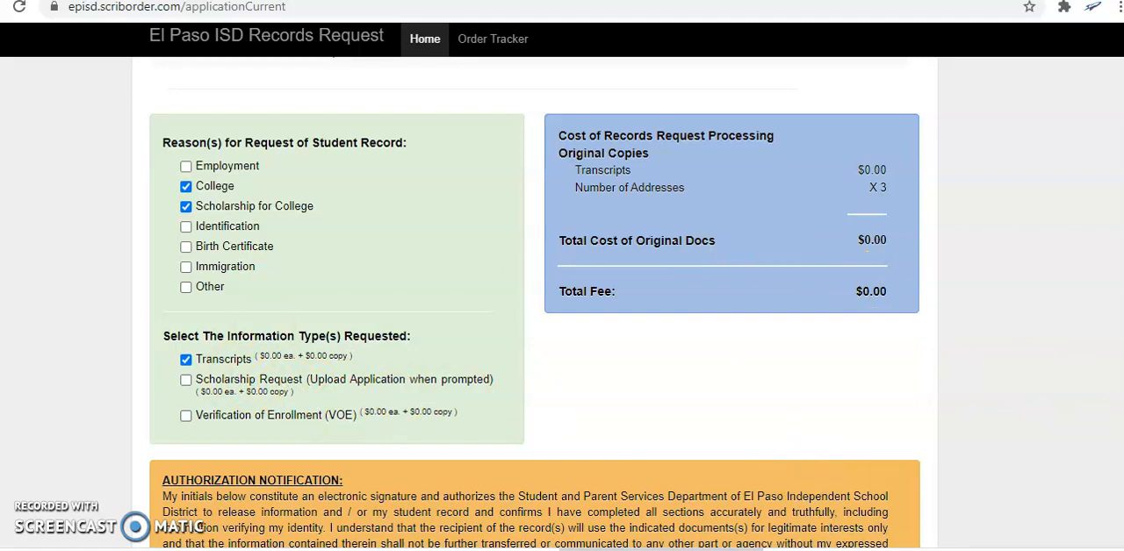
pyautogui.moveTo(664, 246)
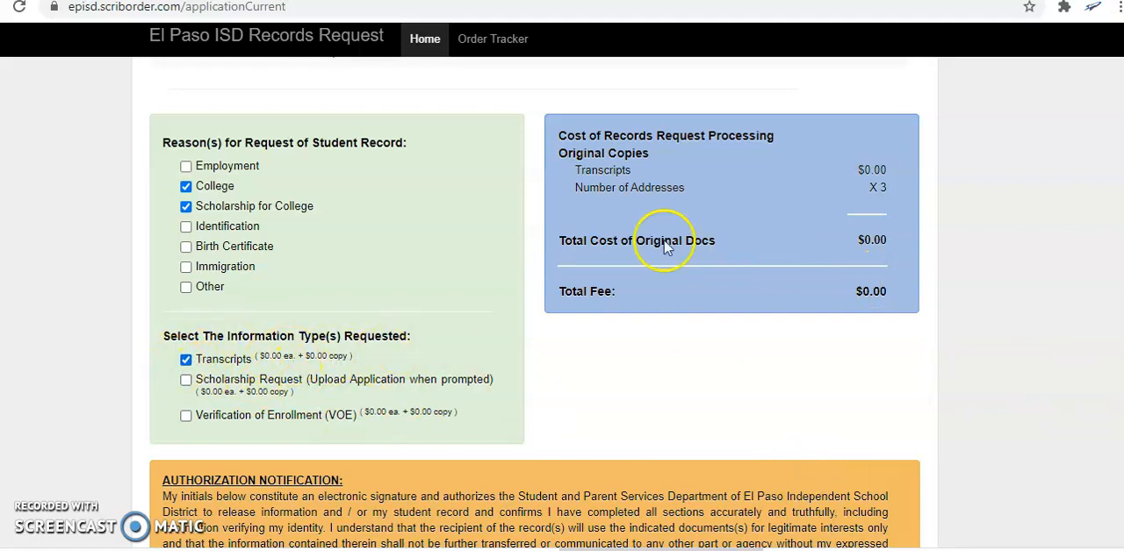
pyautogui.moveTo(856, 344)
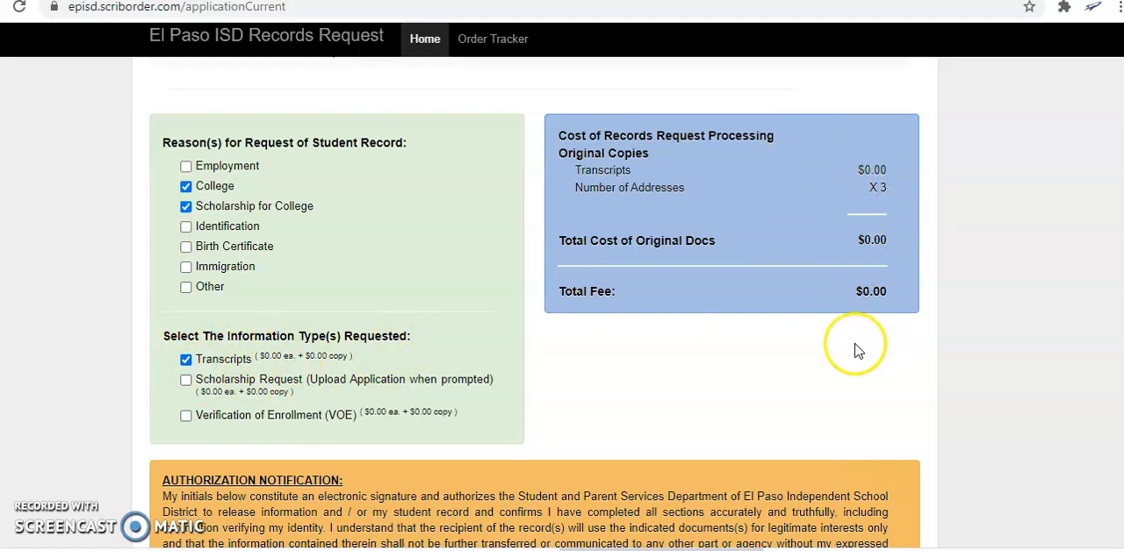
pyautogui.scroll(-3)
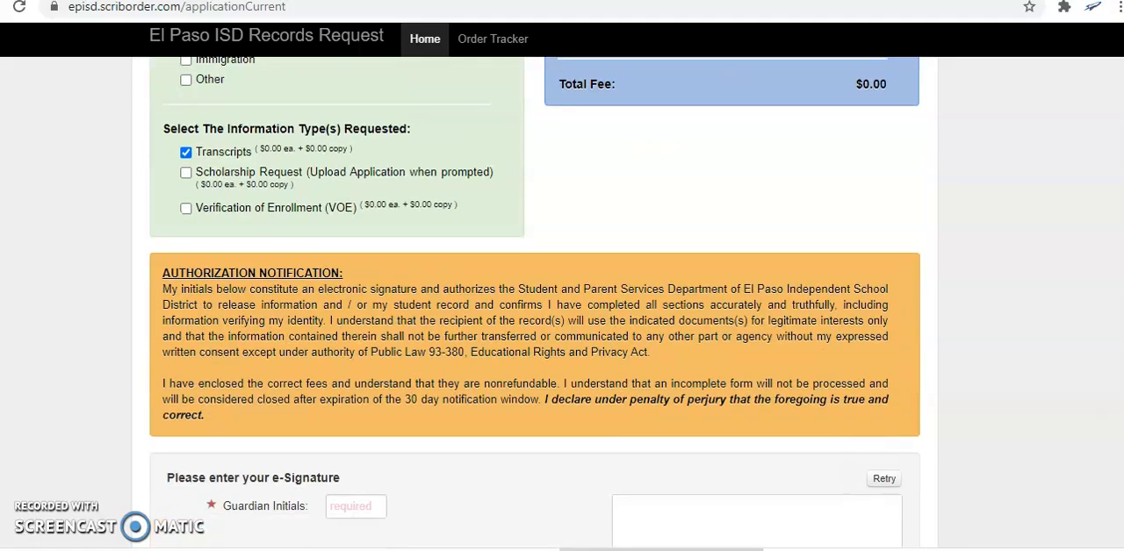
pyautogui.scroll(-3)
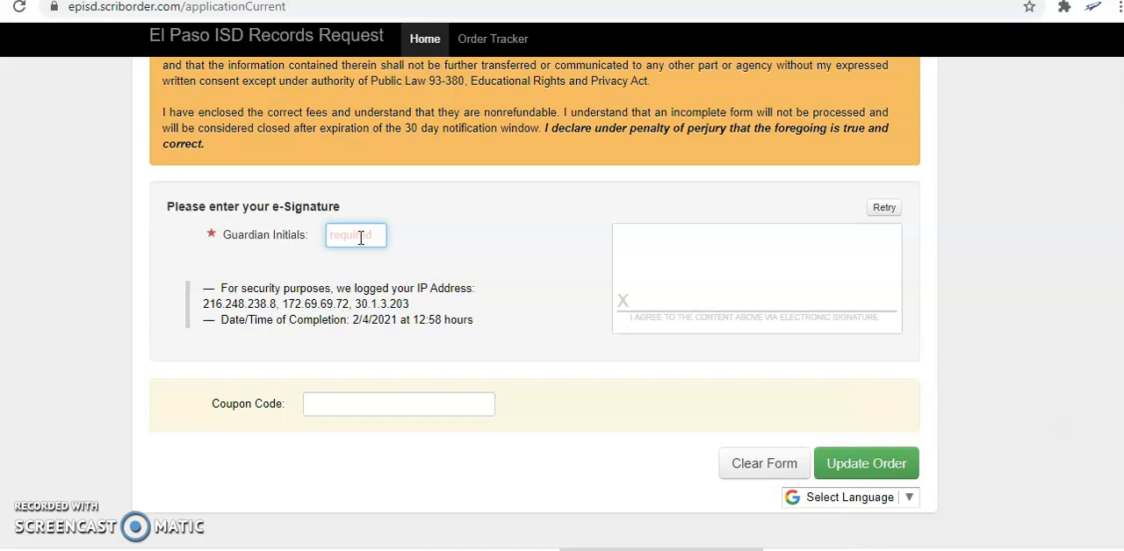
# Enter guardian initials 'BG' and draw a signature on the signature line.
pyautogui.write('B')
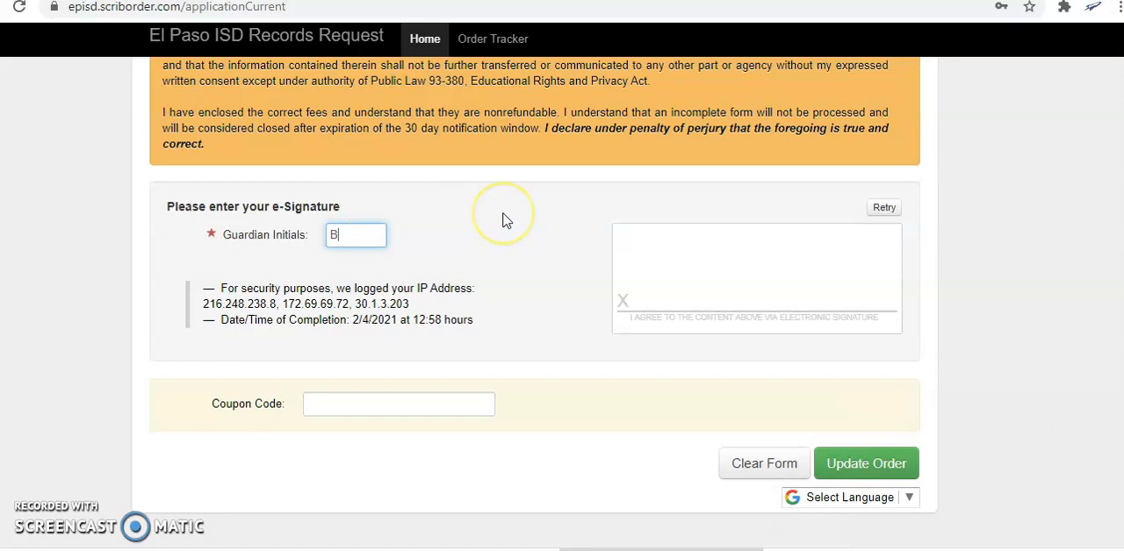
pyautogui.write('G')
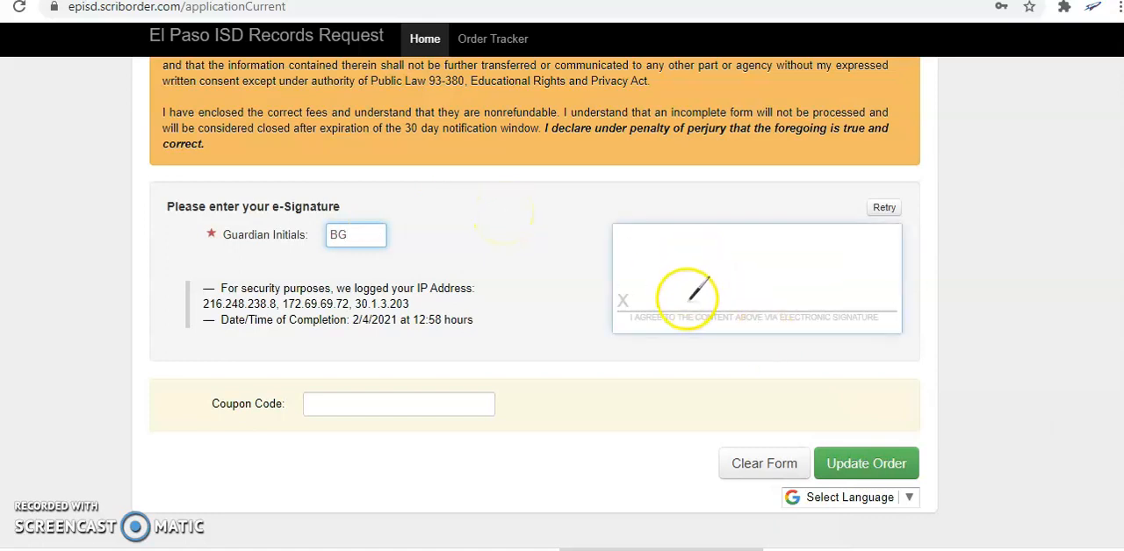
pyautogui.moveTo(684, 298); pyautogui.dragTo(825, 307)
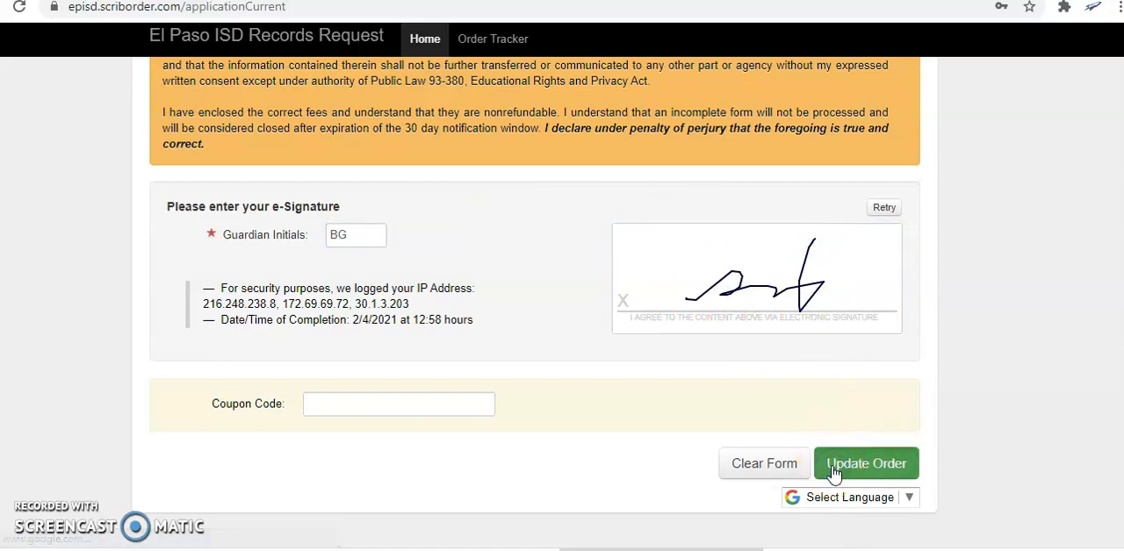
# Pass the 'I'm not a robot' check and complete the order to reach Step 2.
pyautogui.click(866, 463)
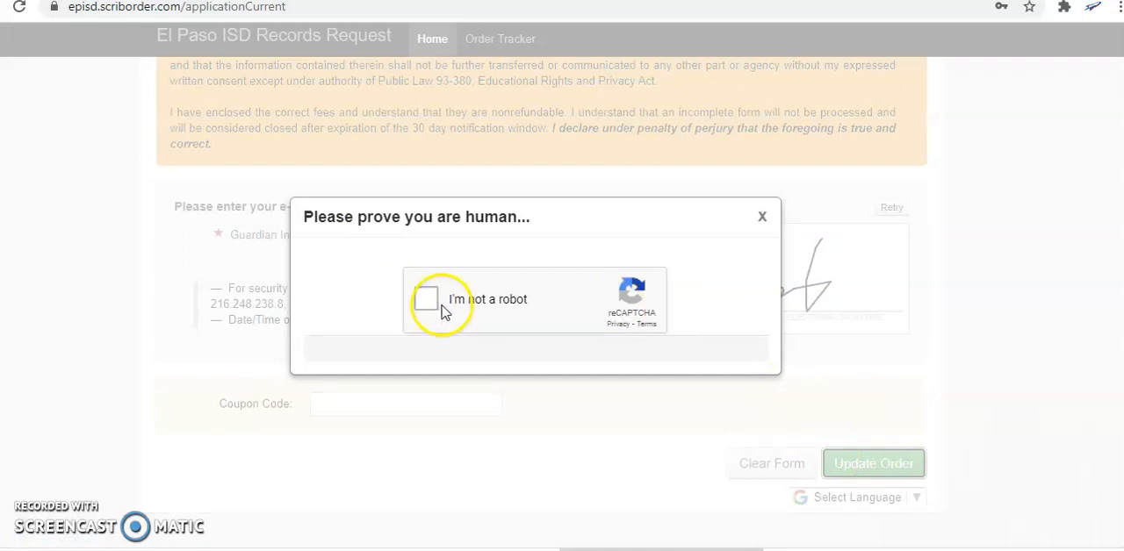
pyautogui.click(427, 299)
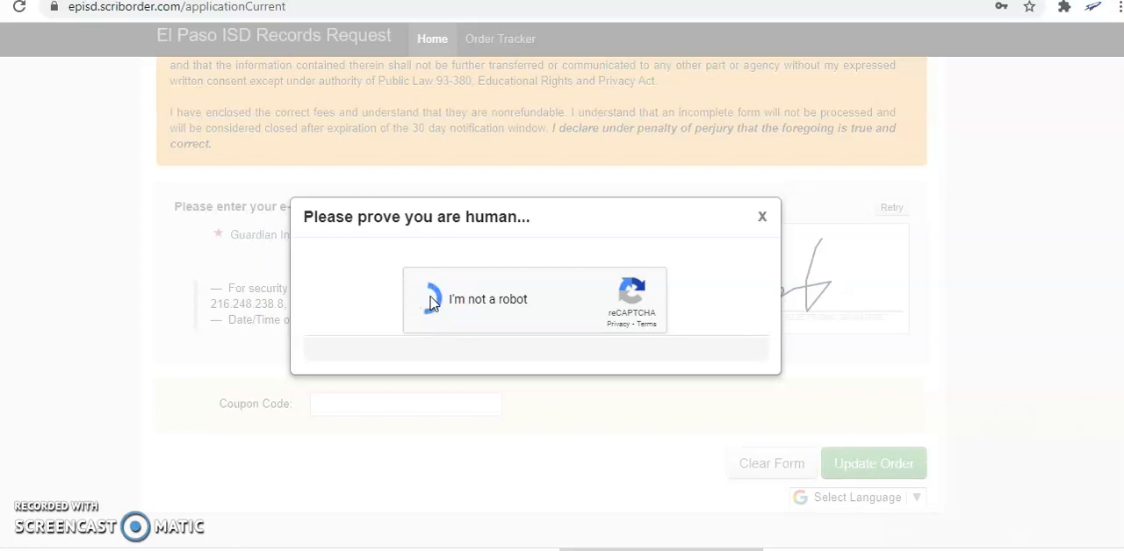
pyautogui.click(428, 300)
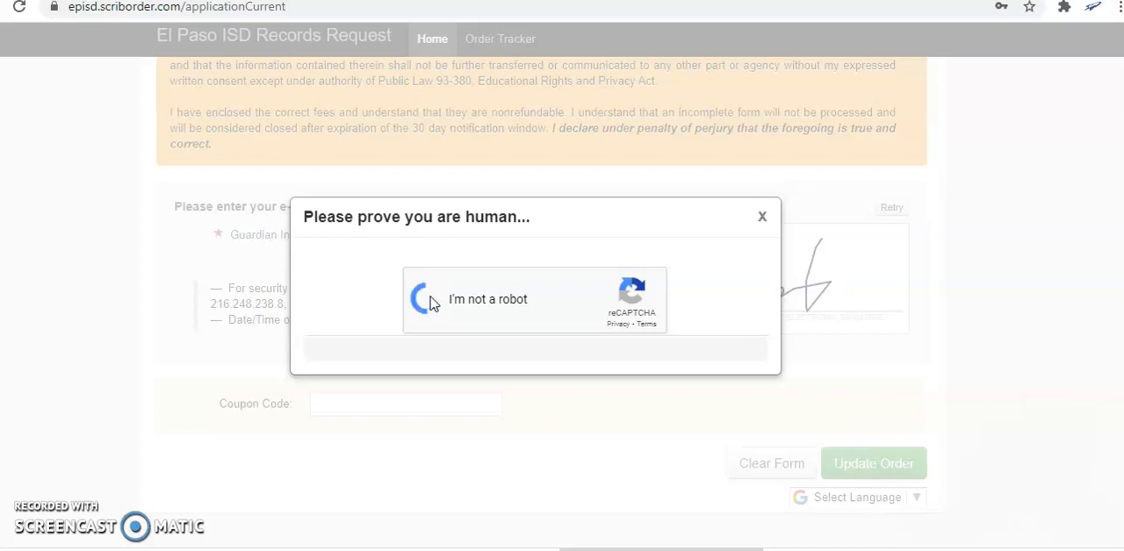
pyautogui.click(422, 299)
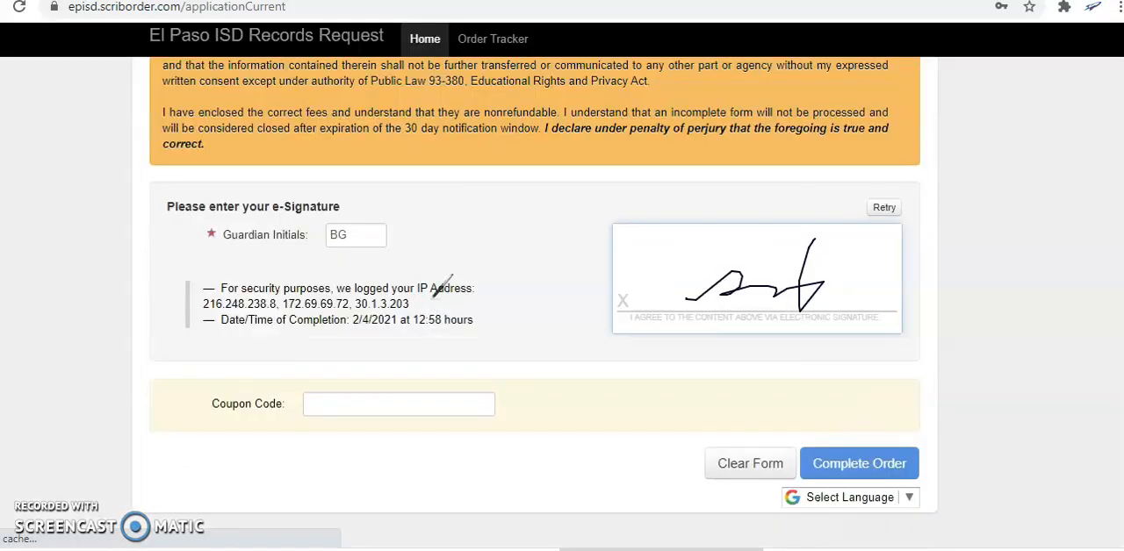
pyautogui.click(859, 462)
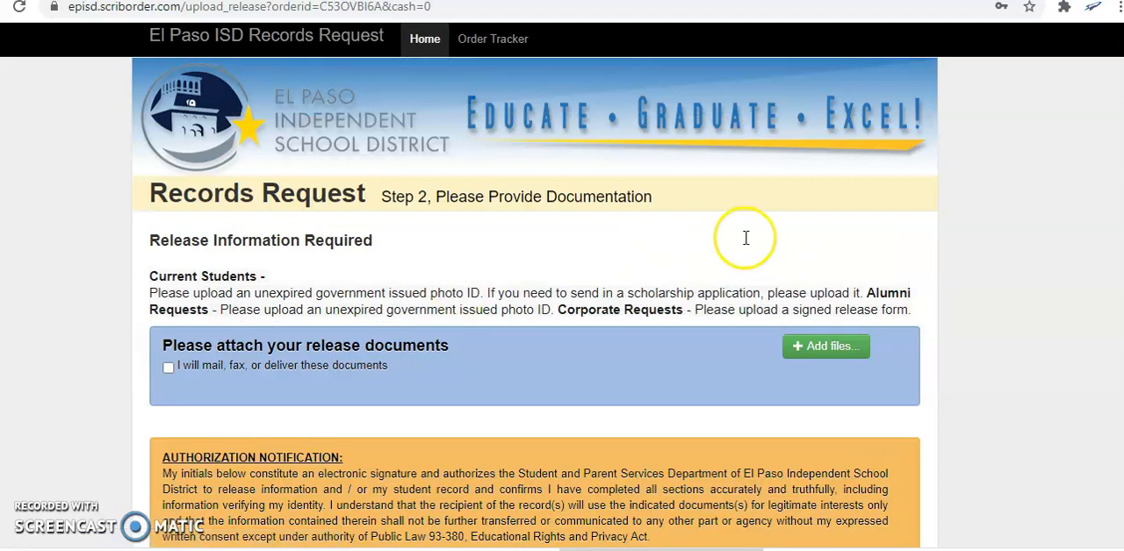
pyautogui.moveTo(233, 364)
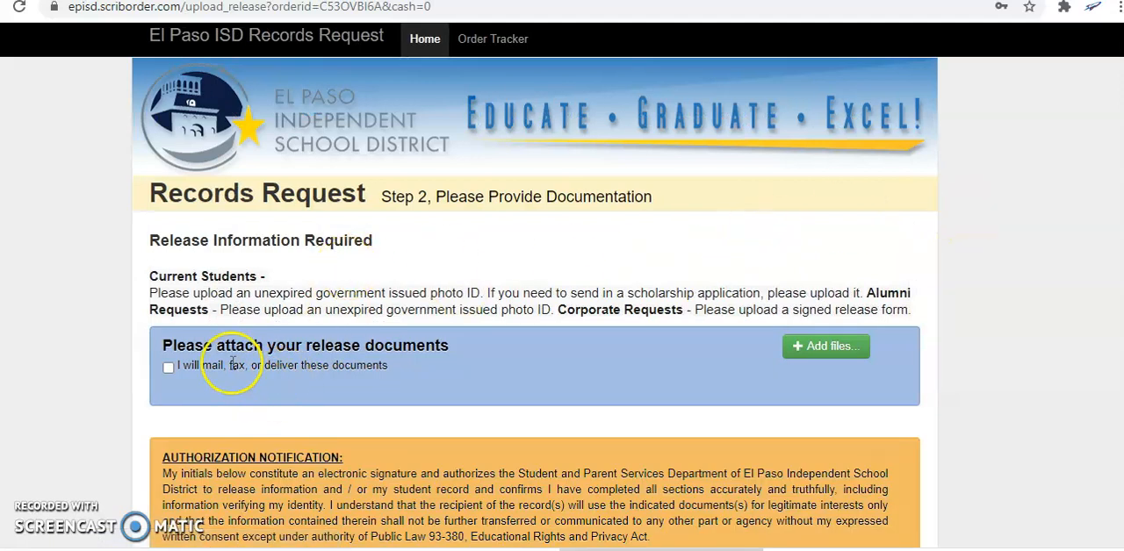
pyautogui.moveTo(185, 369)
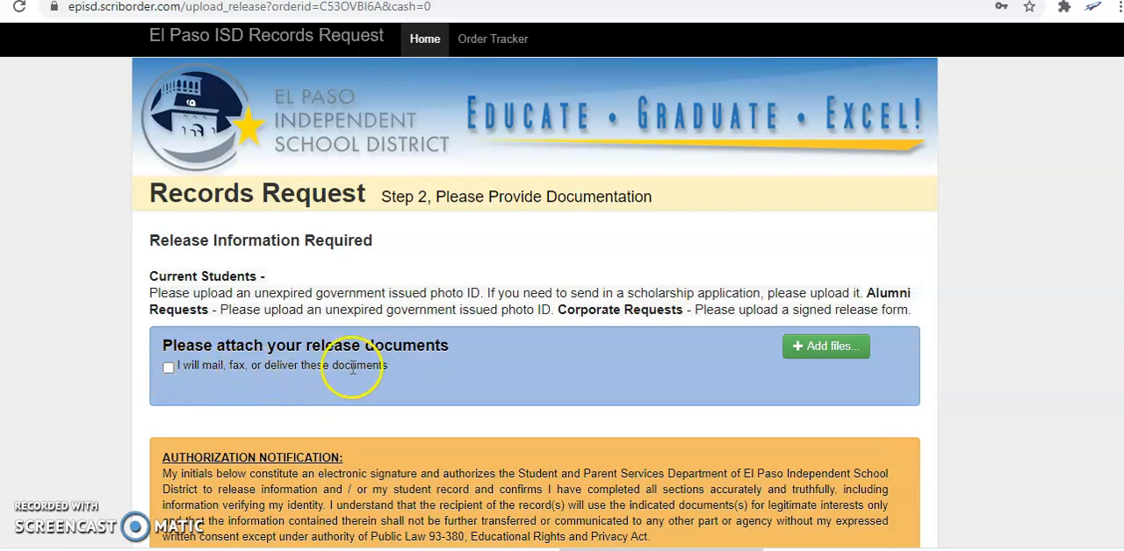
pyautogui.moveTo(430, 390)
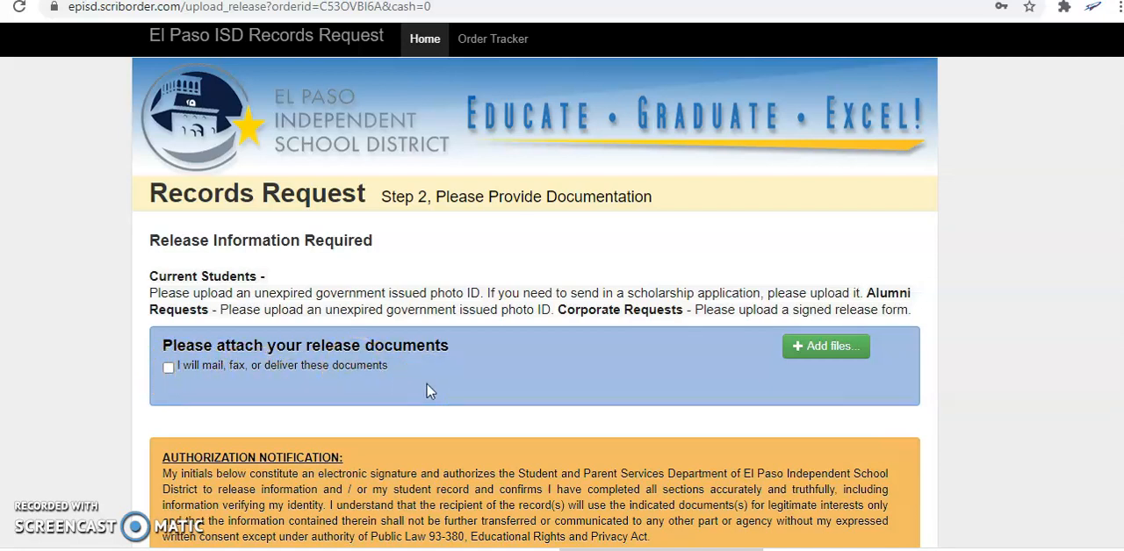
pyautogui.moveTo(512, 307)
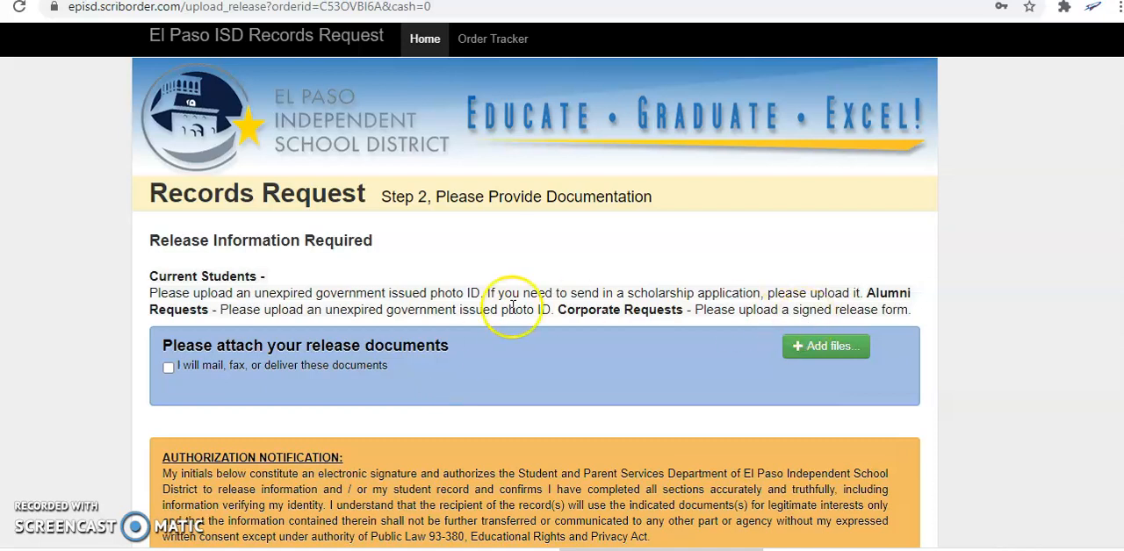
pyautogui.moveTo(747, 358)
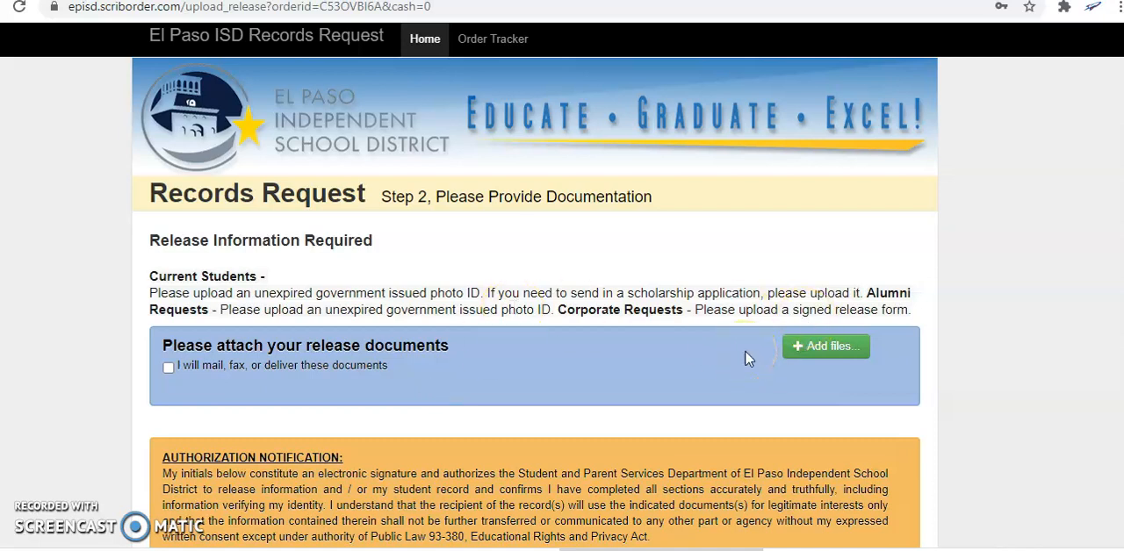
pyautogui.moveTo(615, 360)
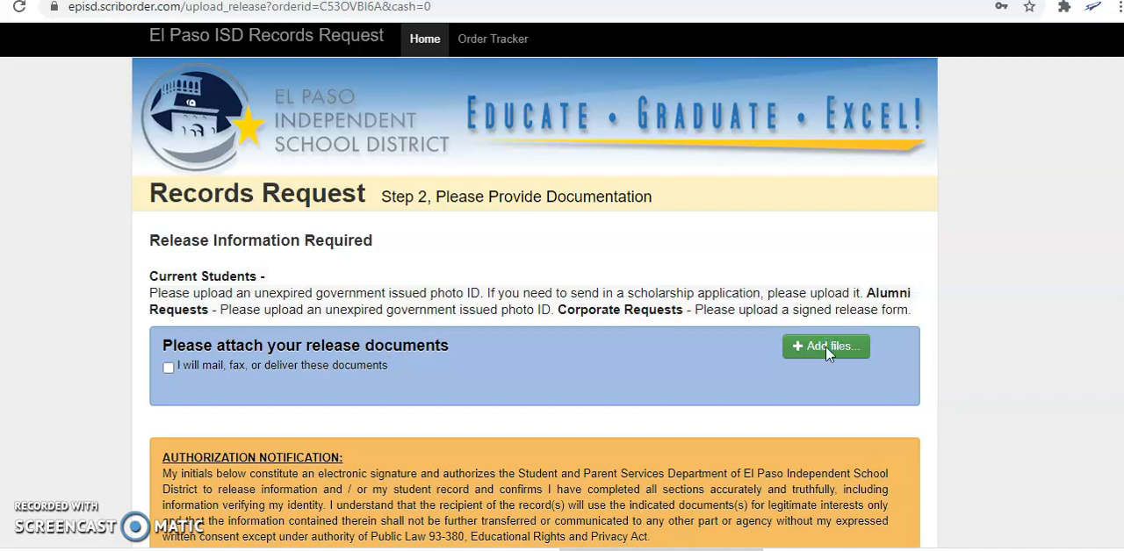
# Attach 1.png through Add files and upload it as the release document.
pyautogui.click(824, 346)
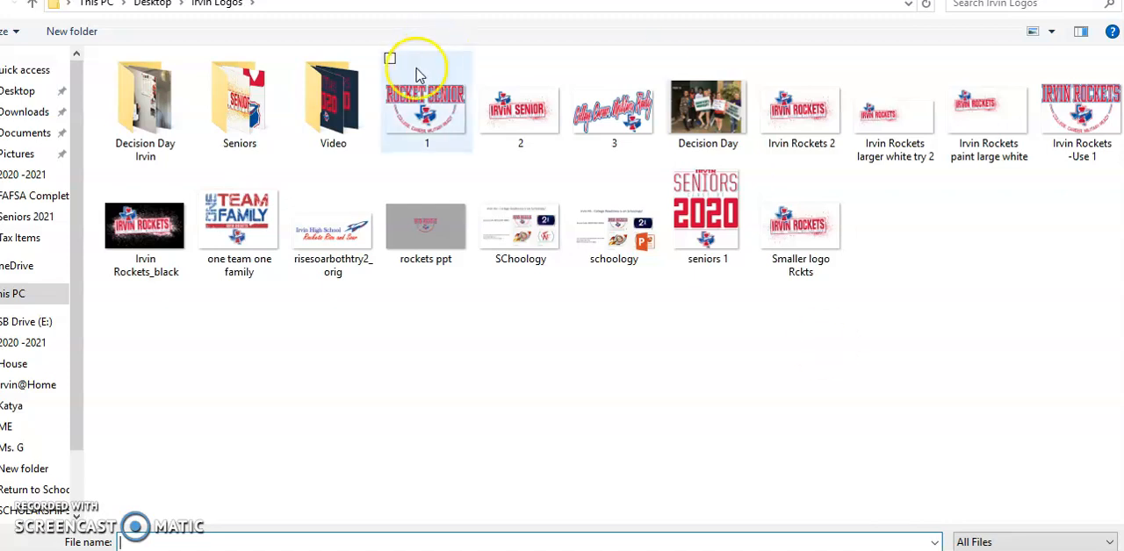
pyautogui.click(425, 100)
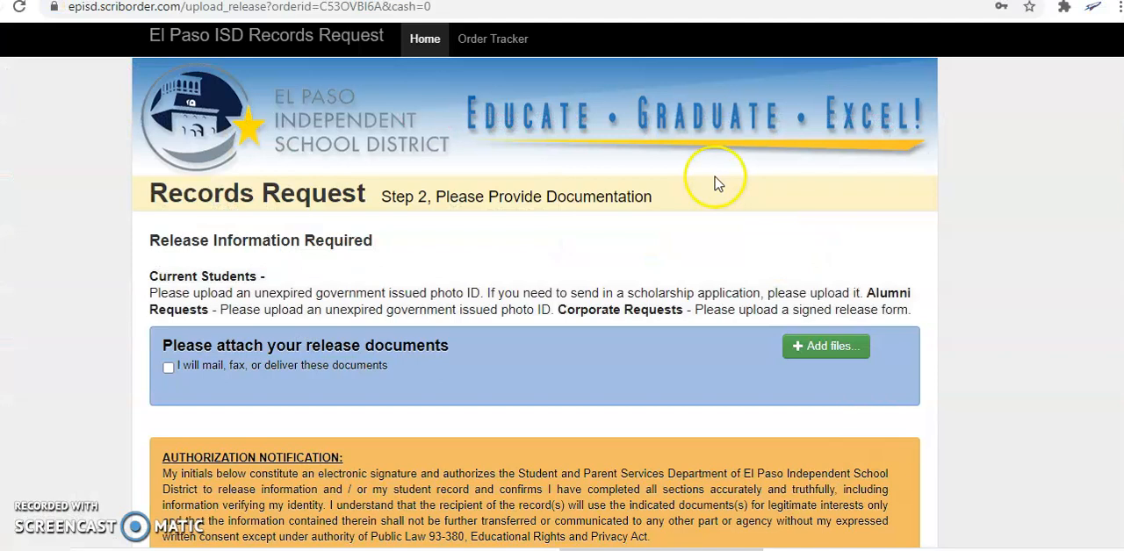
pyautogui.moveTo(425, 255)
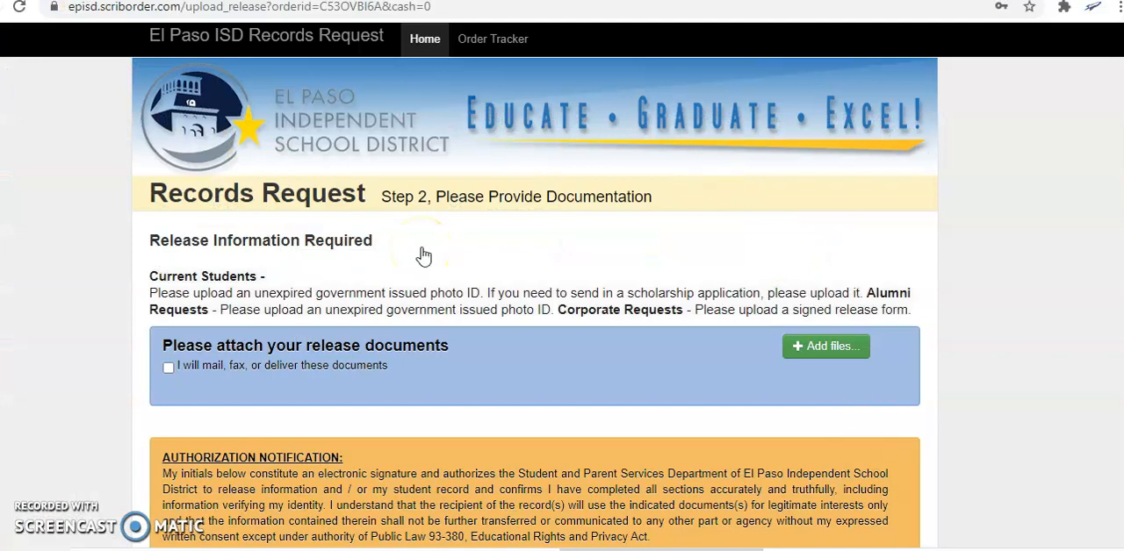
pyautogui.click(824, 346)
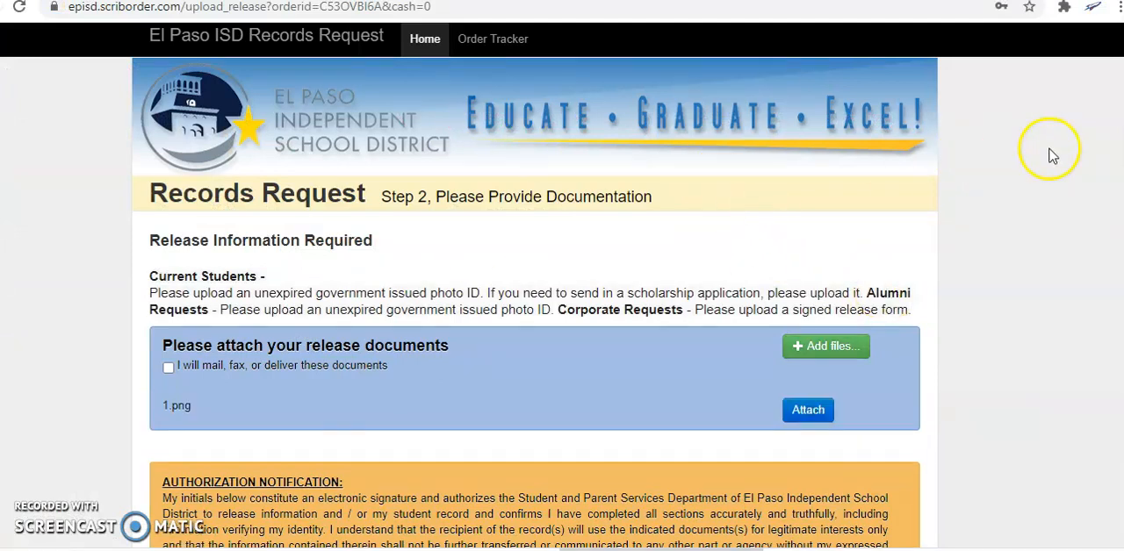
pyautogui.scroll(-3)
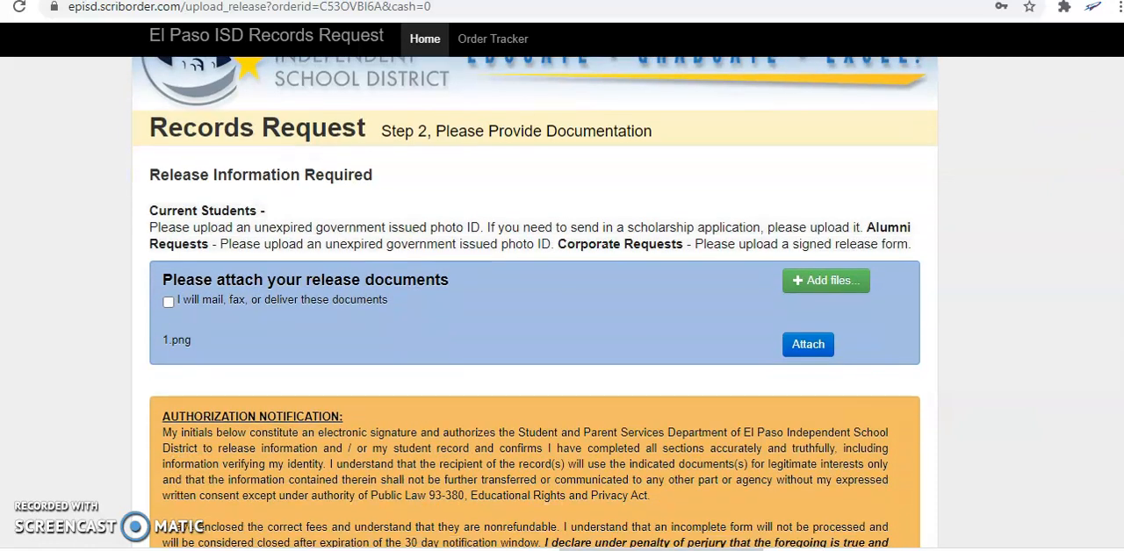
pyautogui.scroll(-3)
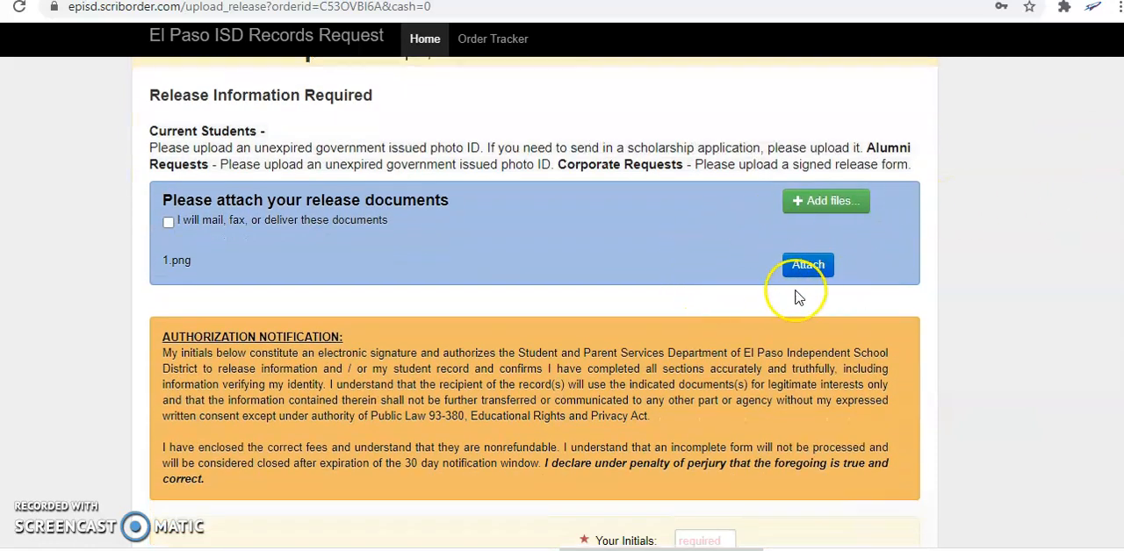
pyautogui.moveTo(182, 263)
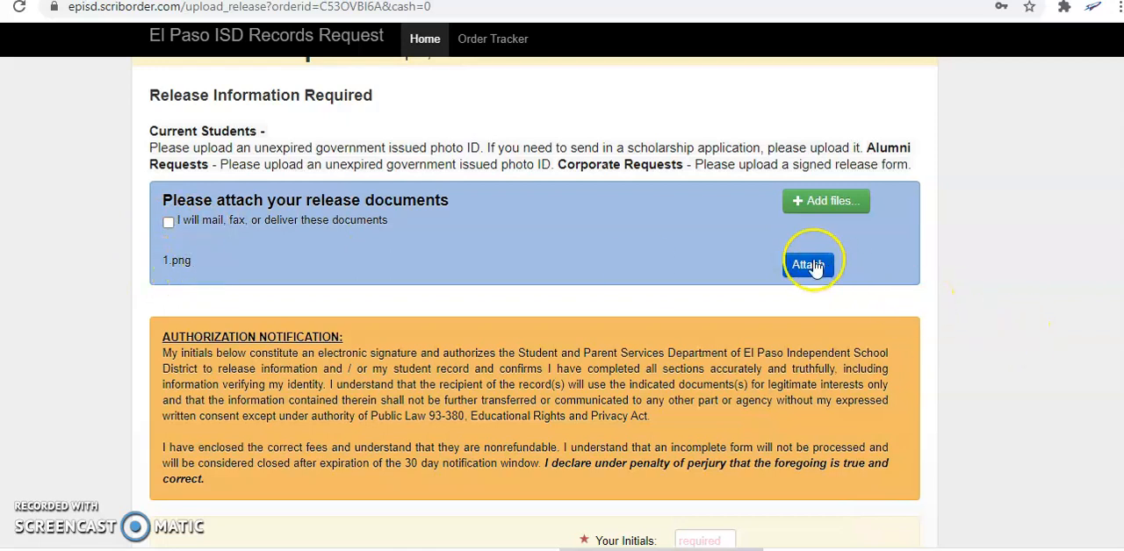
pyautogui.click(807, 264)
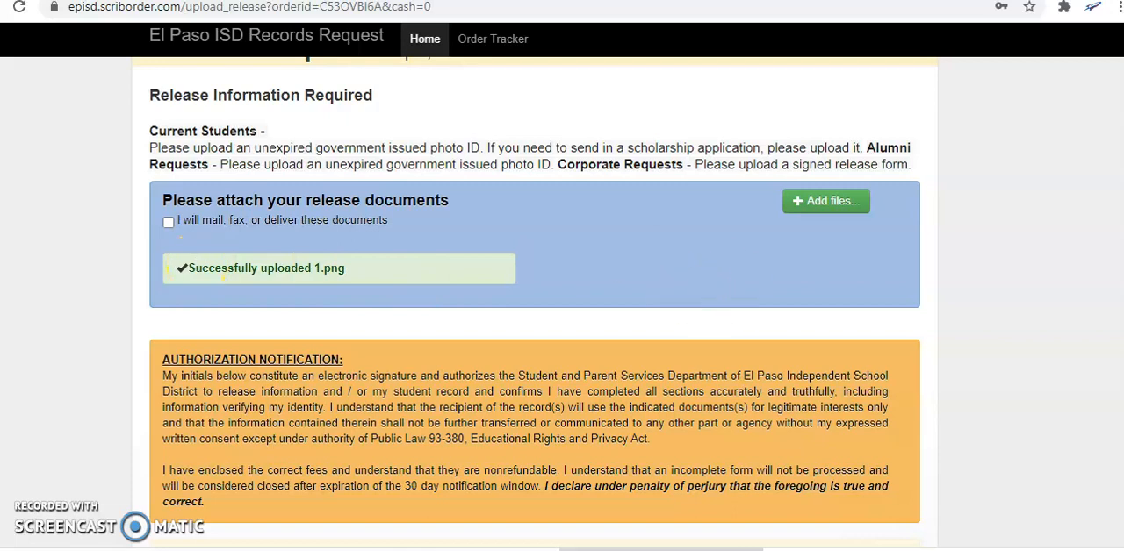
# Initial the authorization notification with BG and complete the order.
pyautogui.scroll(-3)
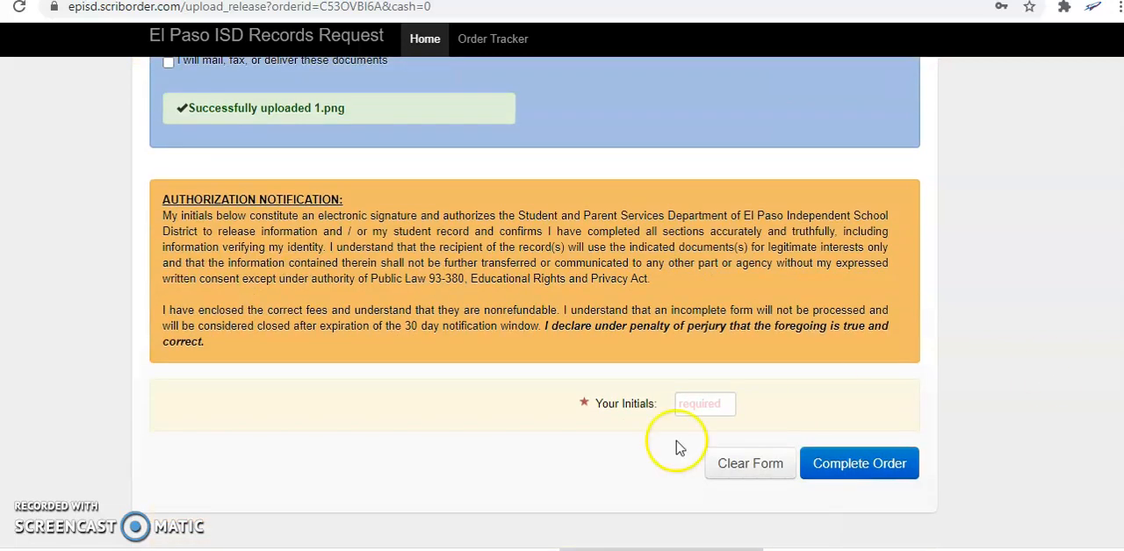
pyautogui.click(705, 403)
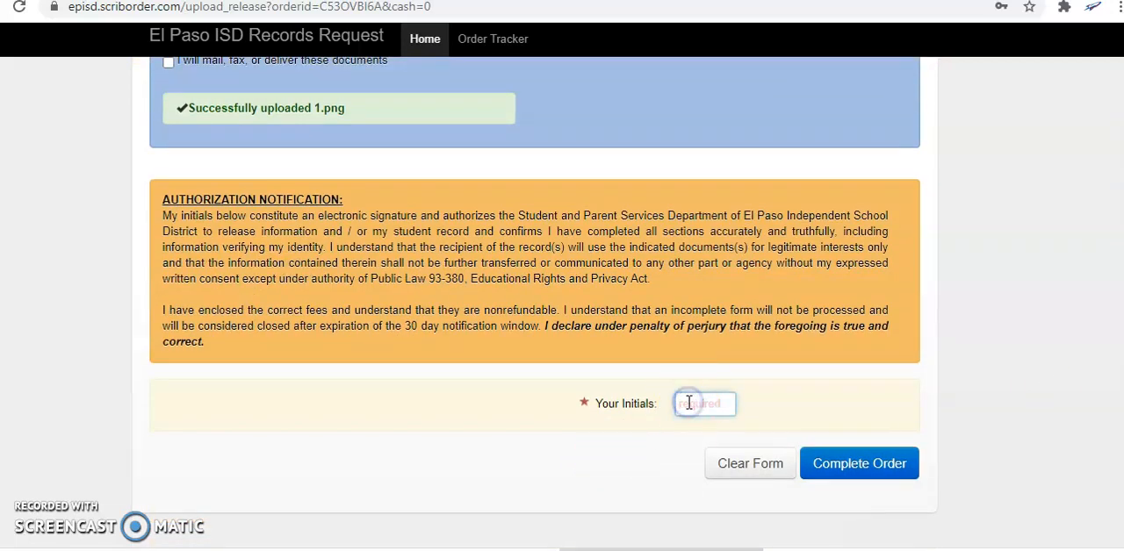
pyautogui.write('B')
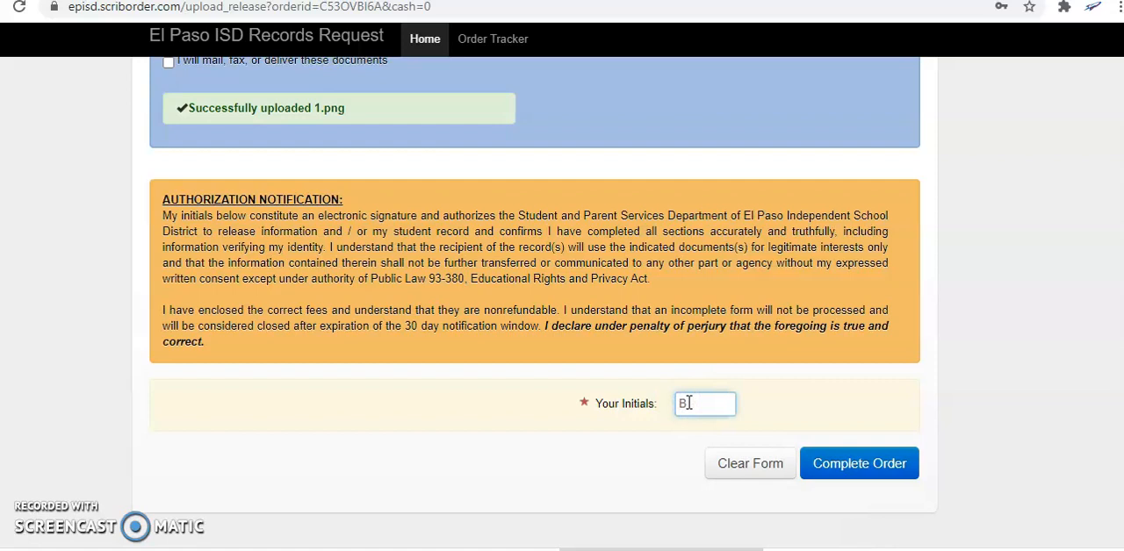
pyautogui.write('G')
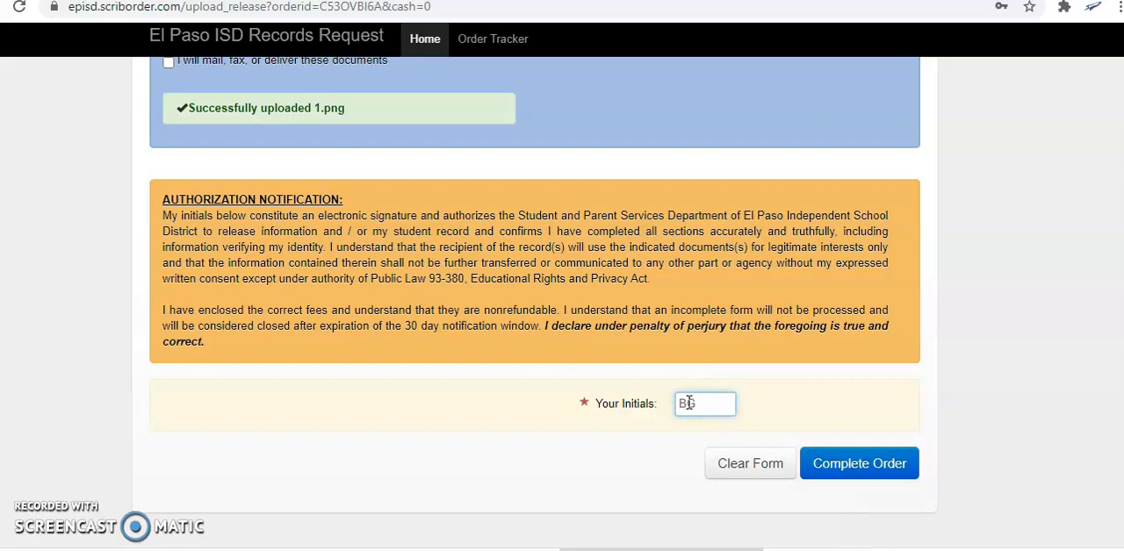
pyautogui.write('G')
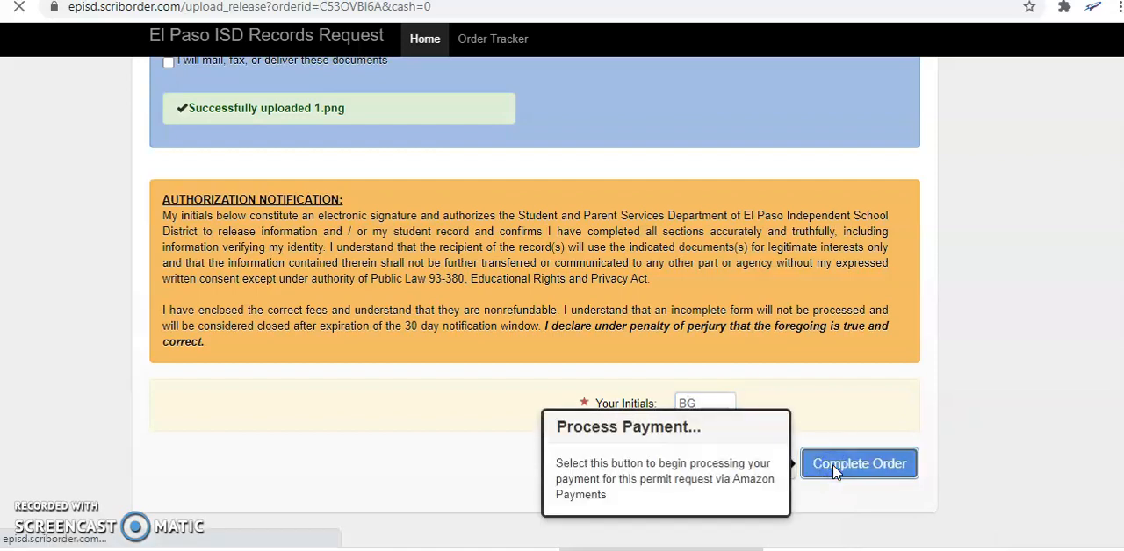
pyautogui.click(859, 463)
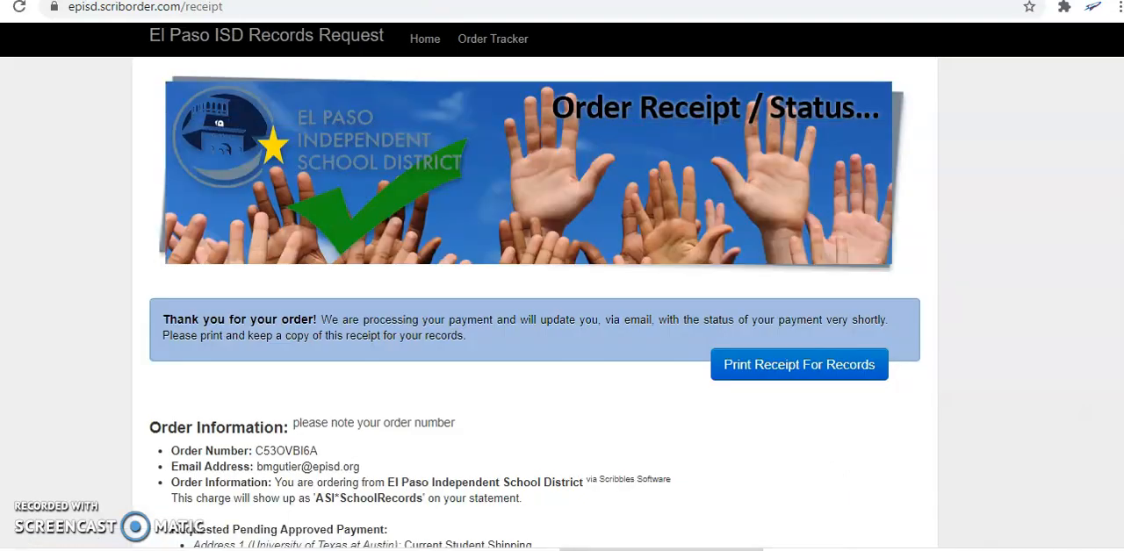
# Review the receipt's three $0.00 transcript deliveries and choose Print Receipt For Records.
pyautogui.scroll(-3)
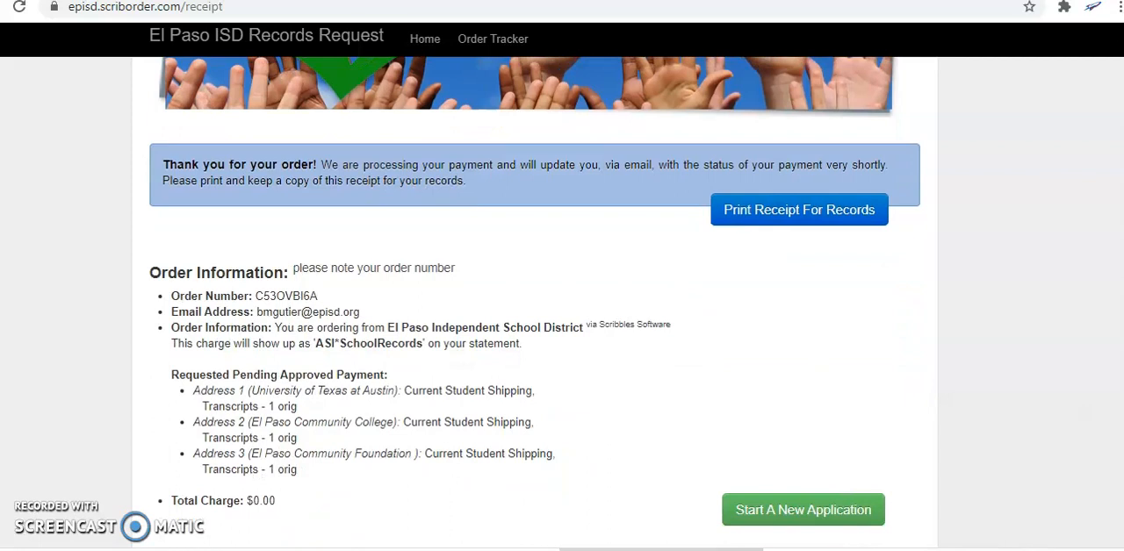
pyautogui.scroll(-3)
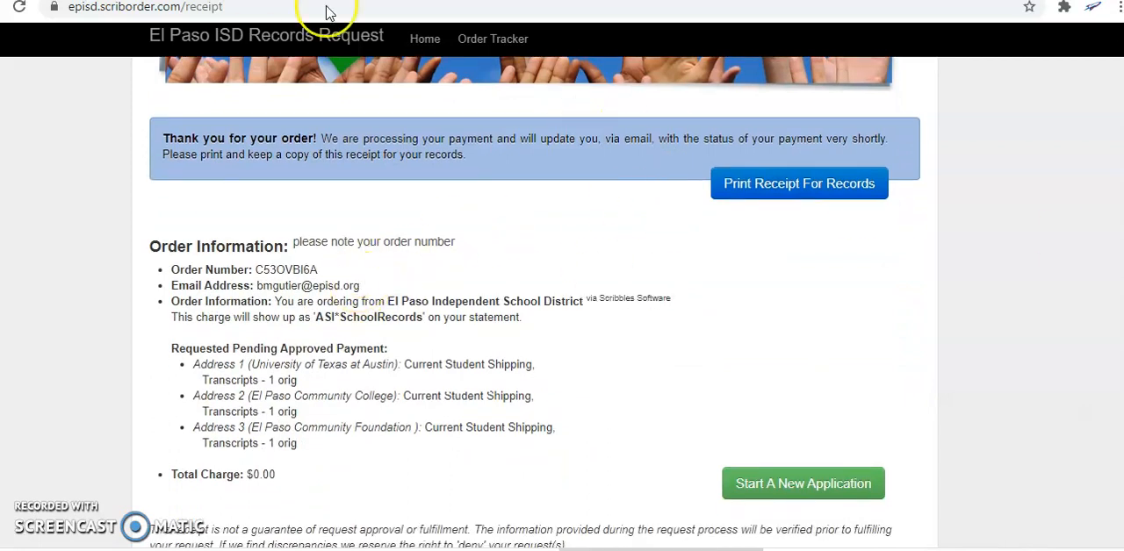
pyautogui.moveTo(329, 287)
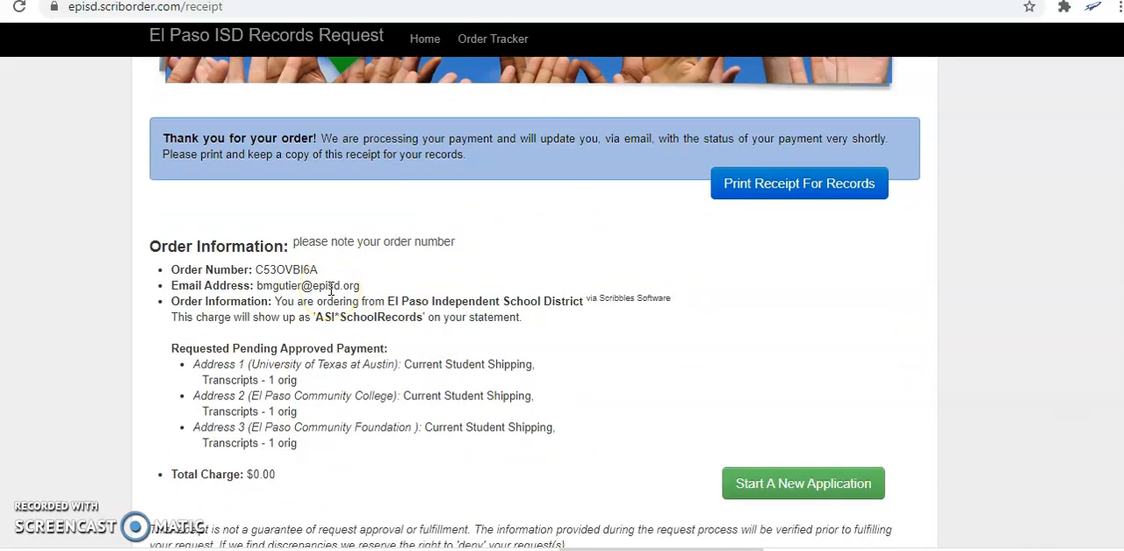
pyautogui.moveTo(797, 275)
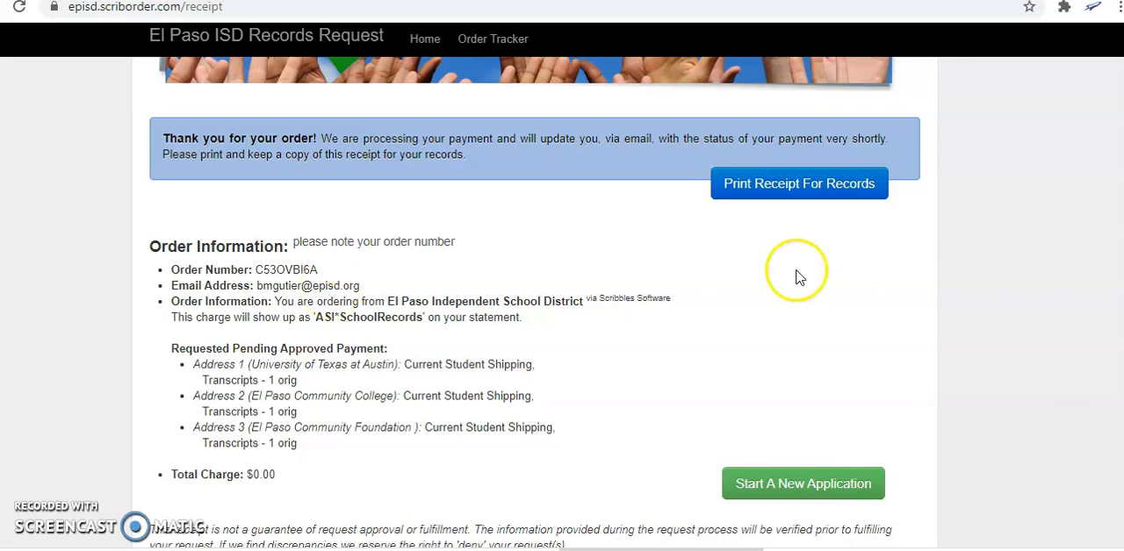
pyautogui.click(798, 184)
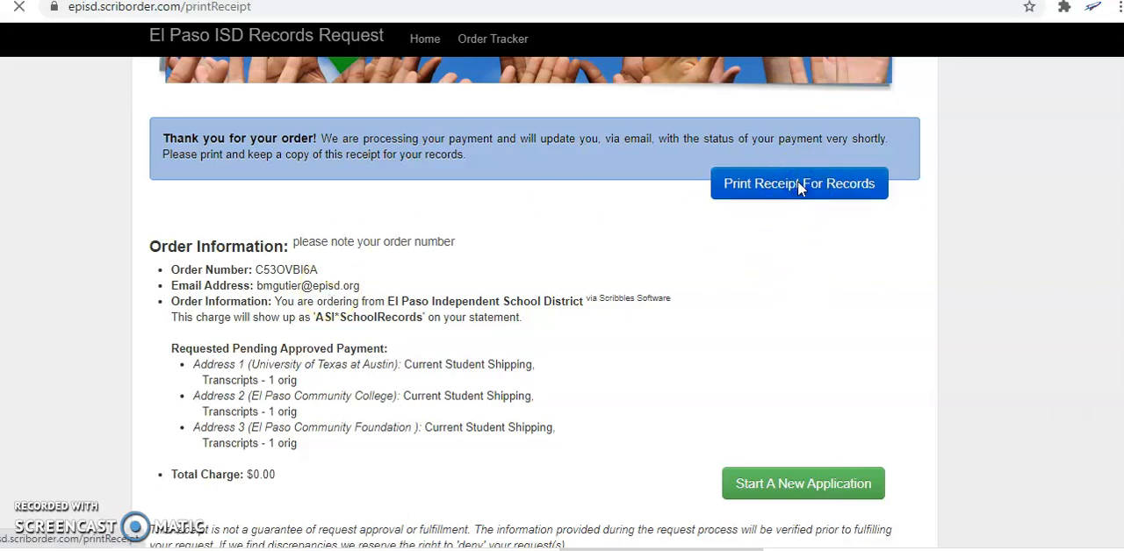
pyautogui.click(798, 184)
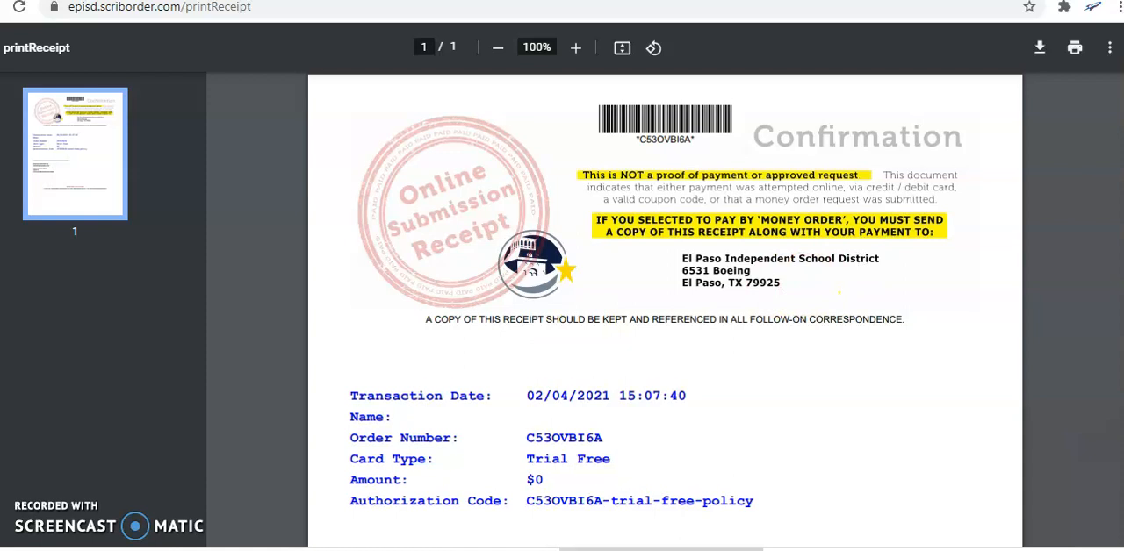
pyautogui.scroll(-3)
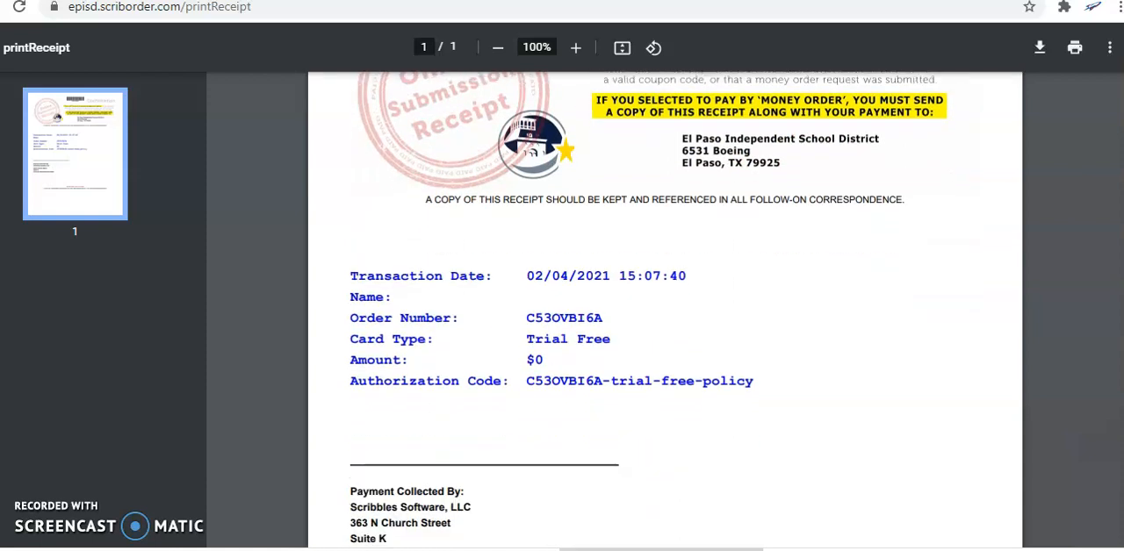
pyautogui.scroll(-3)
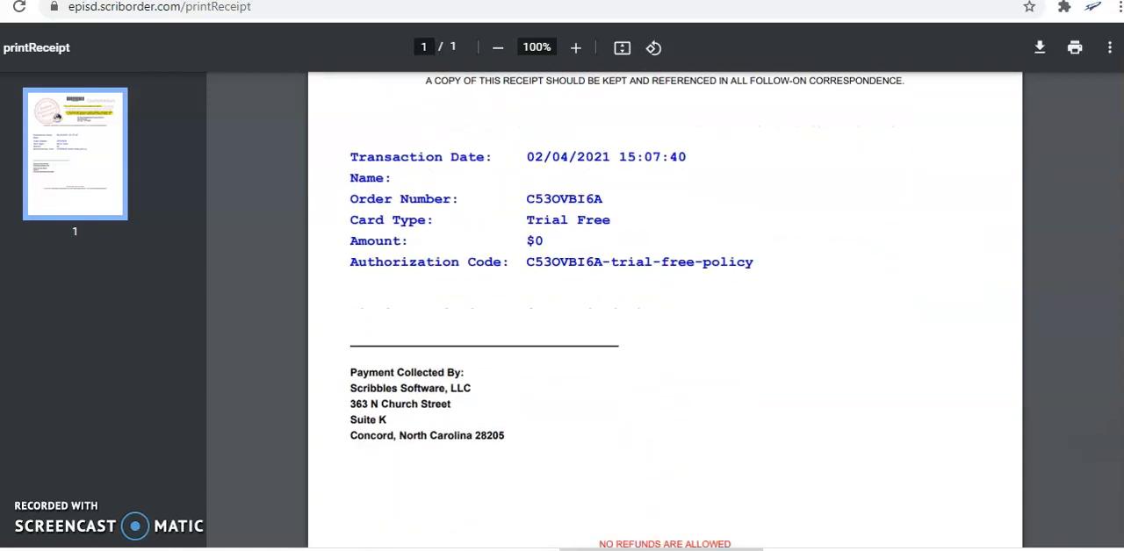
pyautogui.scroll(3)
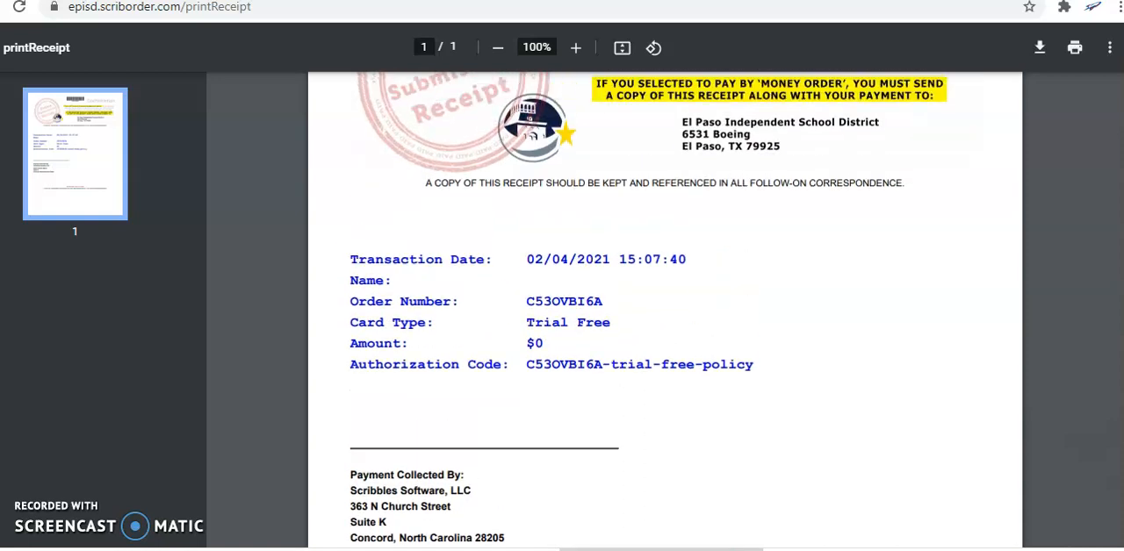